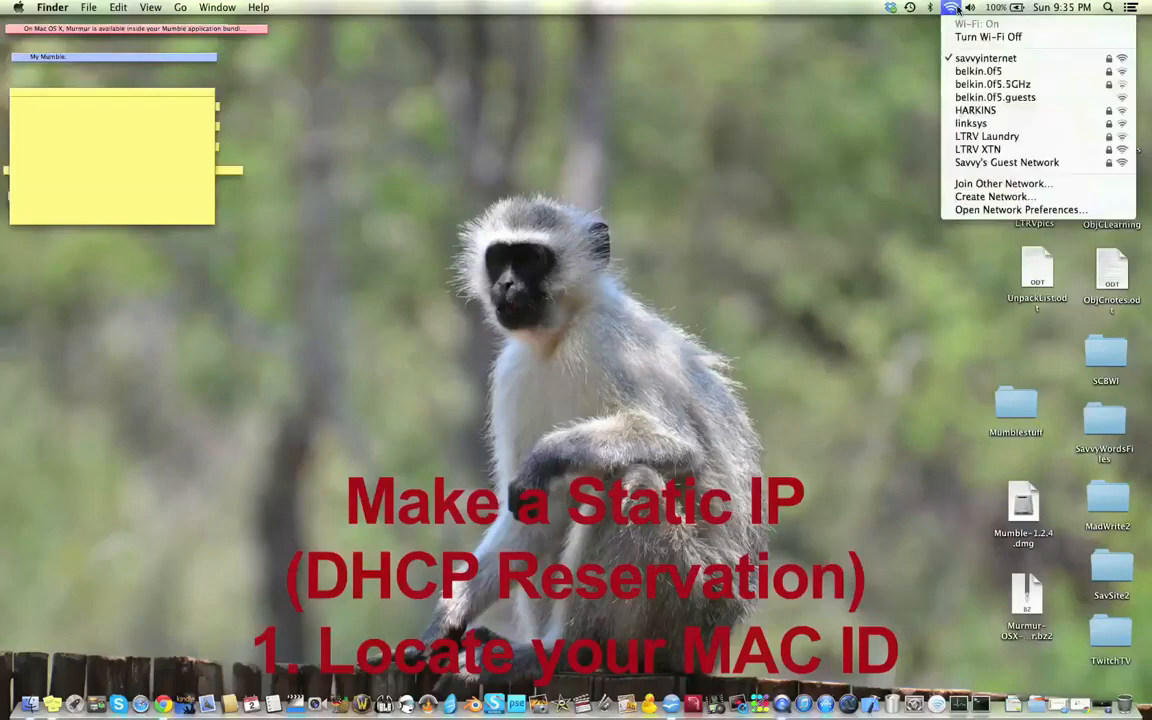
Look up the Wi-Fi MAC address under Network > Advanced > Hardware and note it on the sticky
click(1019, 209)
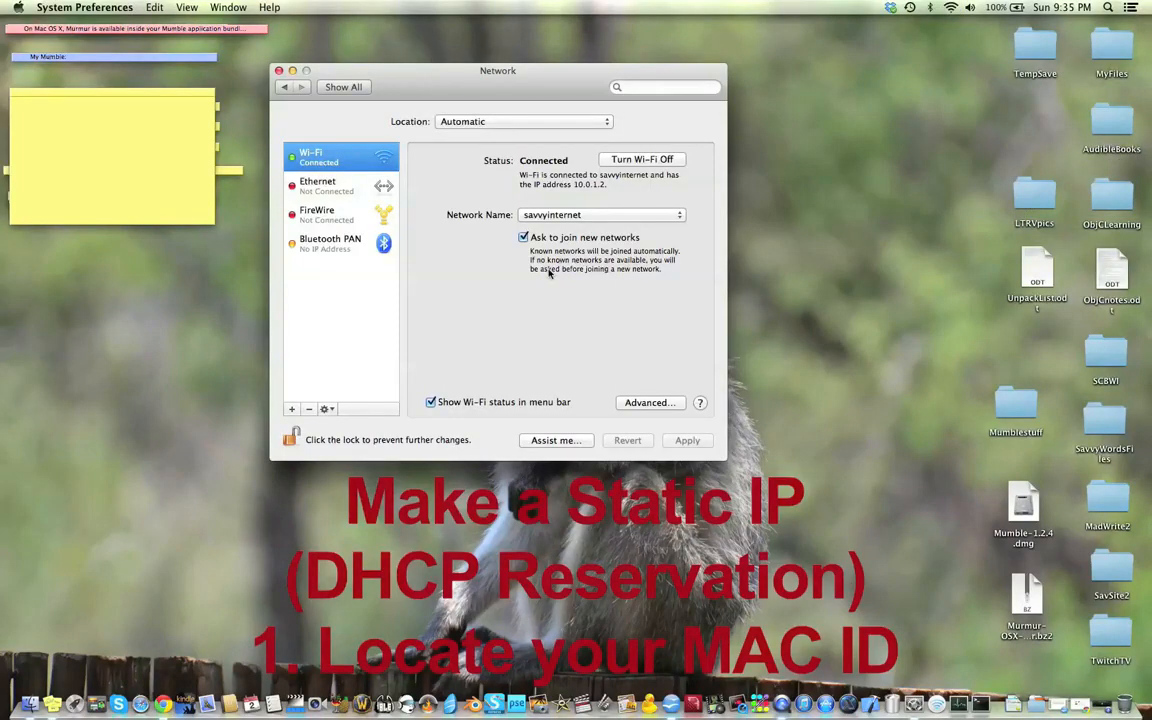
click(649, 402)
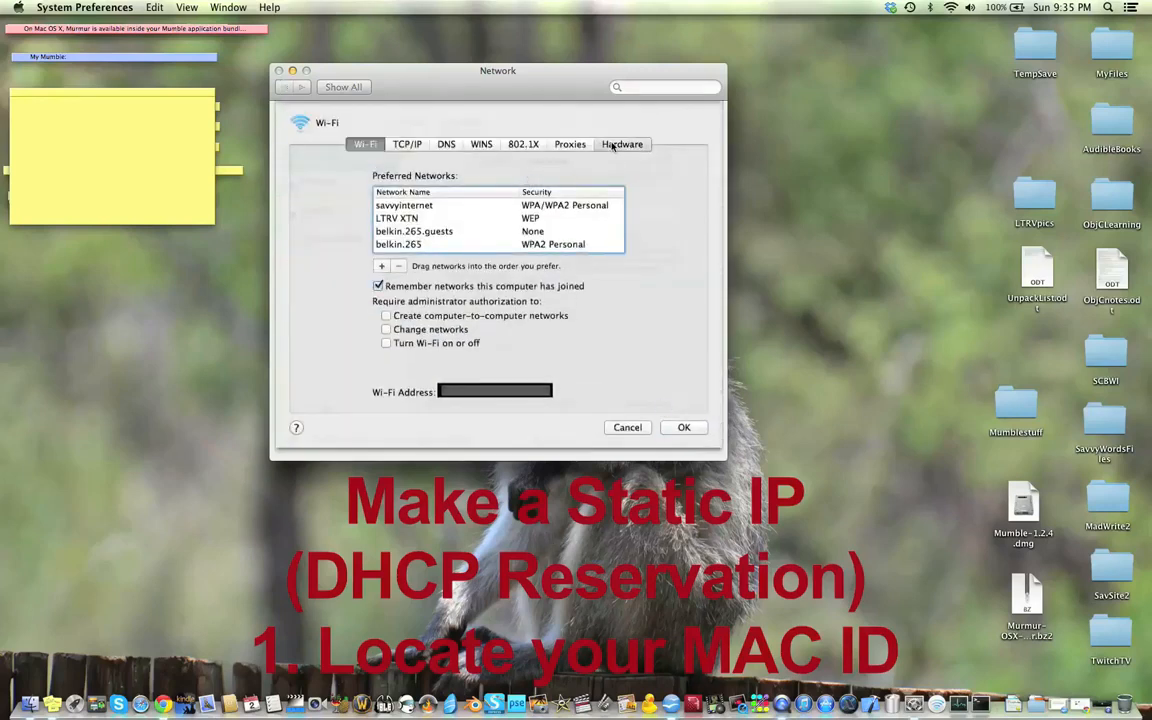
click(622, 143)
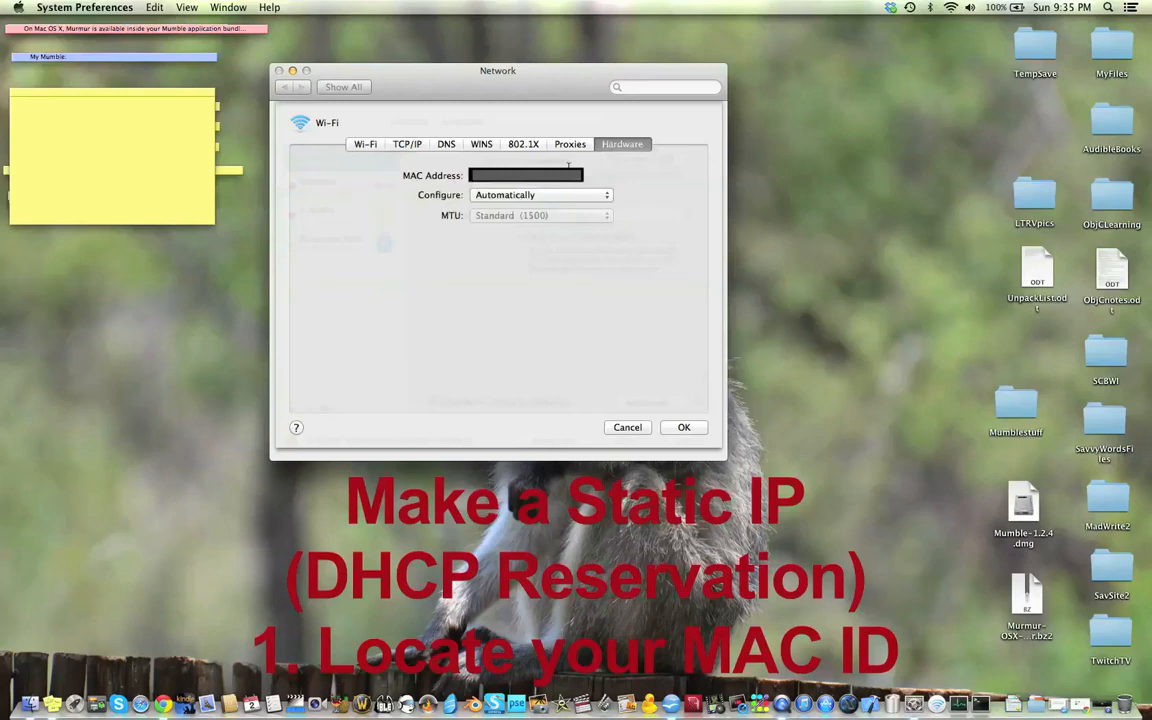
mouse_move(133, 174)
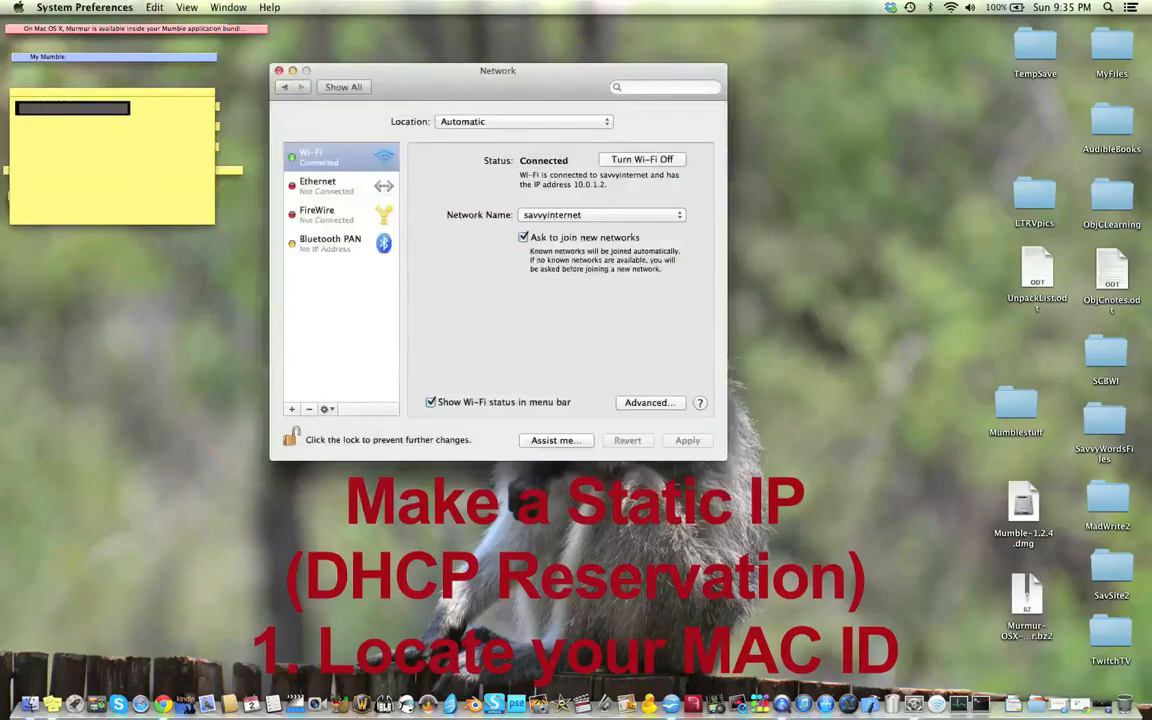
click(278, 70)
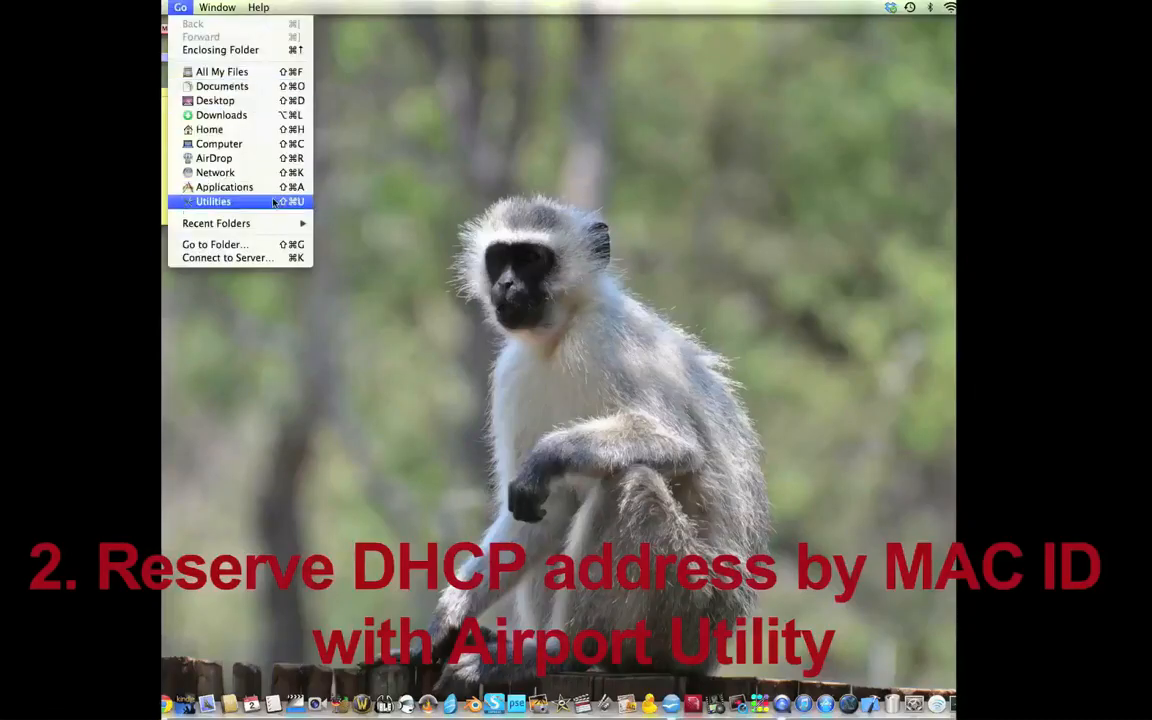
Launch AirPort Utility from Utilities and start editing Savvy's AirPort base station
click(213, 201)
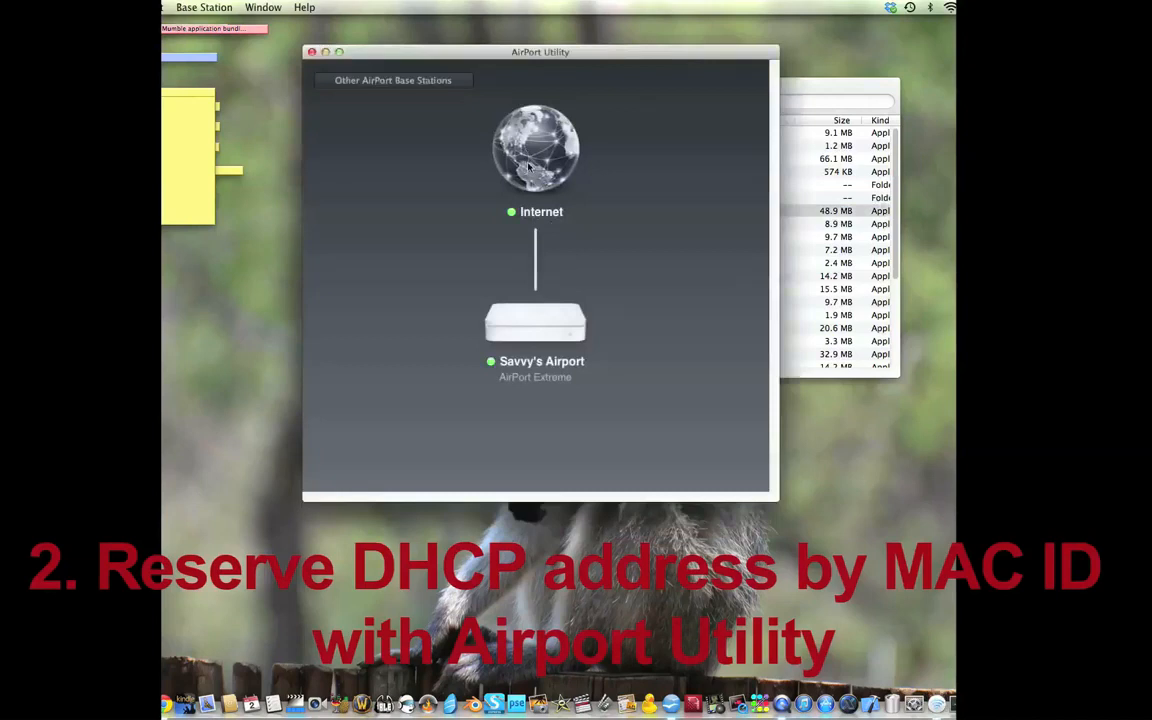
click(535, 322)
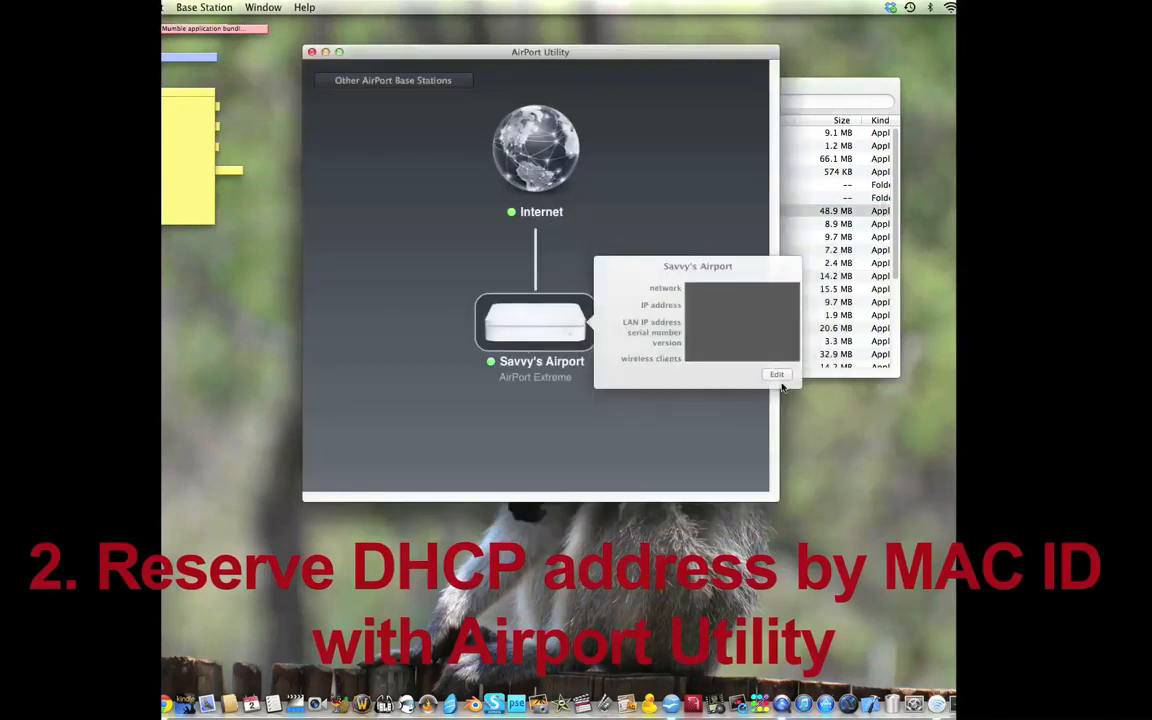
click(777, 374)
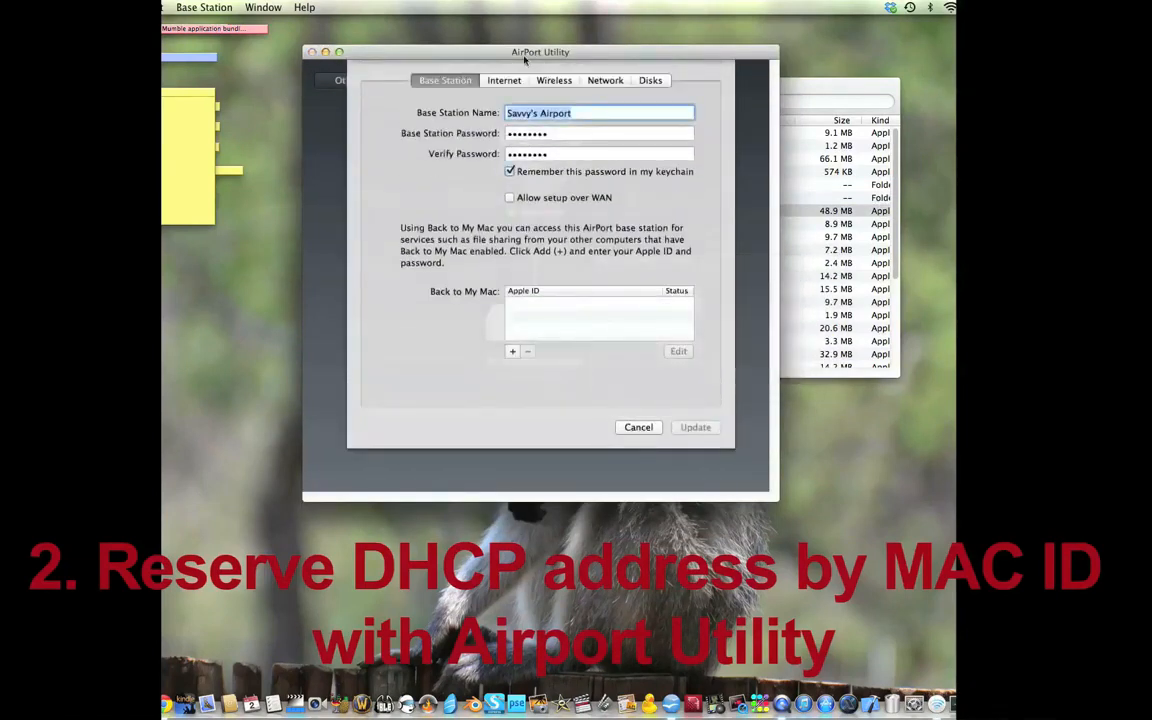
Show the base station's Network settings, keeping Router Mode as DHCP and NAT
click(605, 80)
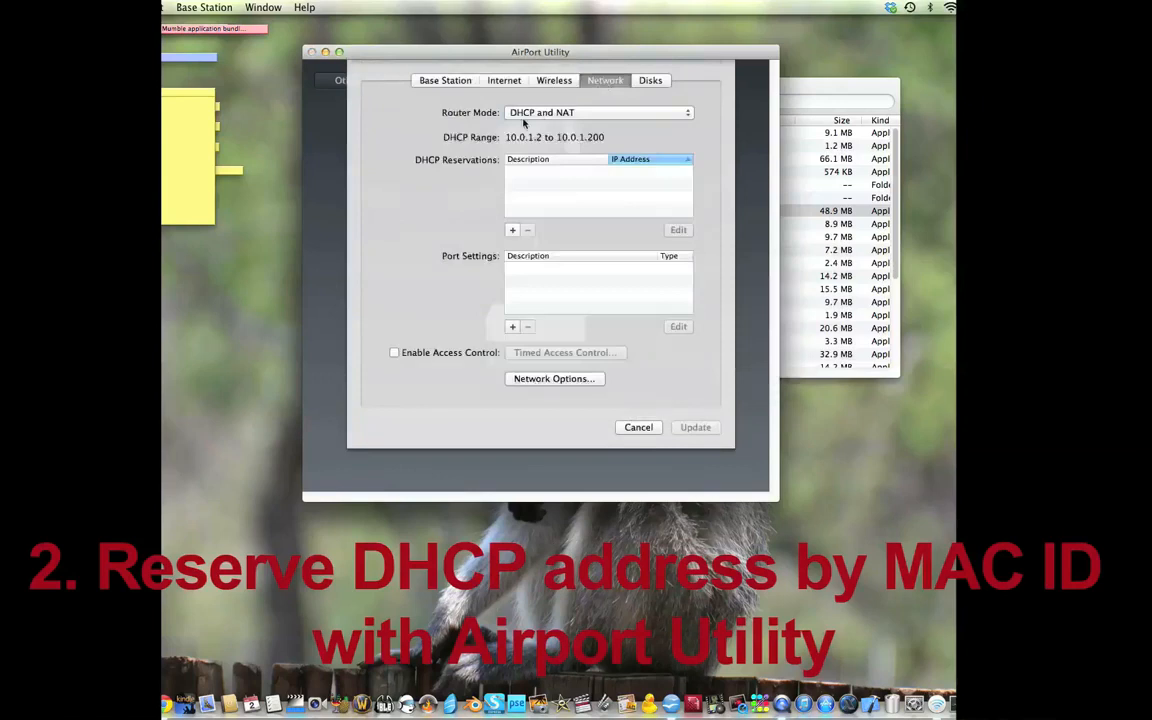
click(598, 112)
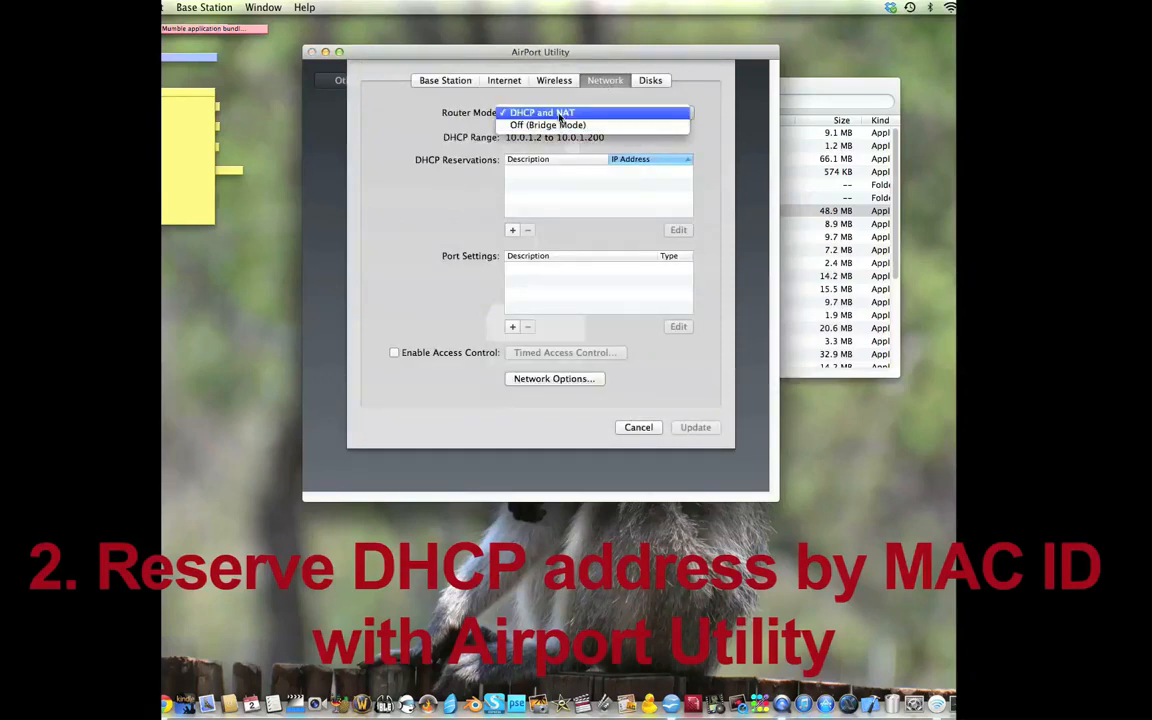
click(542, 112)
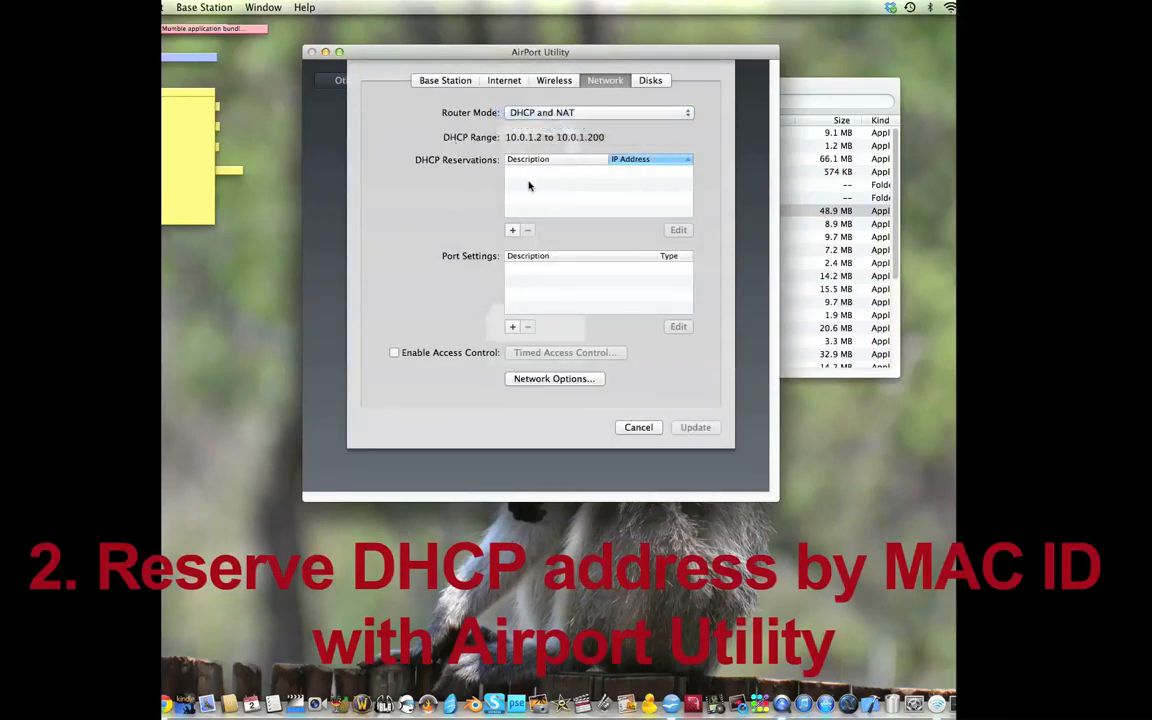
Add a DHCP reservation SavvyMBP mapping this Mac's MAC address to 10.0.1.12 and save it
click(512, 229)
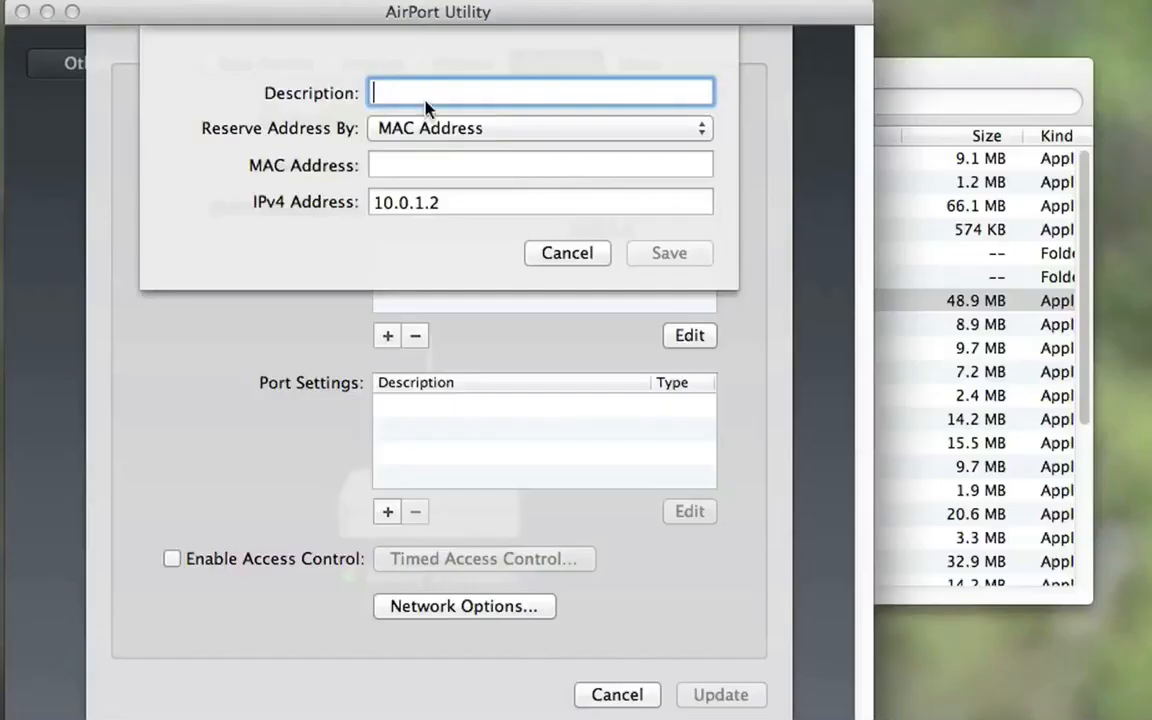
text(Savvy)
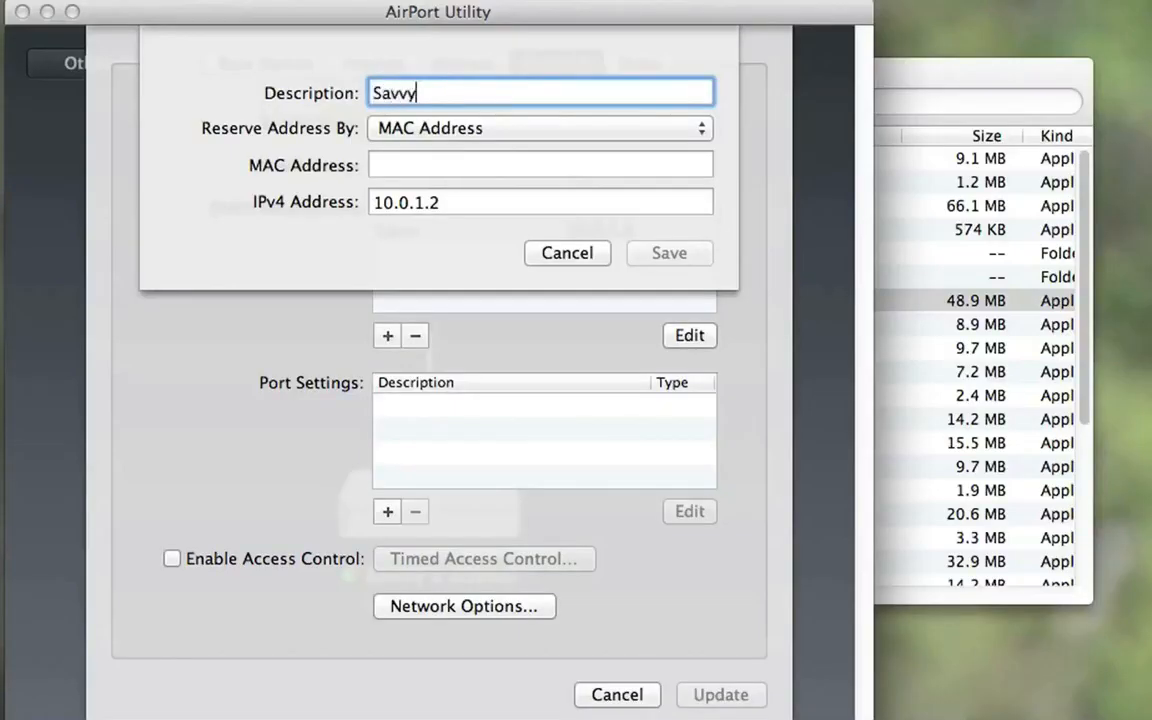
text(MBP)
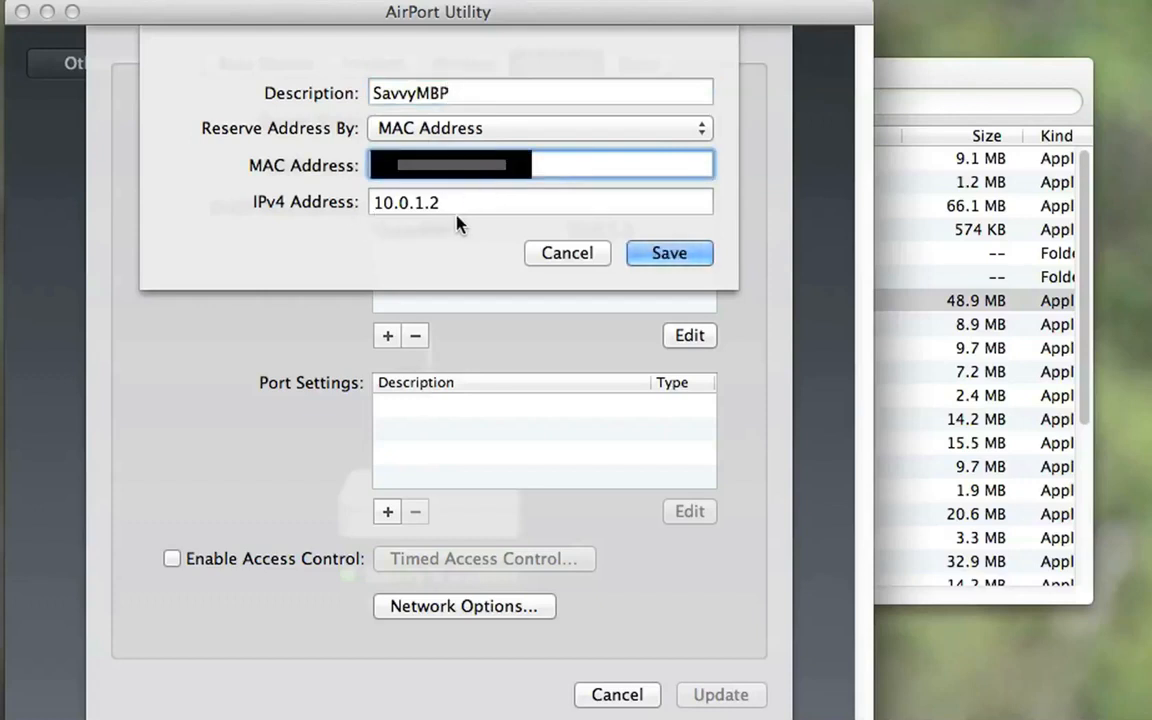
click(540, 202)
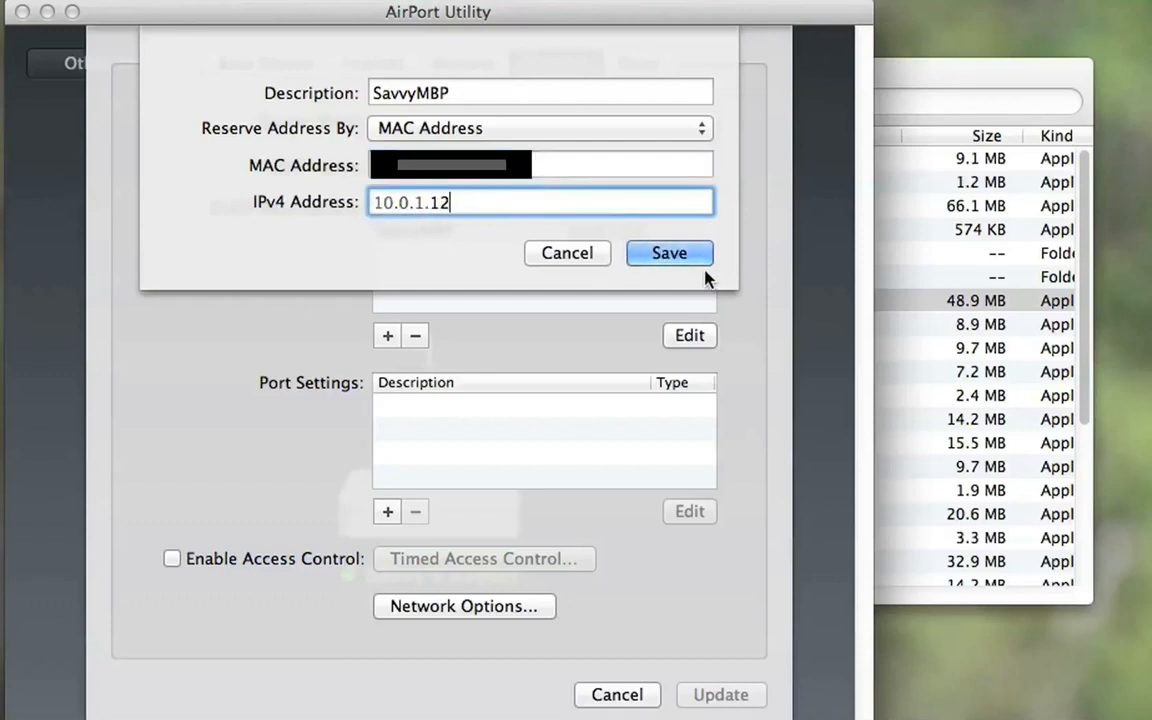
click(669, 252)
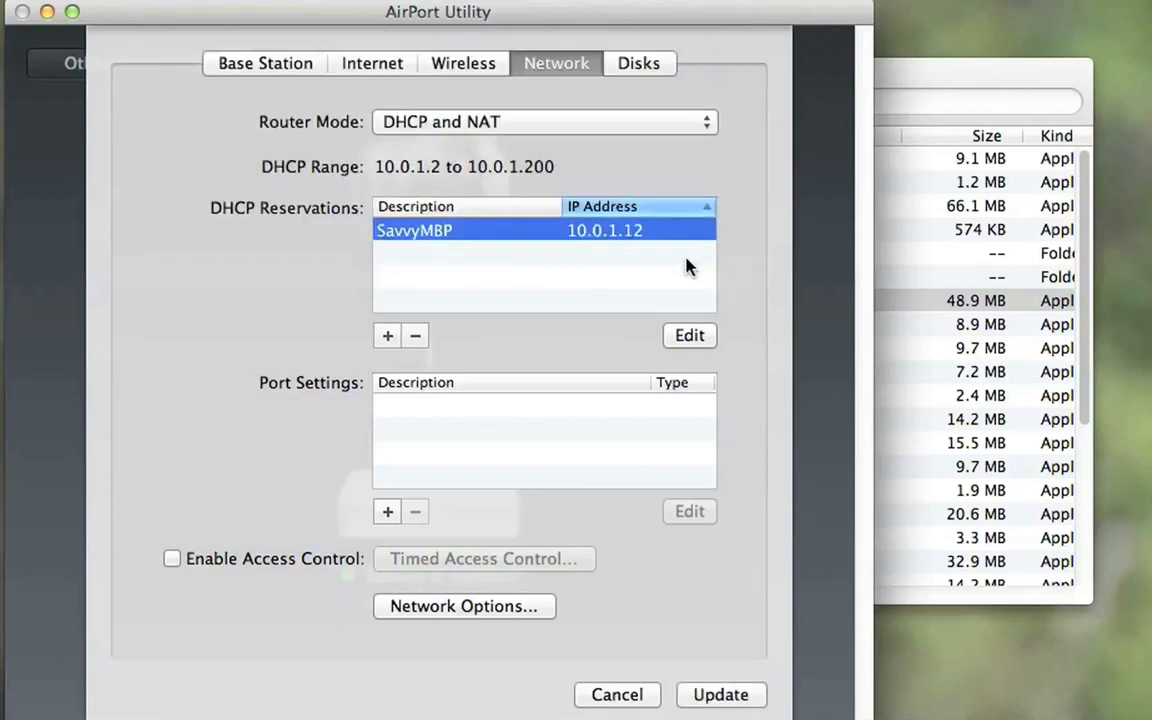
mouse_move(388, 510)
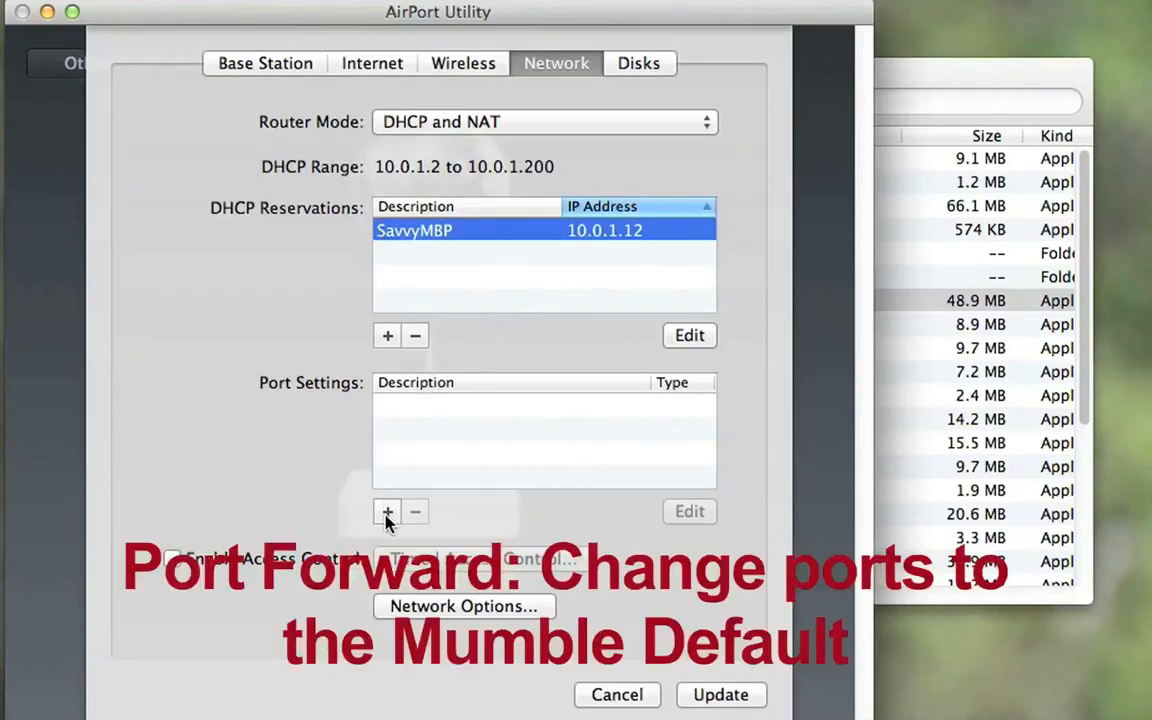
Add a Personal Web Sharing port mapping with UDP/TCP ports 64738 to 10.0.1.12 and save it
click(388, 511)
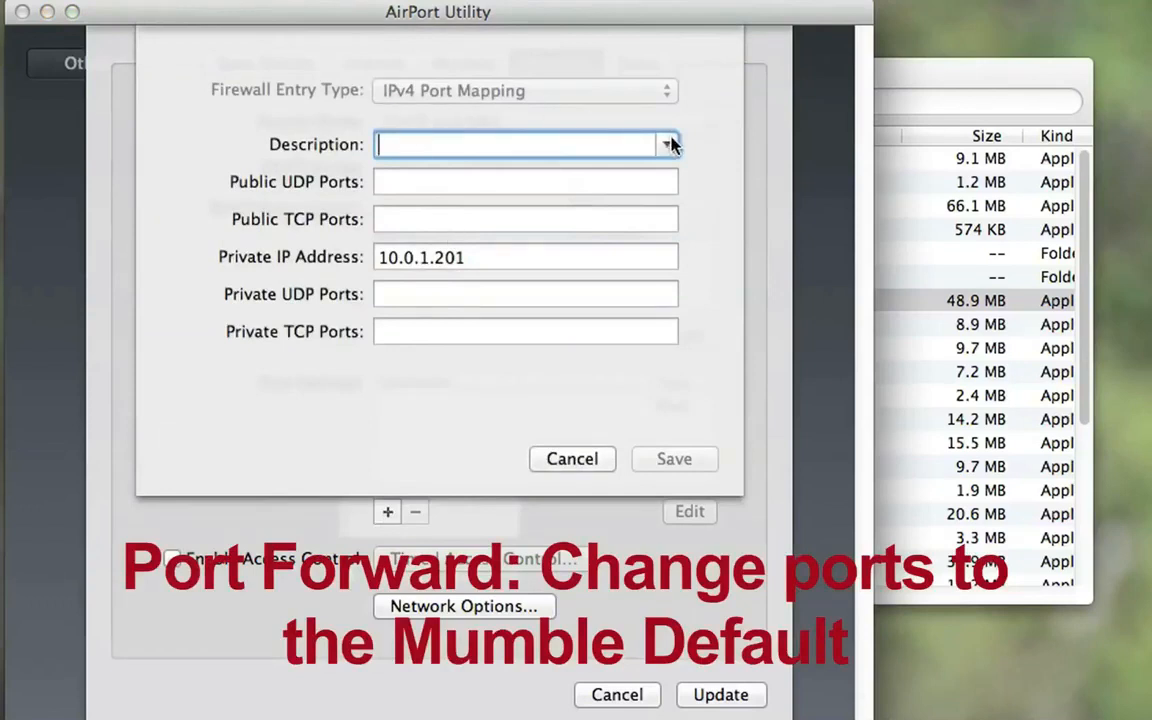
click(666, 144)
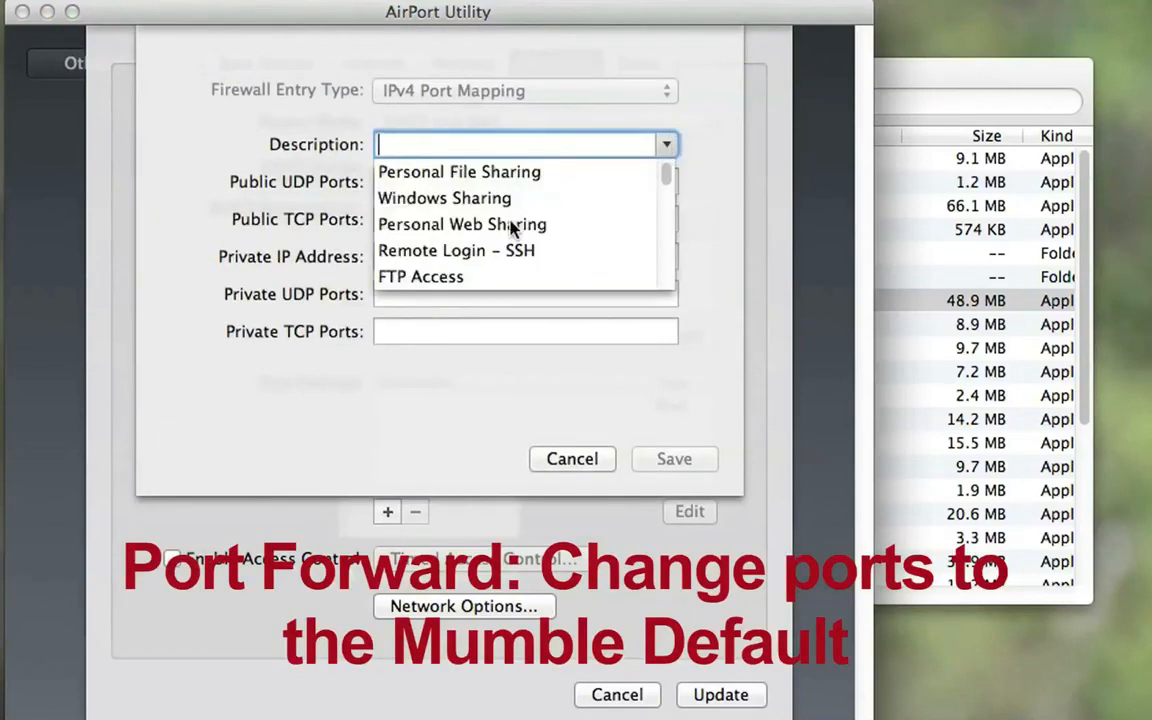
click(462, 224)
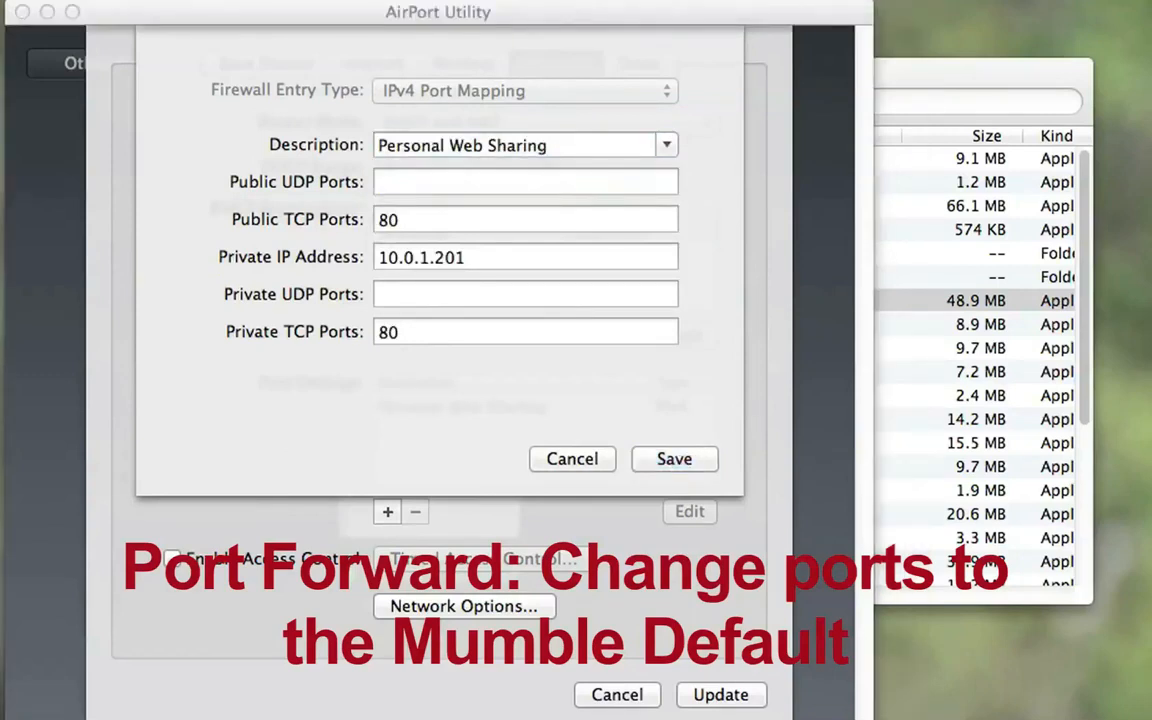
click(525, 181)
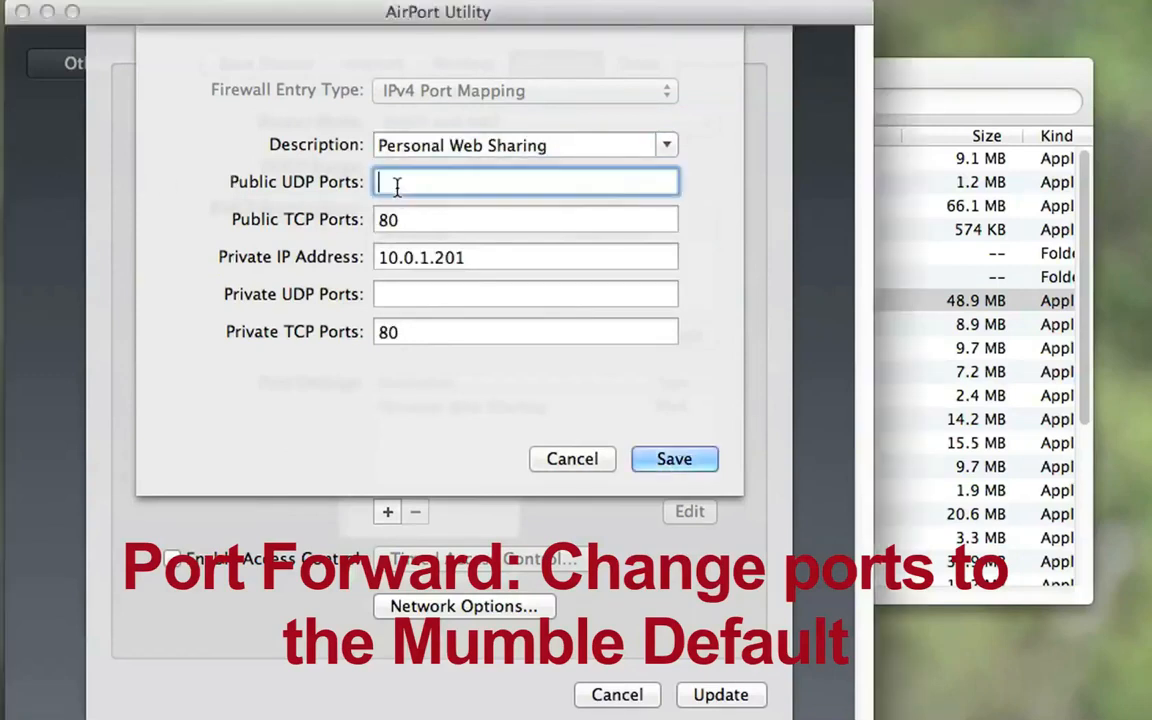
text(64738)
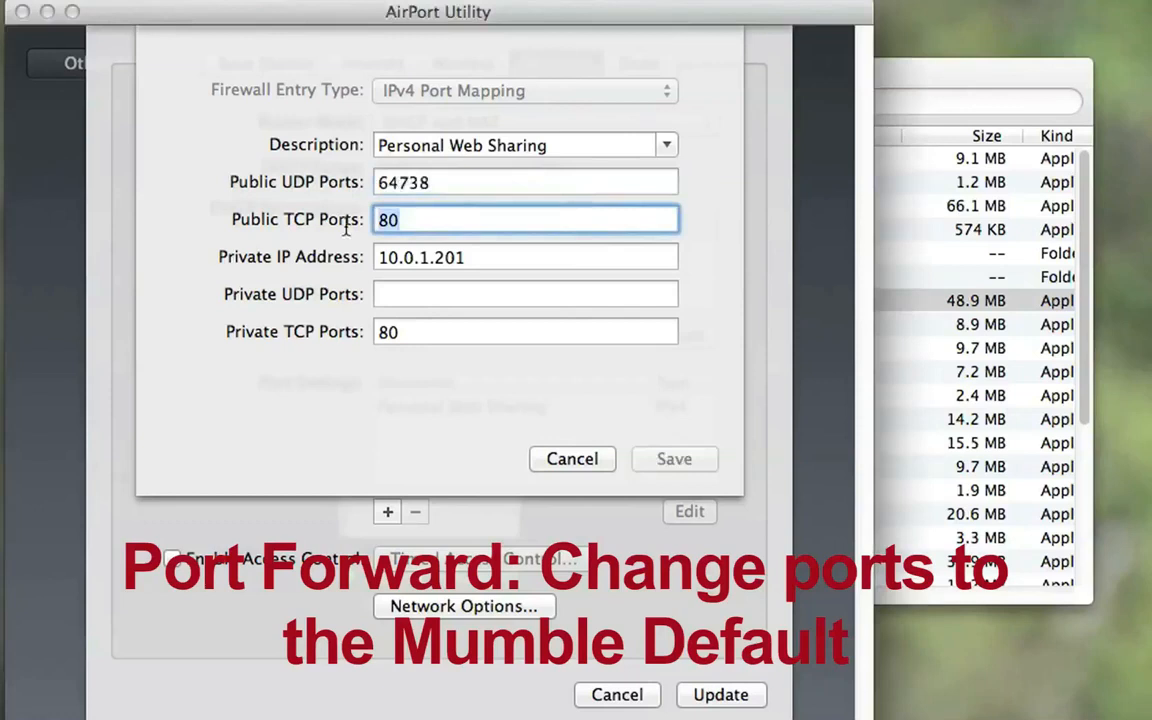
text(64738)
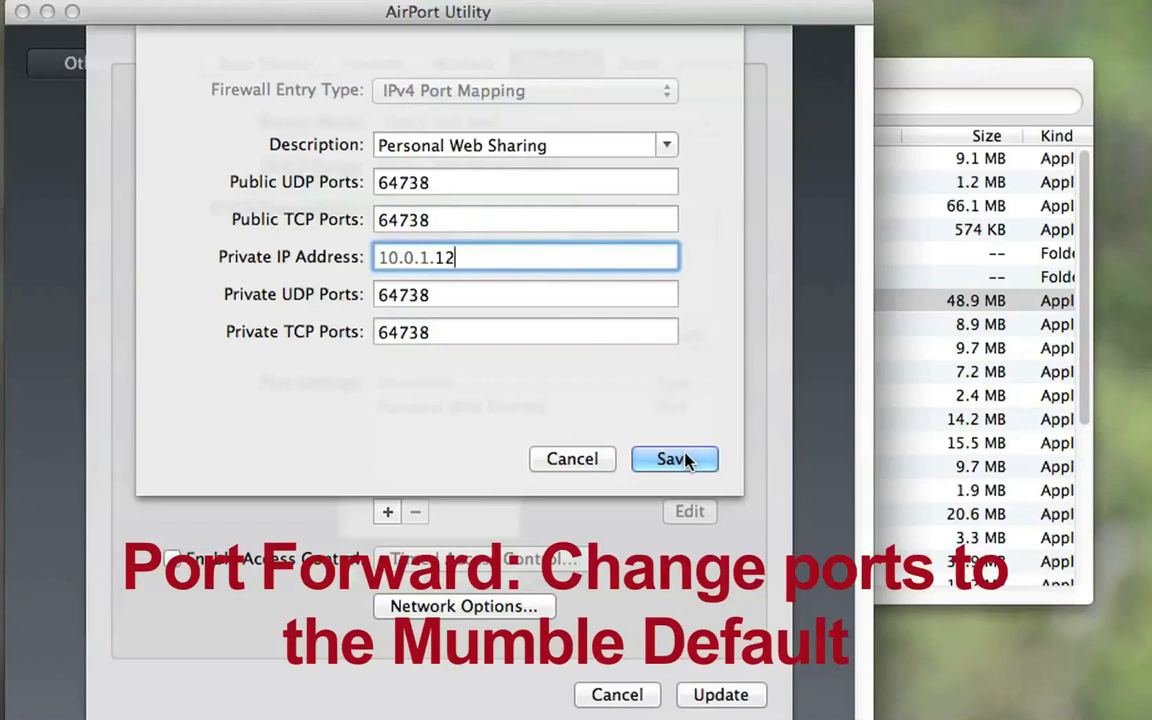
click(674, 459)
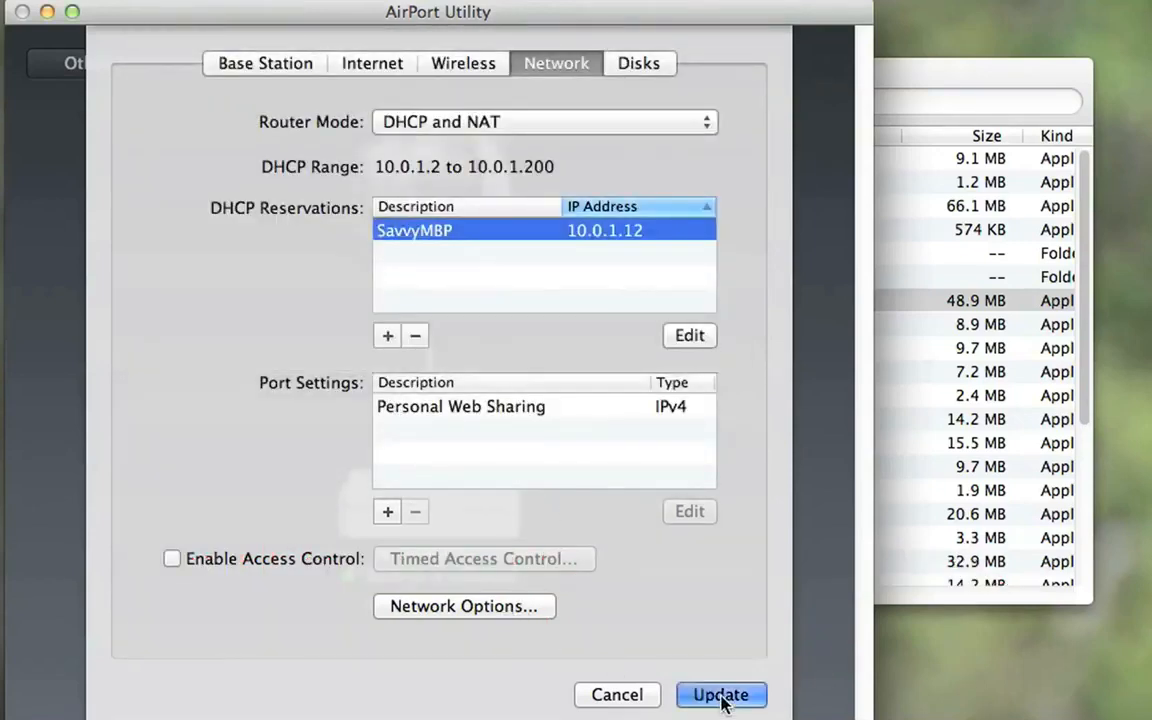
Update the base station with the new settings, allowing it to go briefly offline
click(721, 695)
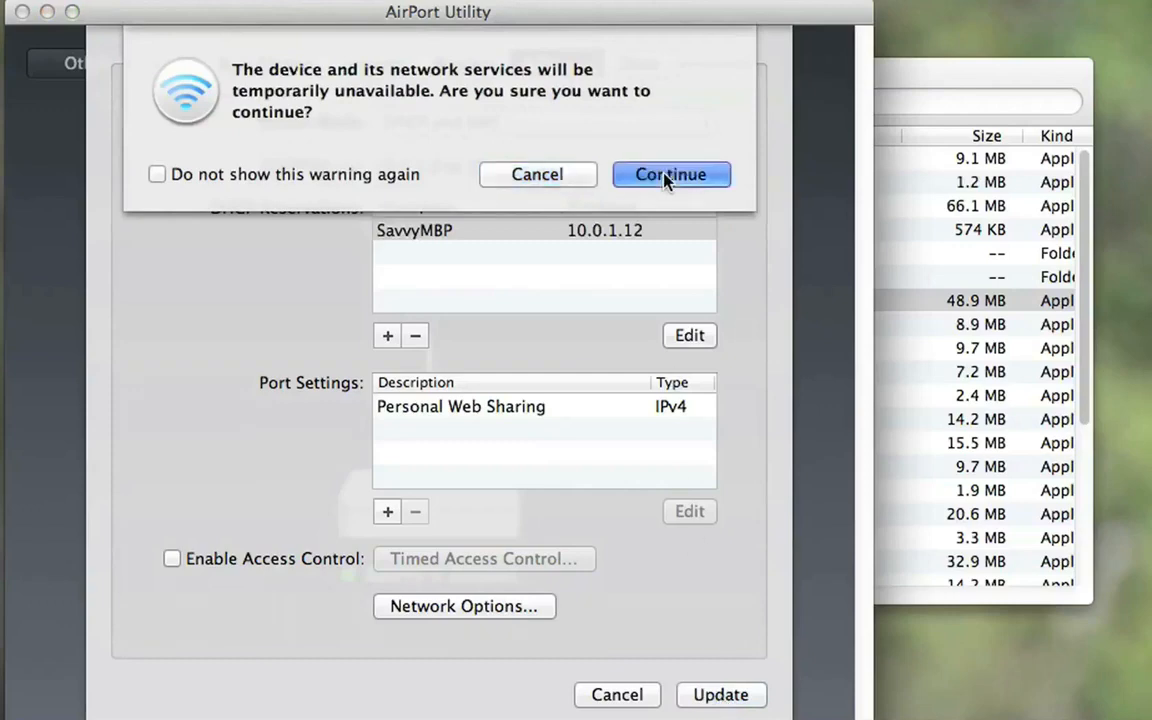
click(670, 174)
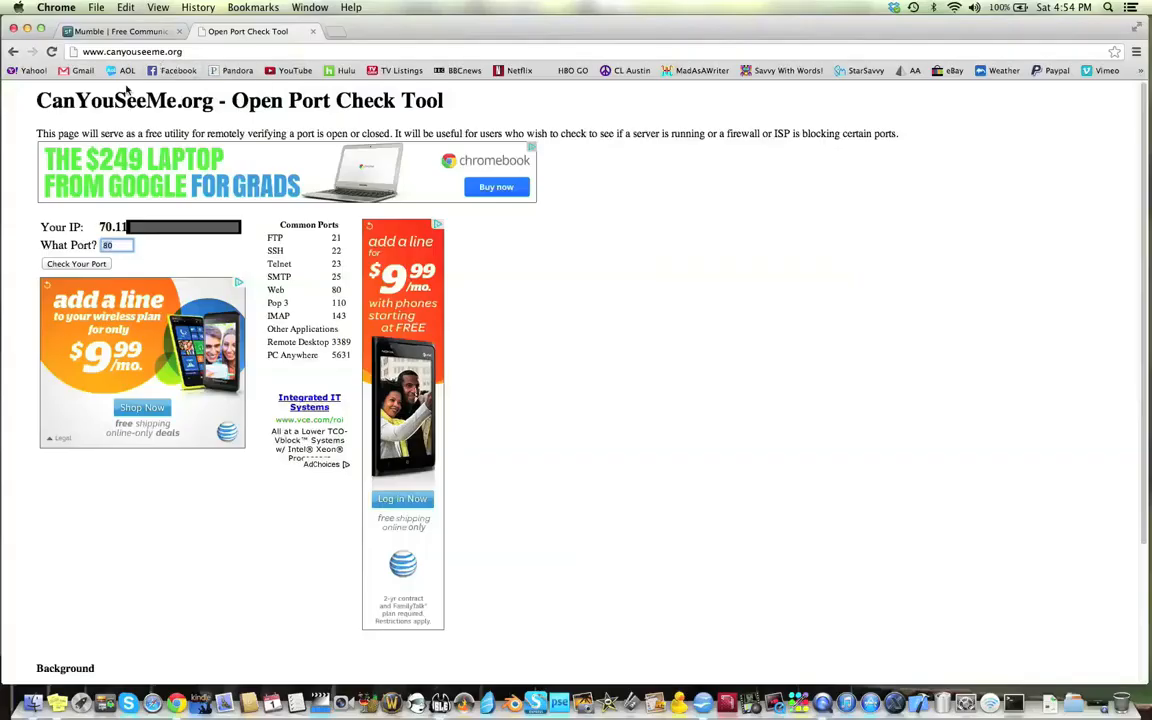
Check port 64738 on canyouseeme.org instead of the default 80
click(117, 245)
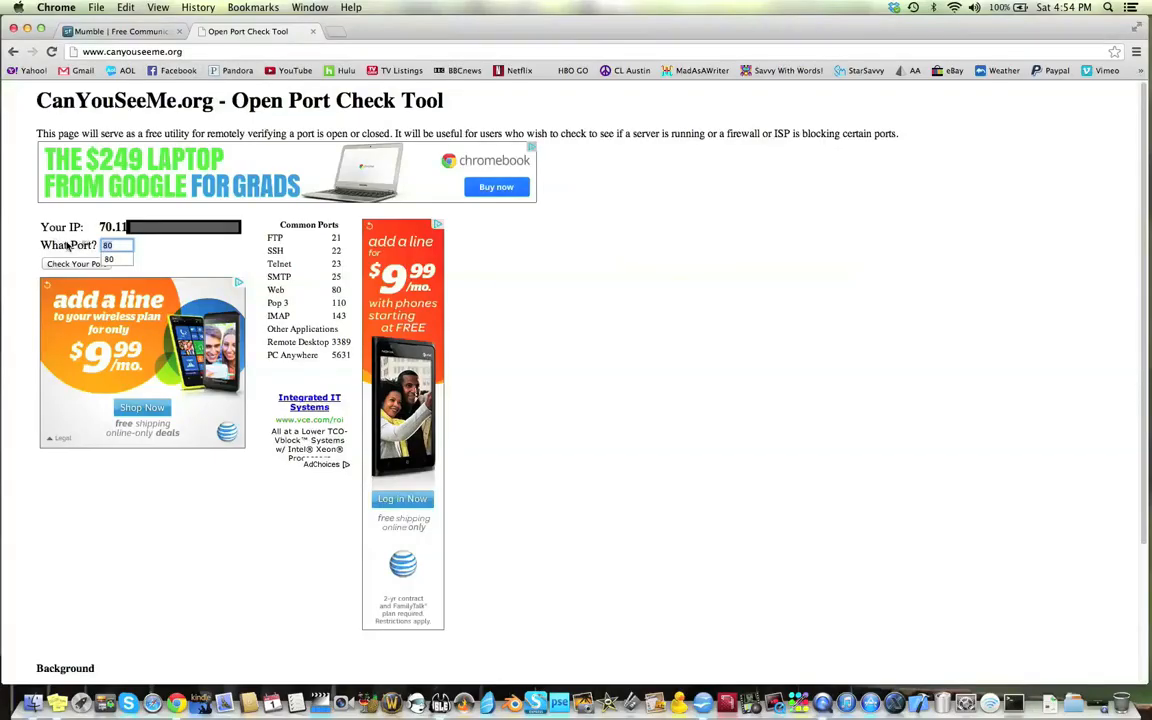
text(64738)
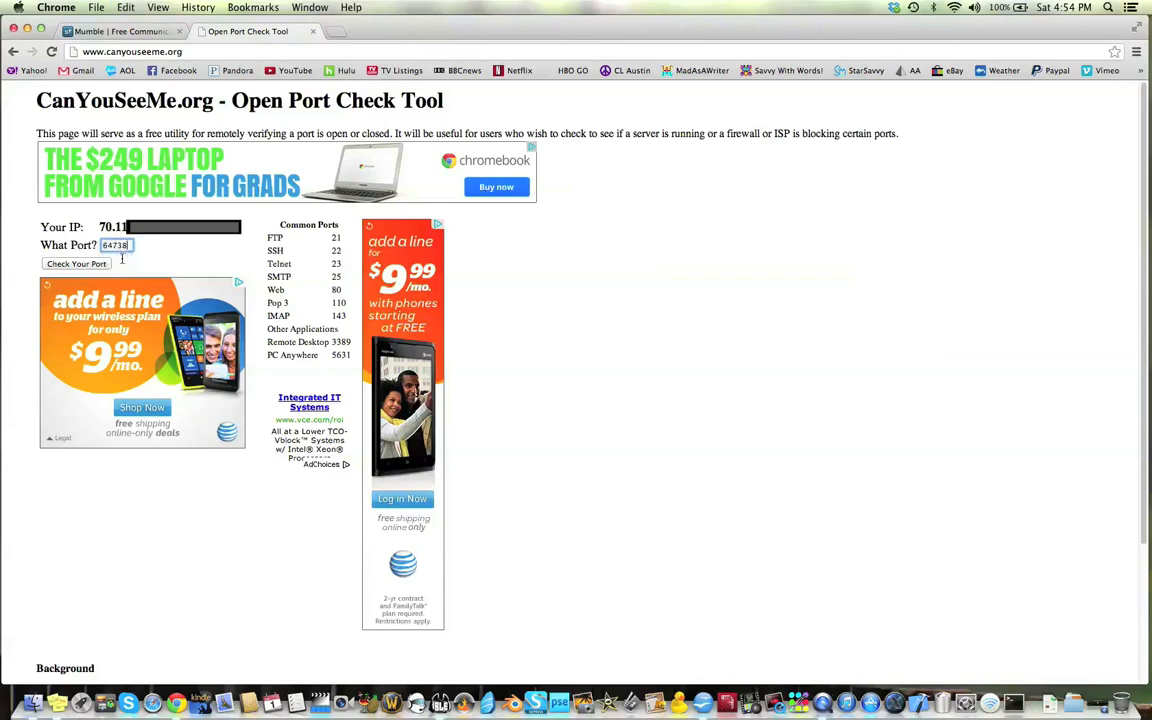
click(76, 263)
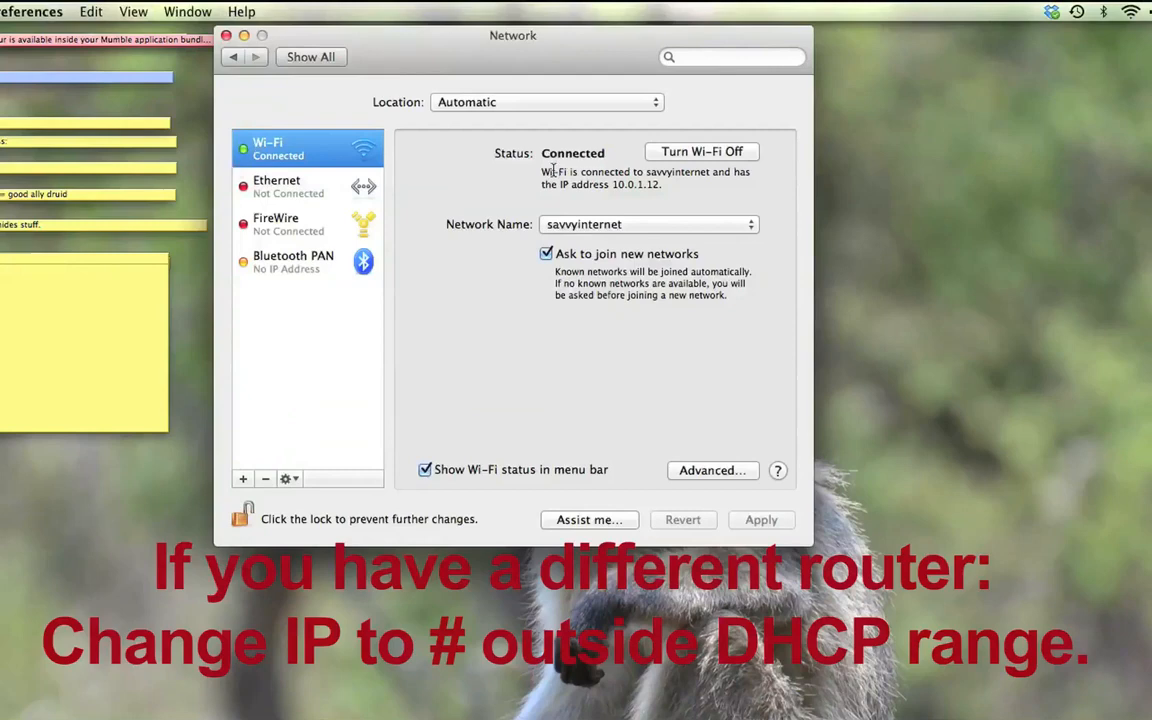
Review the Wi-Fi TCP/IP details showing DHCP address 10.0.1.12 and router 10.0.1.1, then dismiss them
click(712, 470)
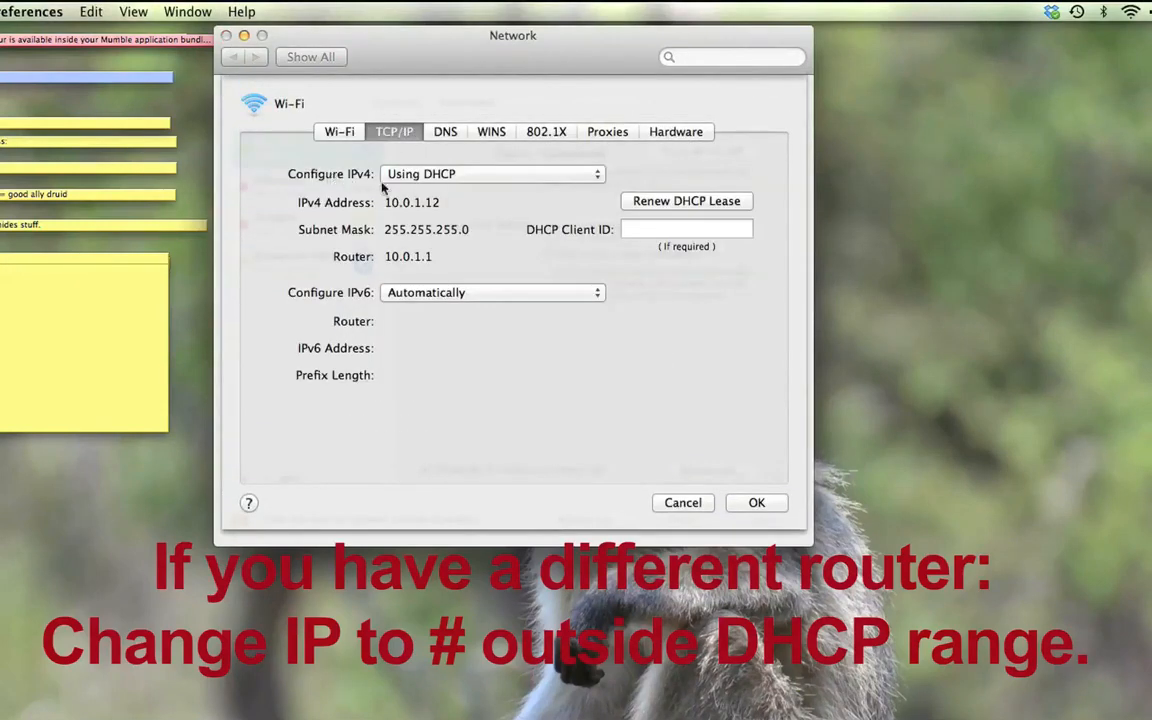
mouse_move(453, 267)
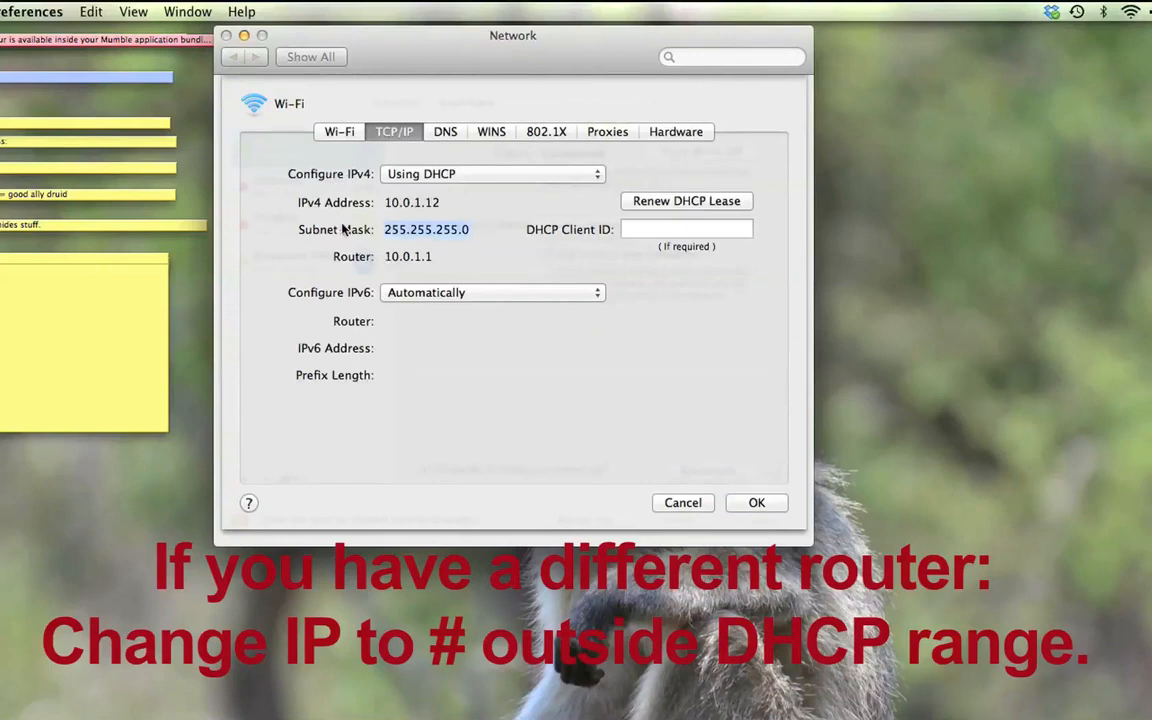
click(408, 256)
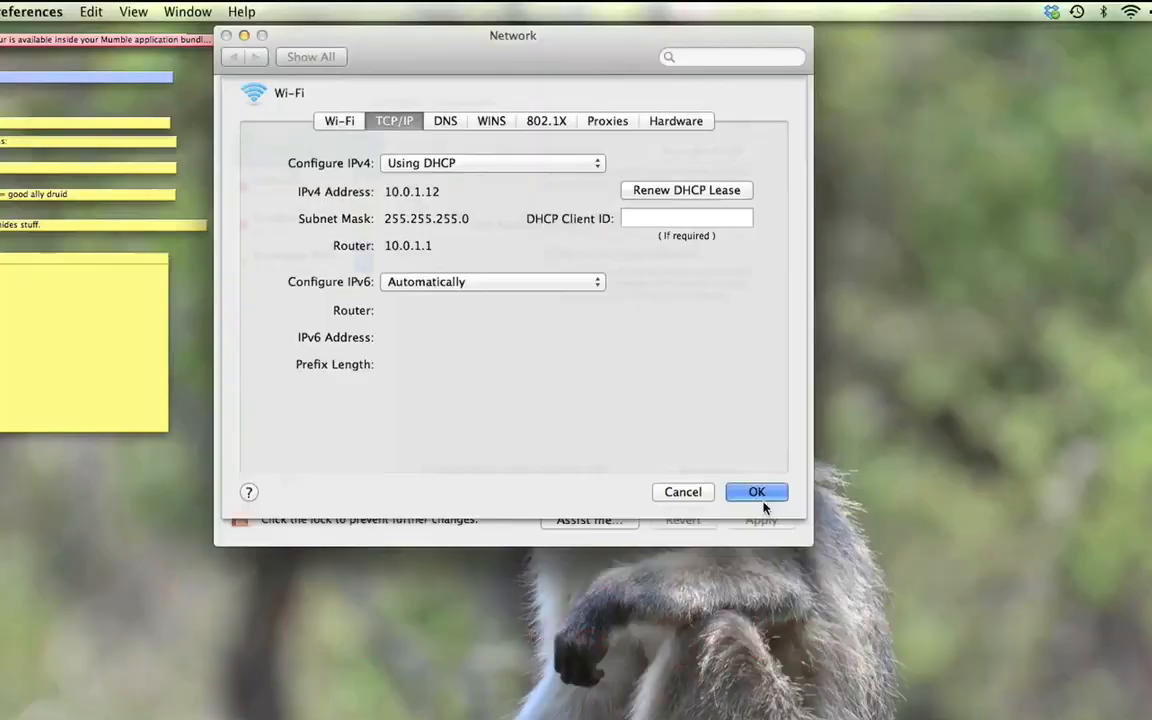
click(756, 491)
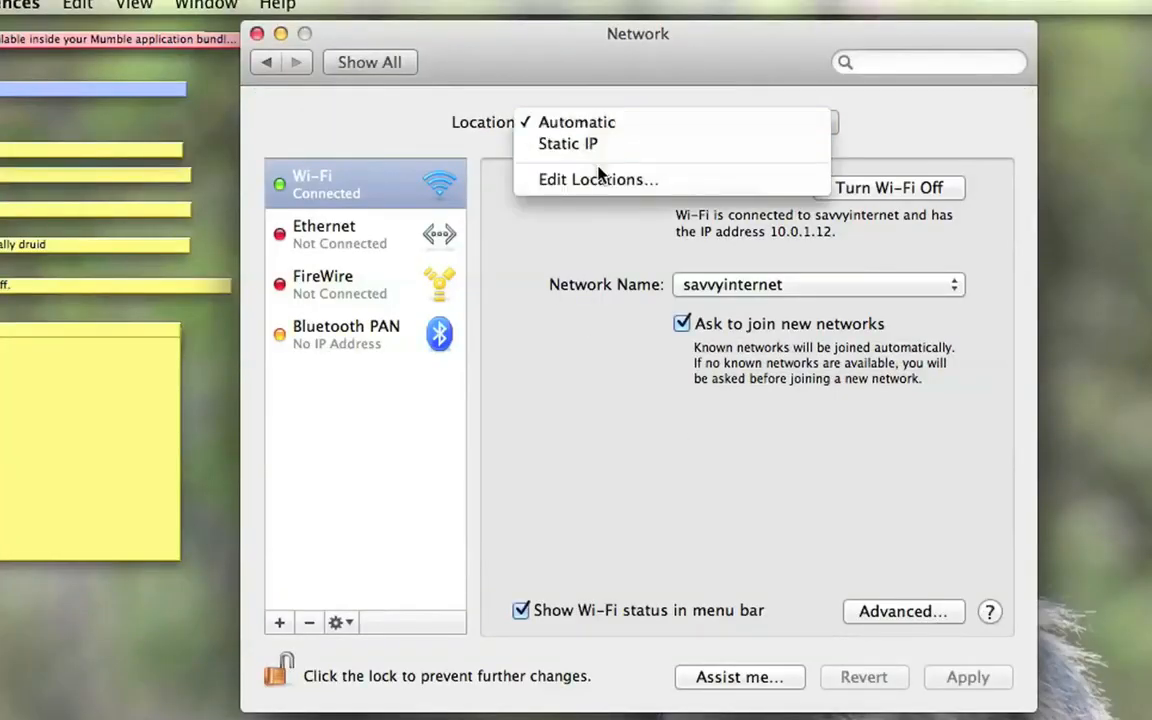
Create a new network location named Static 3 in Edit Locations
click(597, 179)
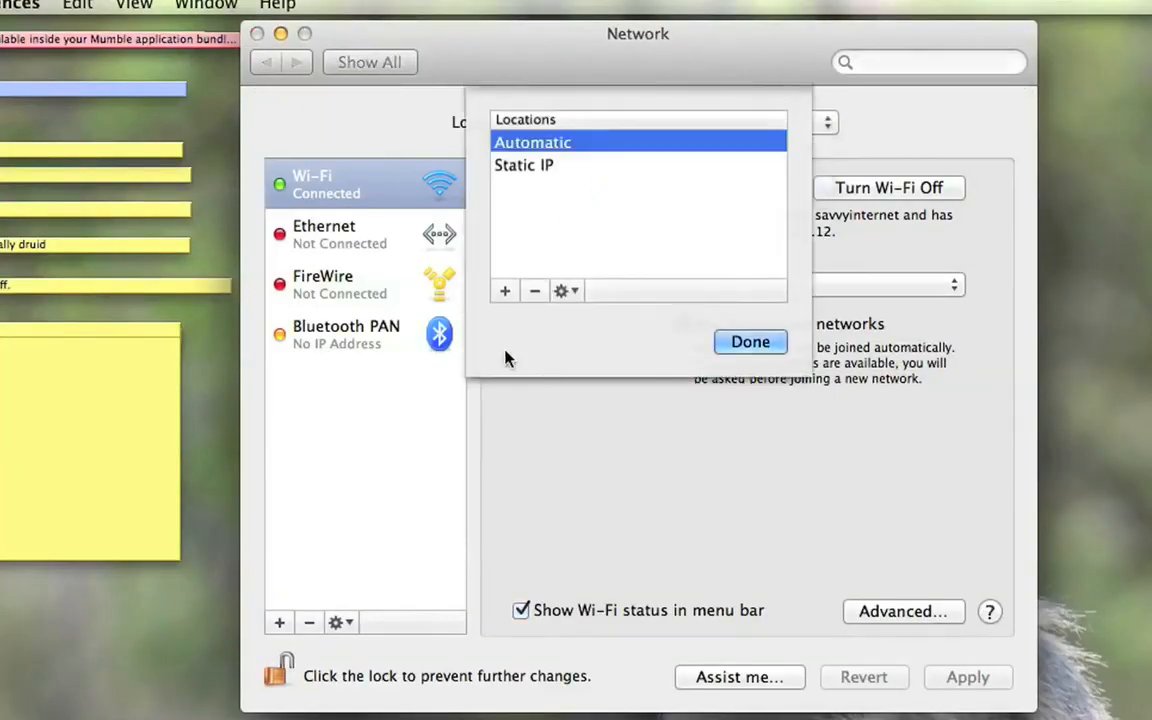
text(S)
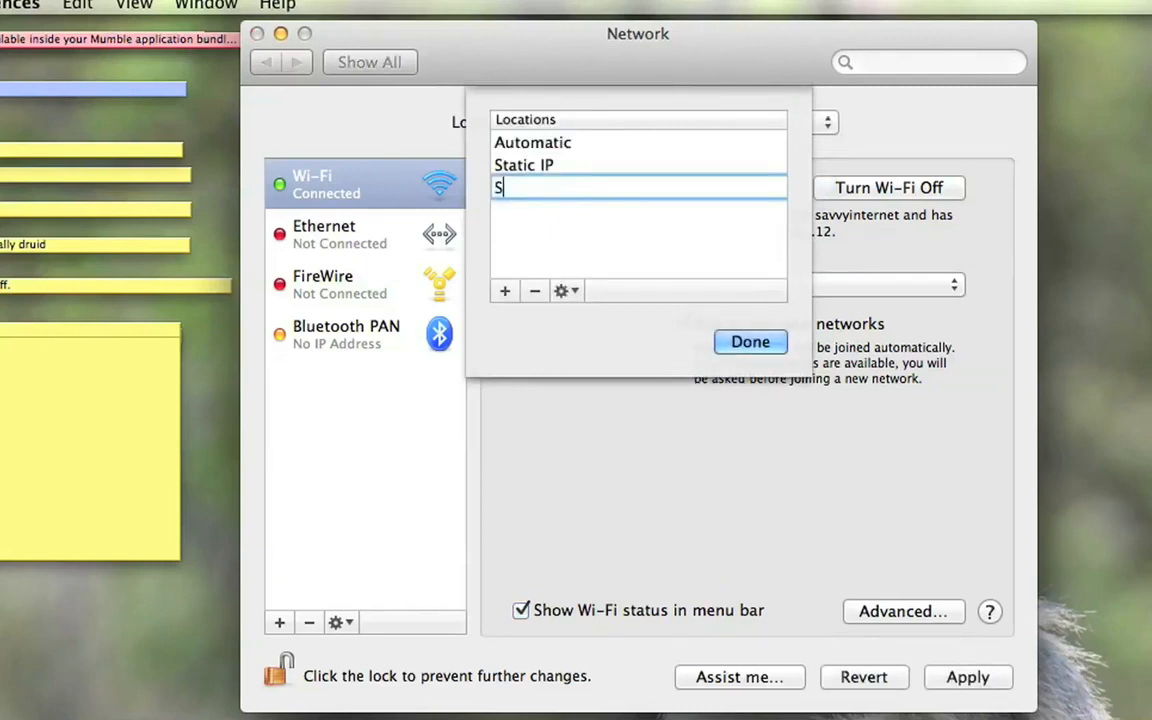
text(tatic 3)
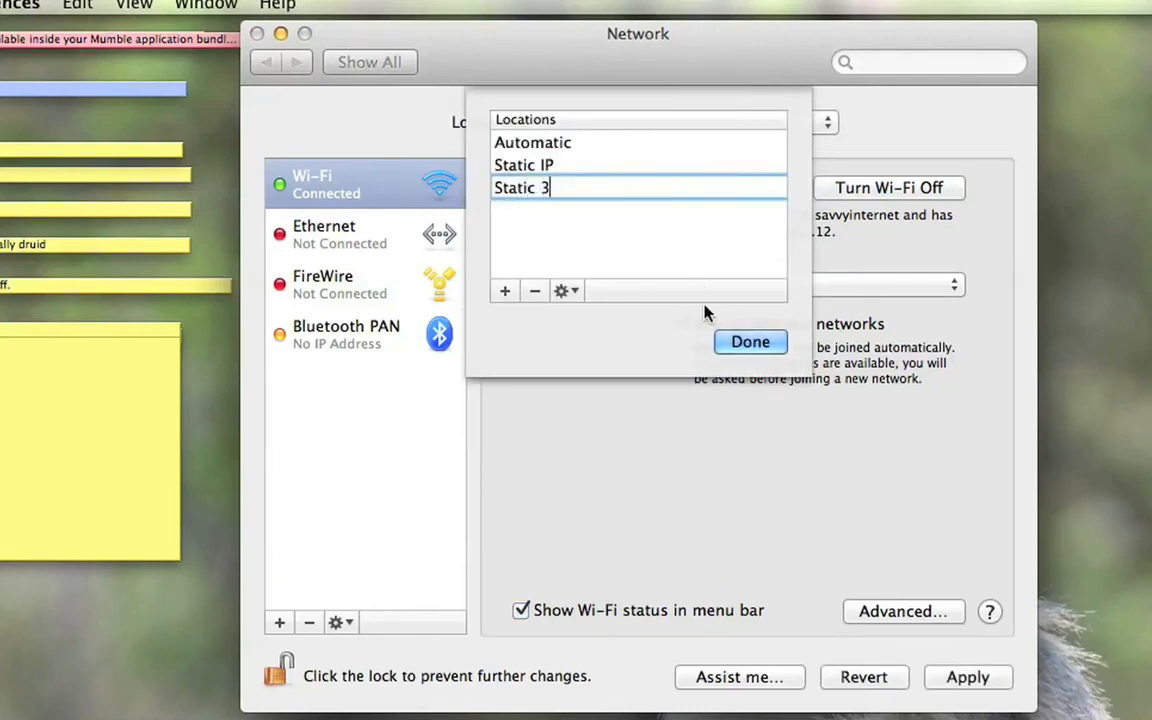
click(750, 342)
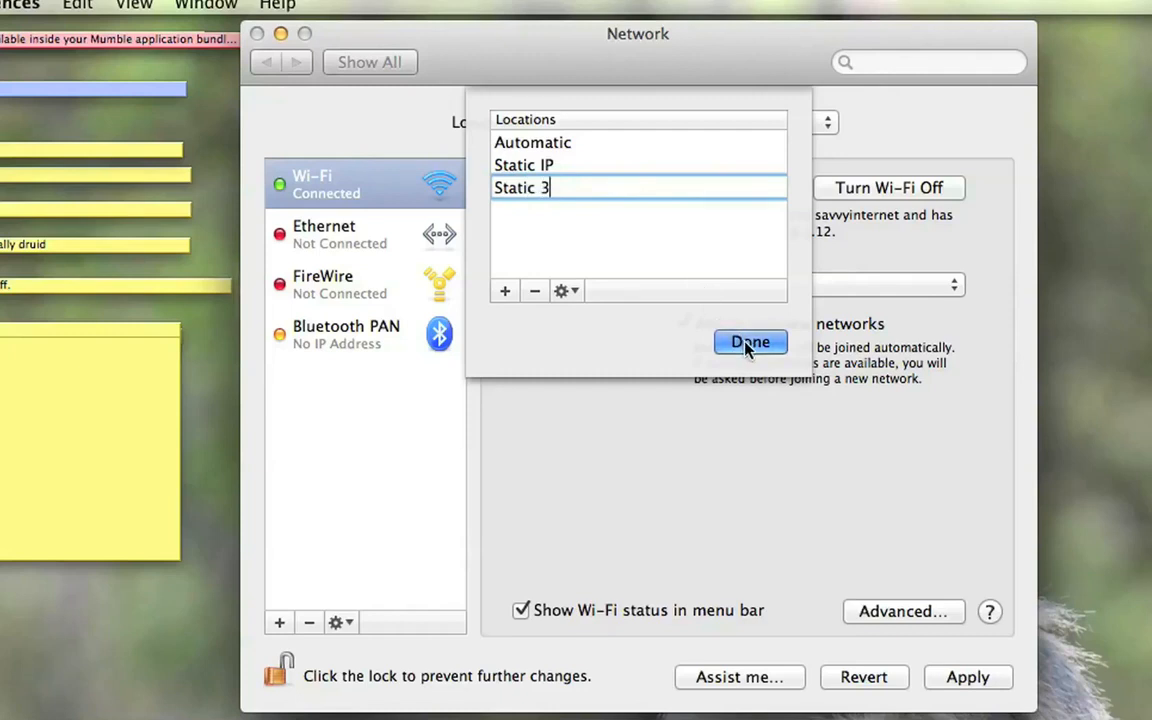
Leave the location editor and make Static 3 the active network location
click(750, 342)
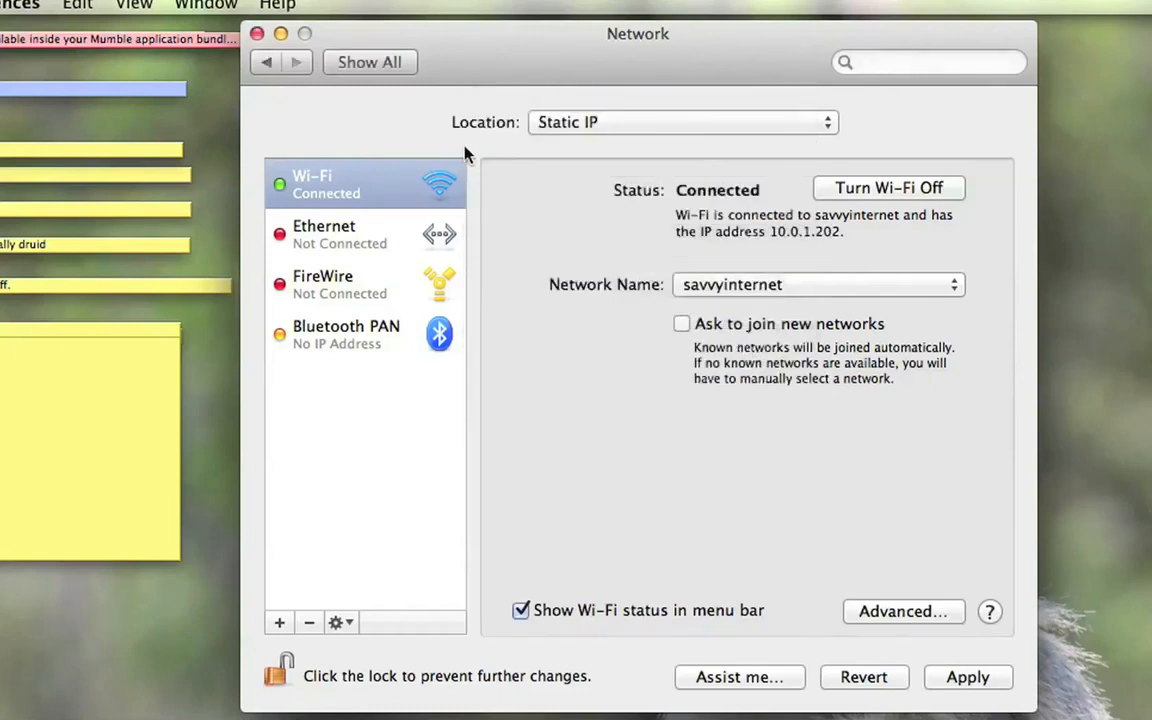
mouse_move(910, 605)
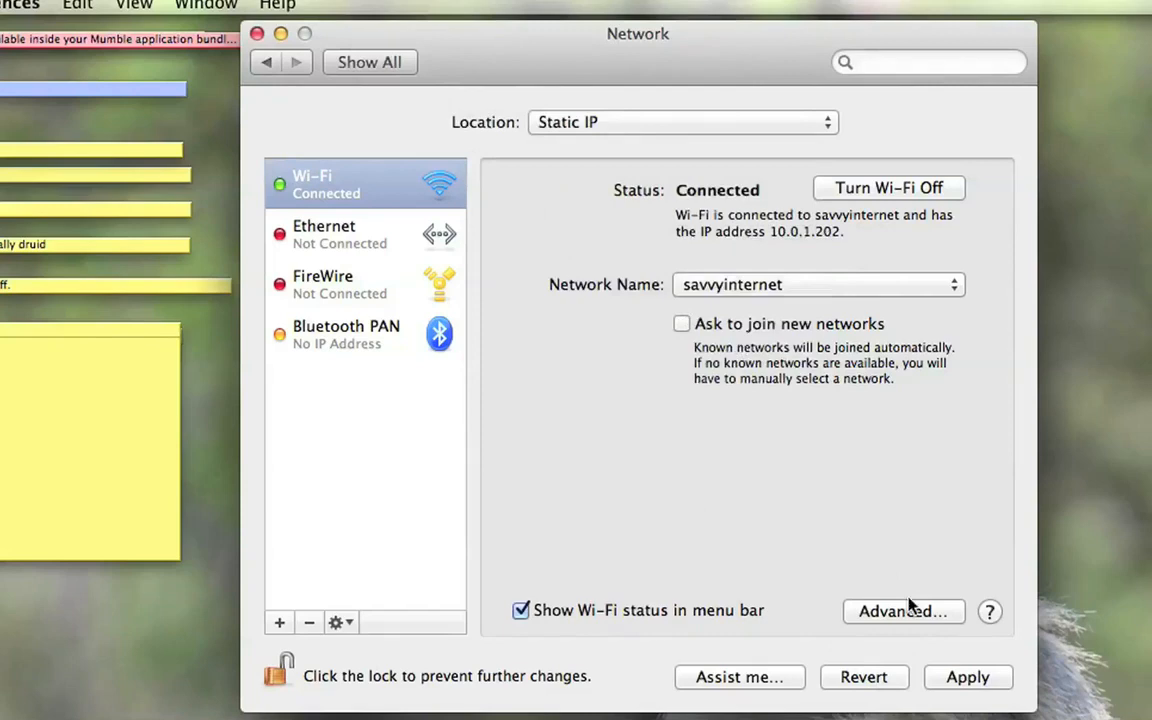
click(683, 122)
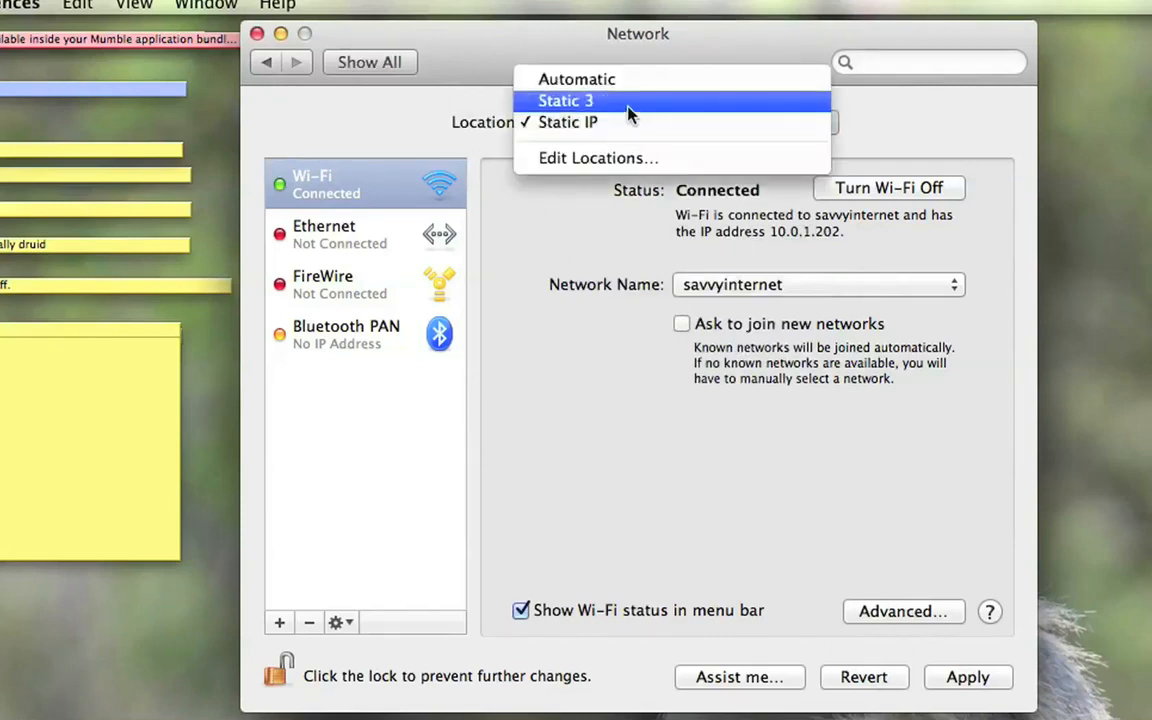
click(566, 100)
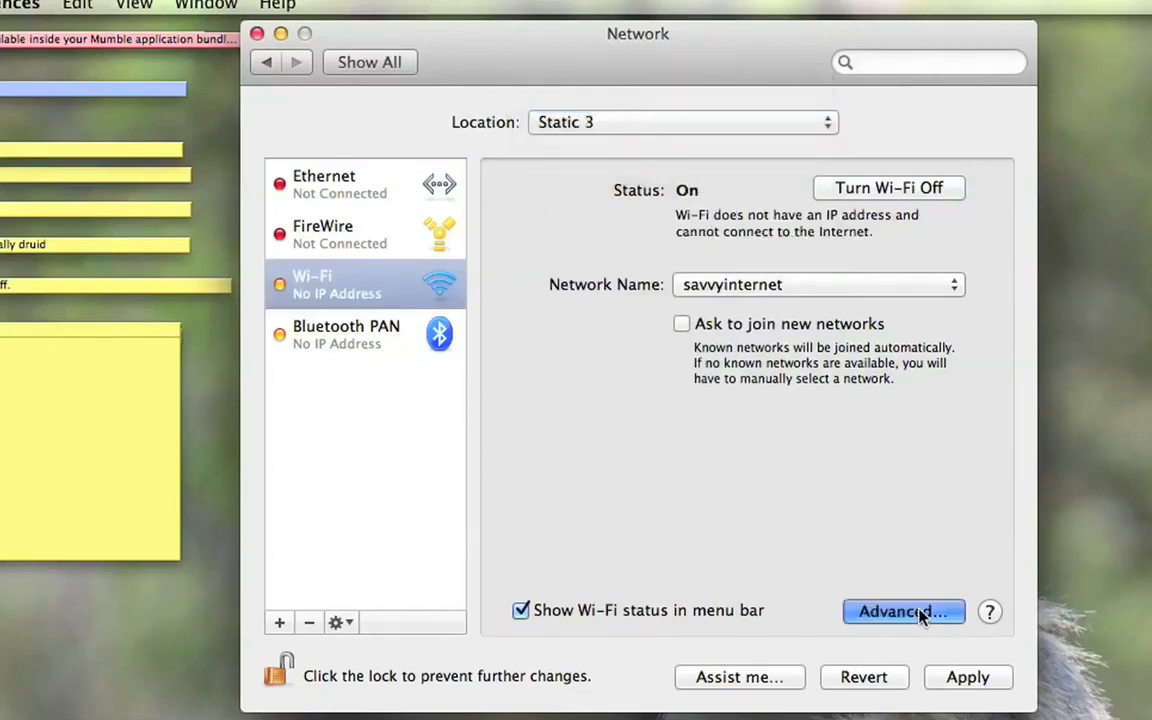
Configure Wi-Fi IPv4 as DHCP with manual address 10.0.1.202 and apply it
click(903, 611)
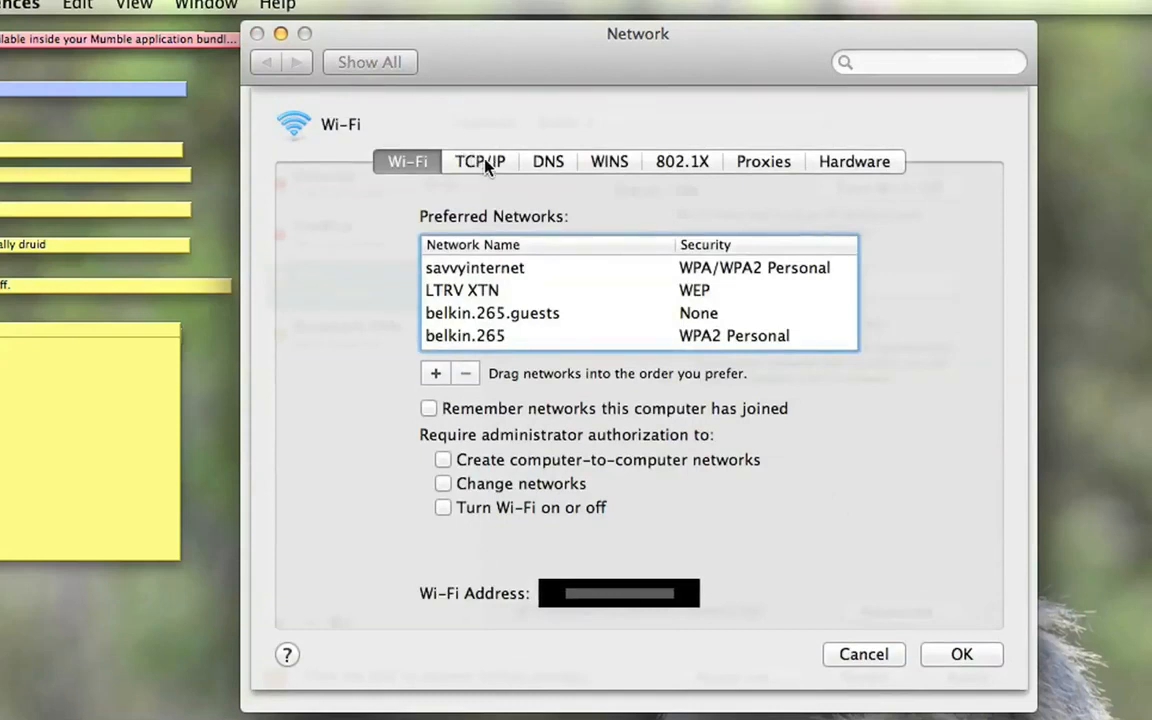
click(480, 161)
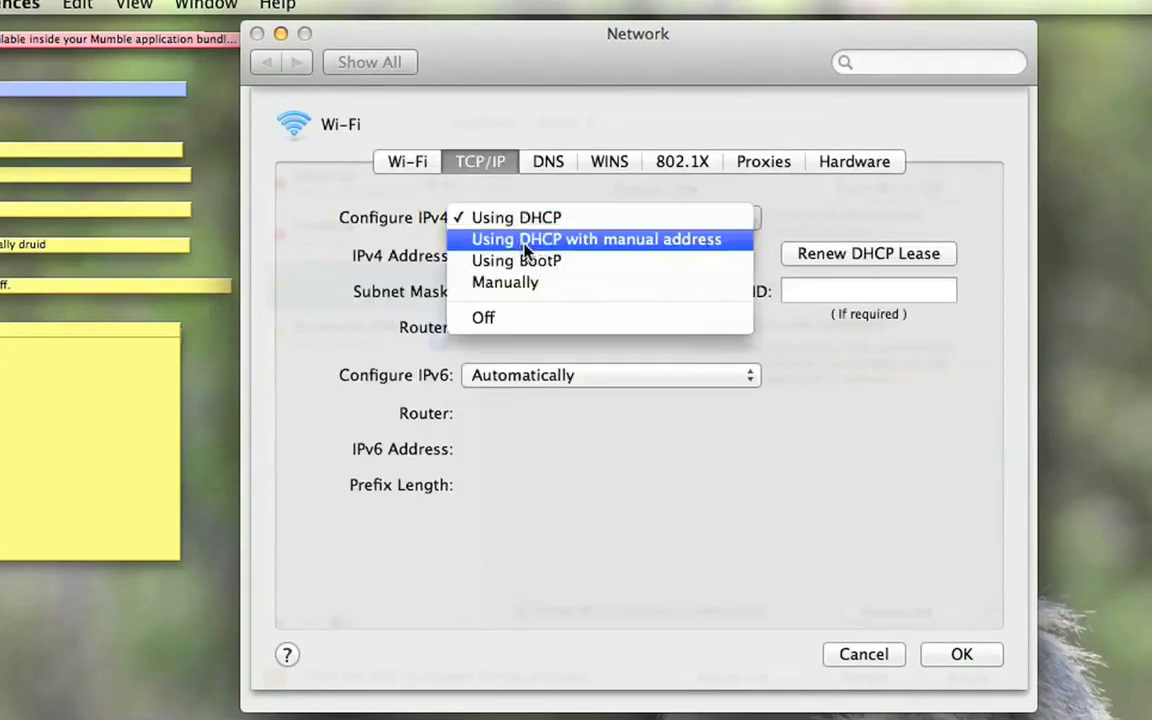
click(596, 239)
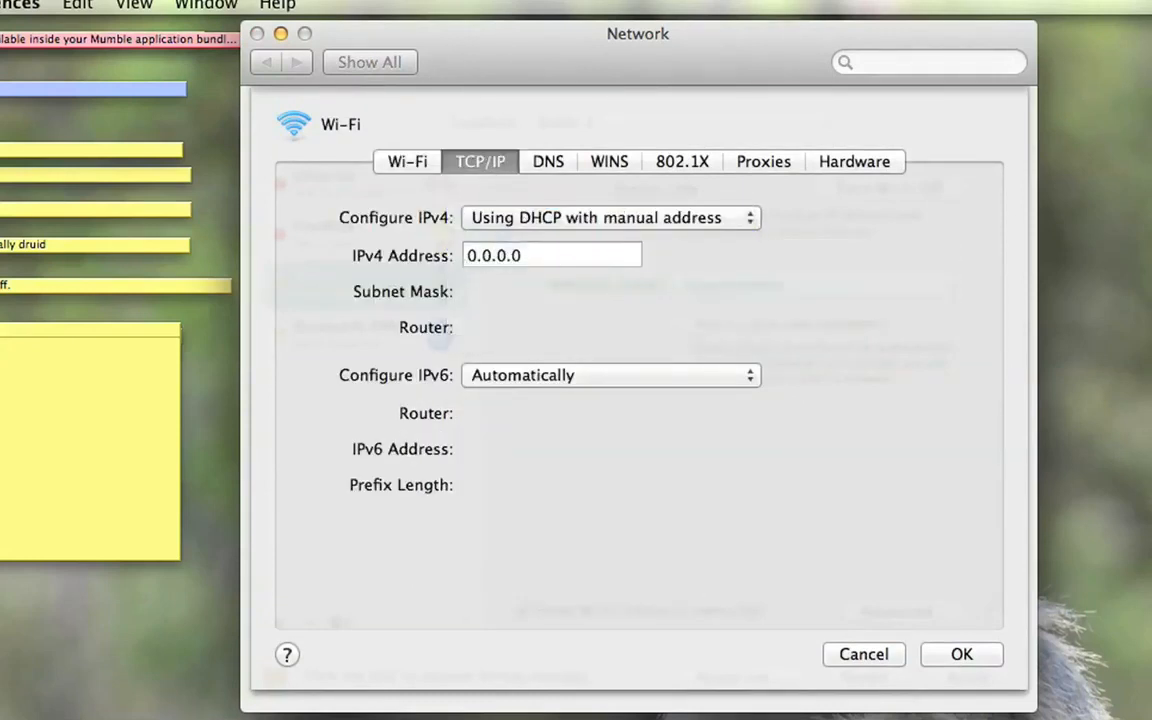
click(552, 255)
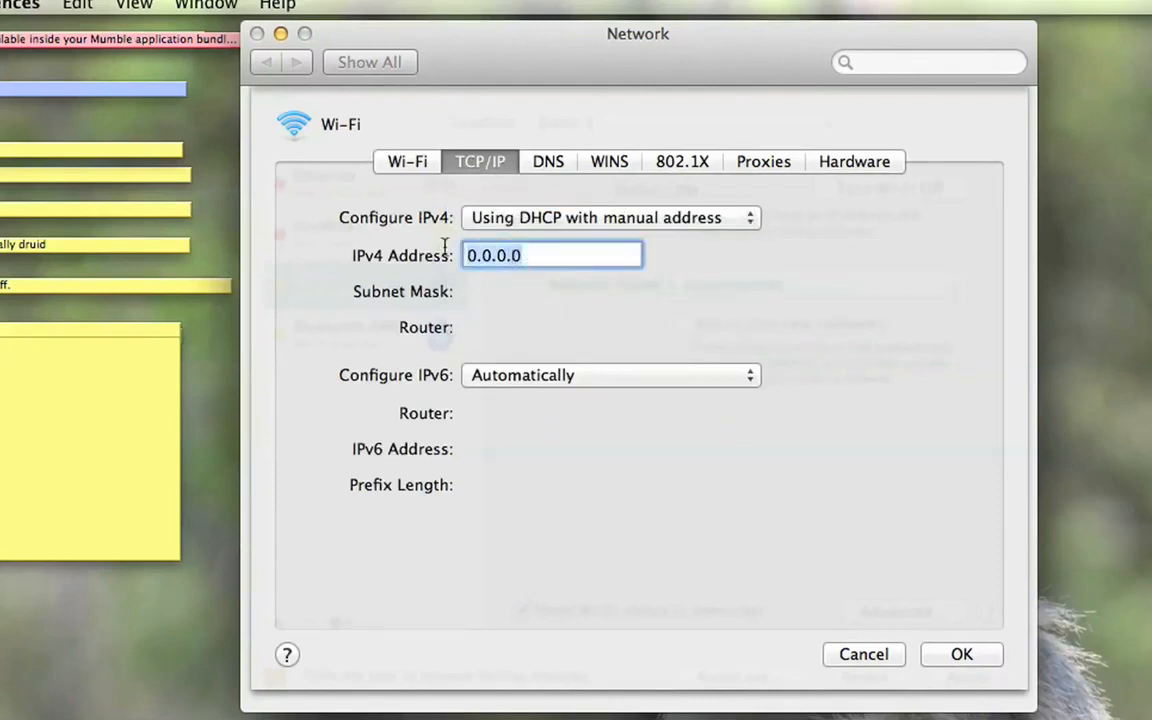
text(10.0.1.1)
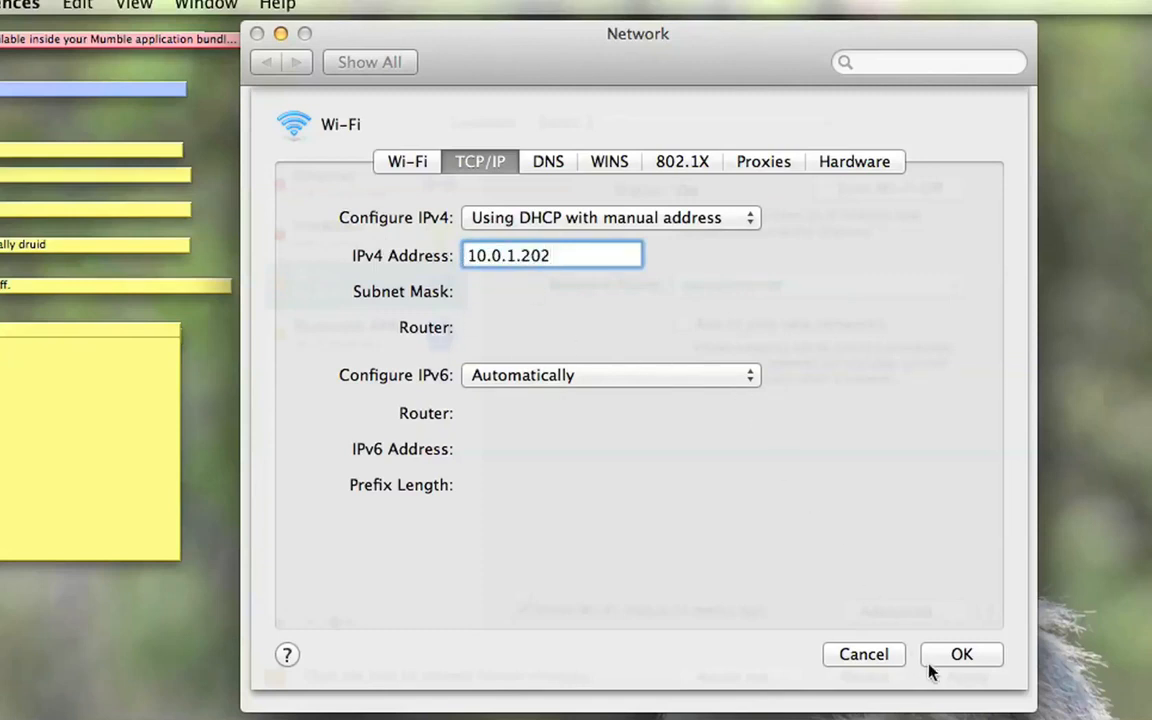
click(960, 654)
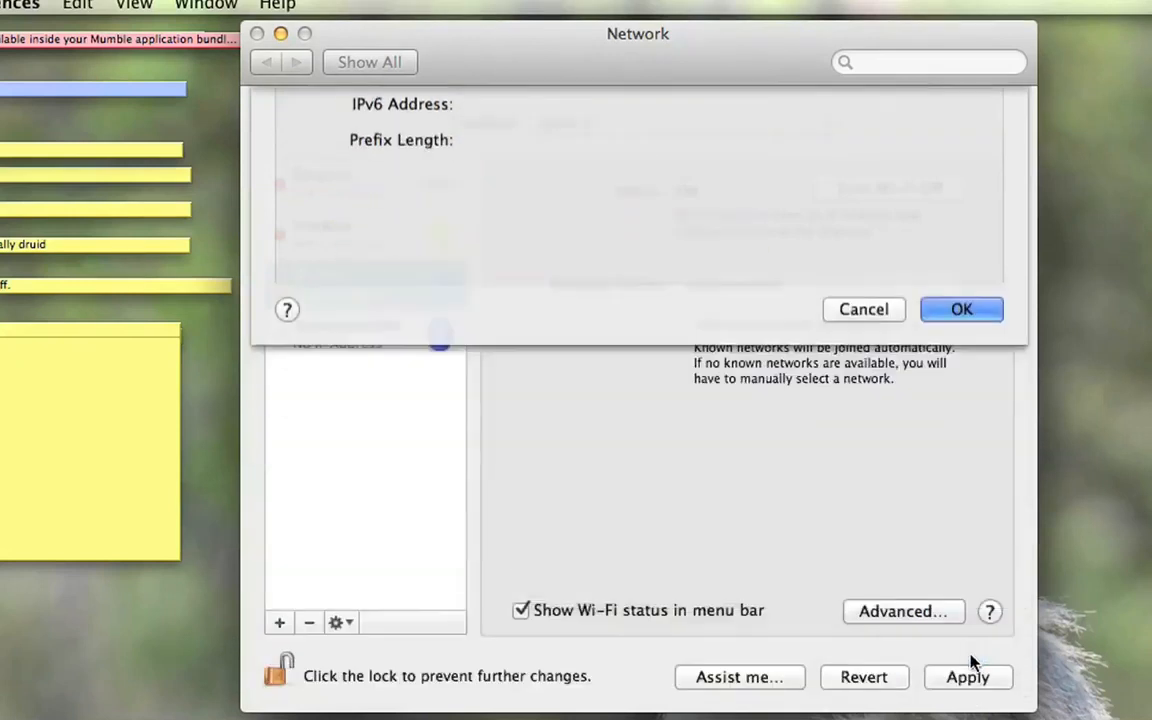
click(960, 309)
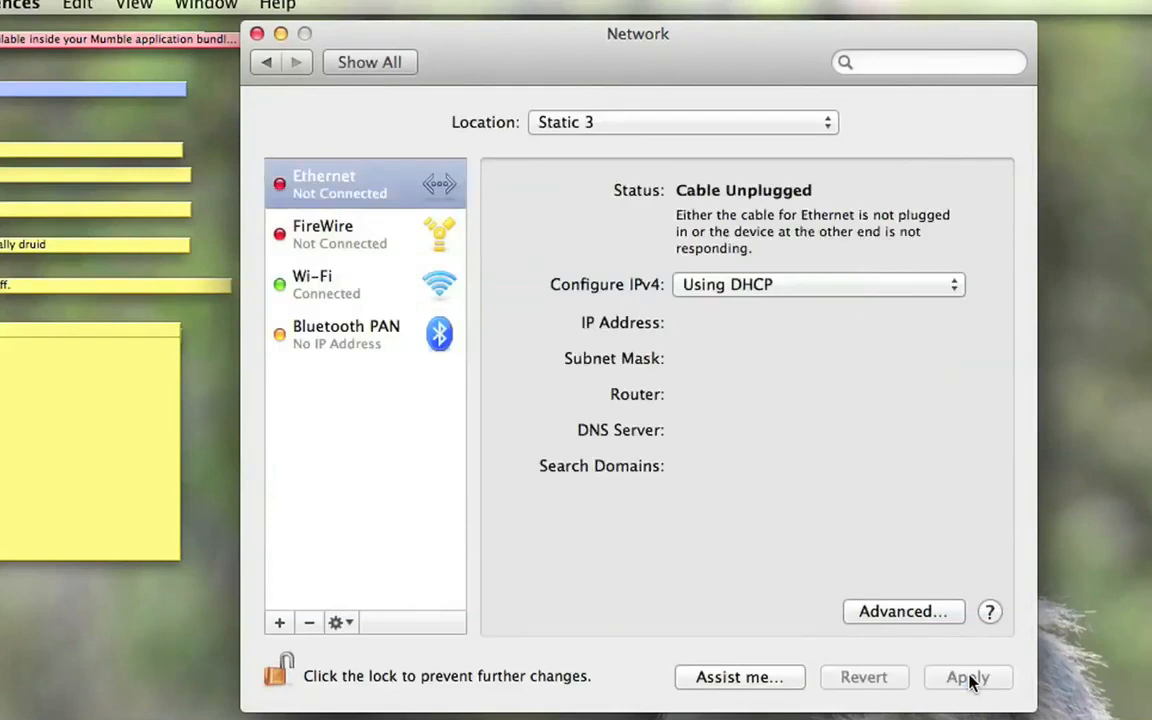
Download Mumble-1.2.4.dmg (Stable) for Mac OS X from mumble.sourceforge.net to the Desktop
click(312, 284)
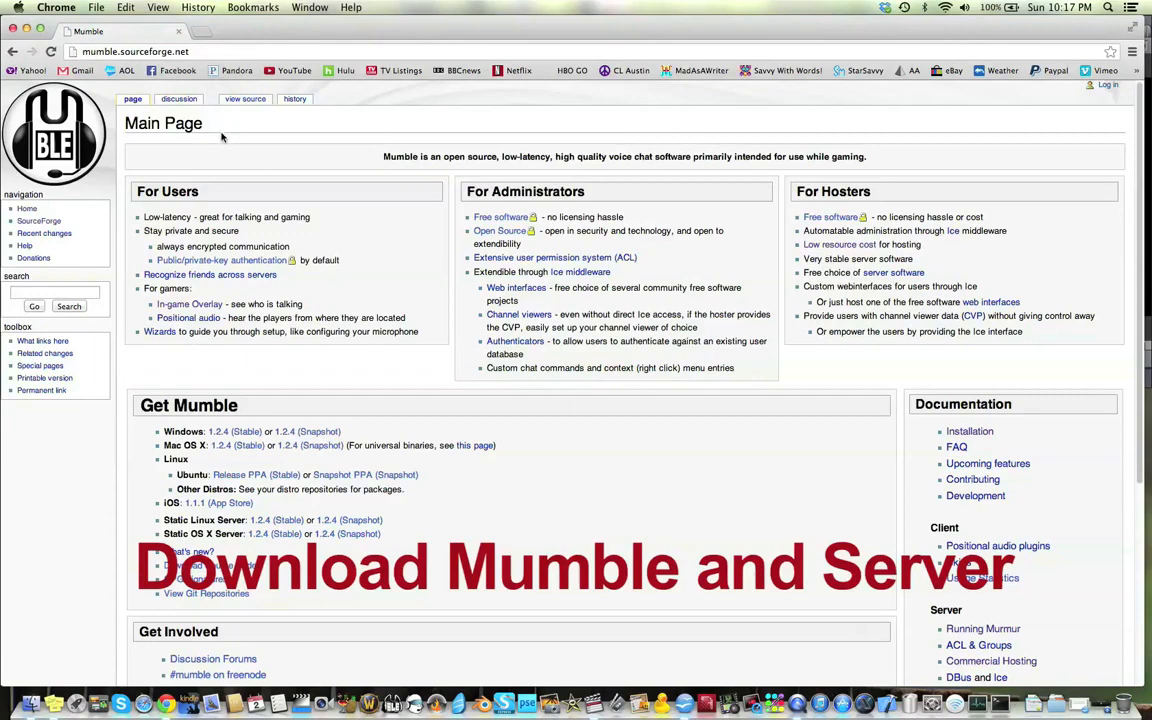
mouse_move(216, 410)
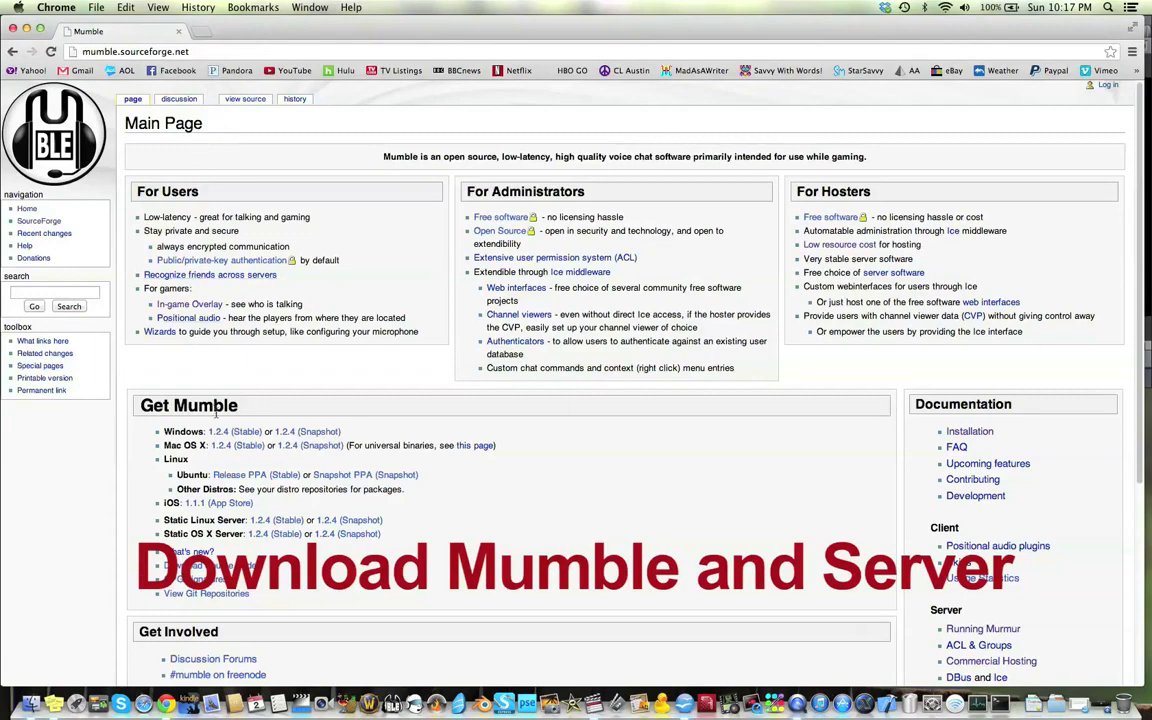
click(220, 445)
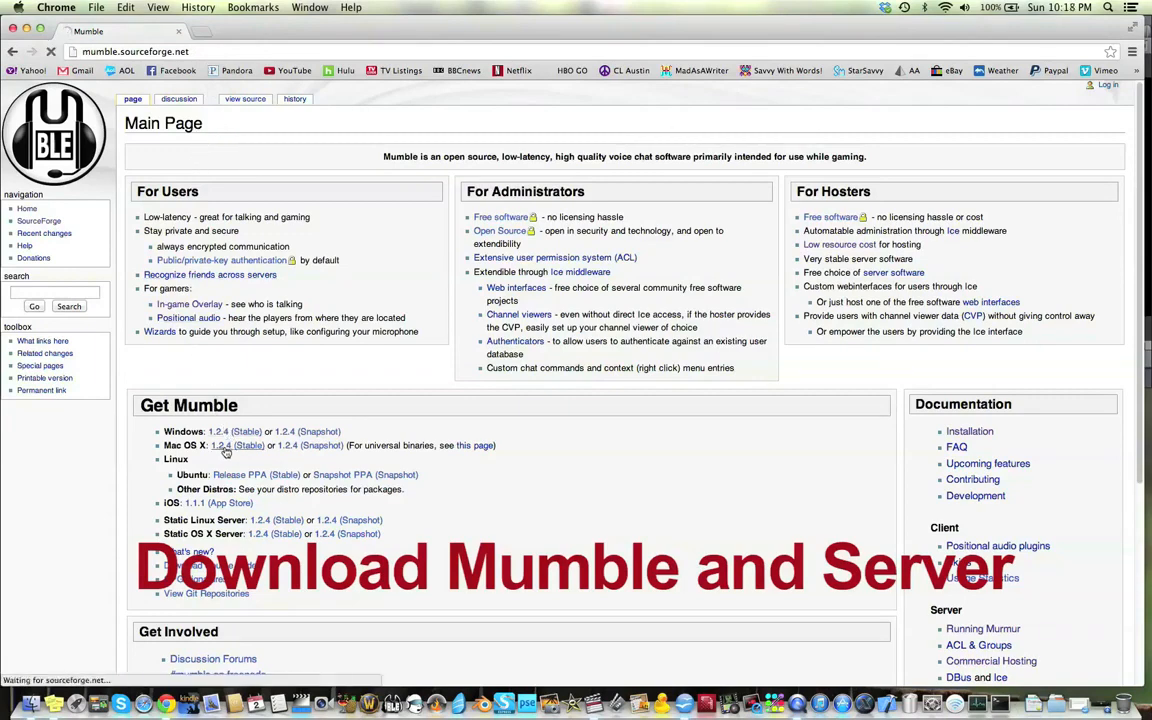
click(220, 445)
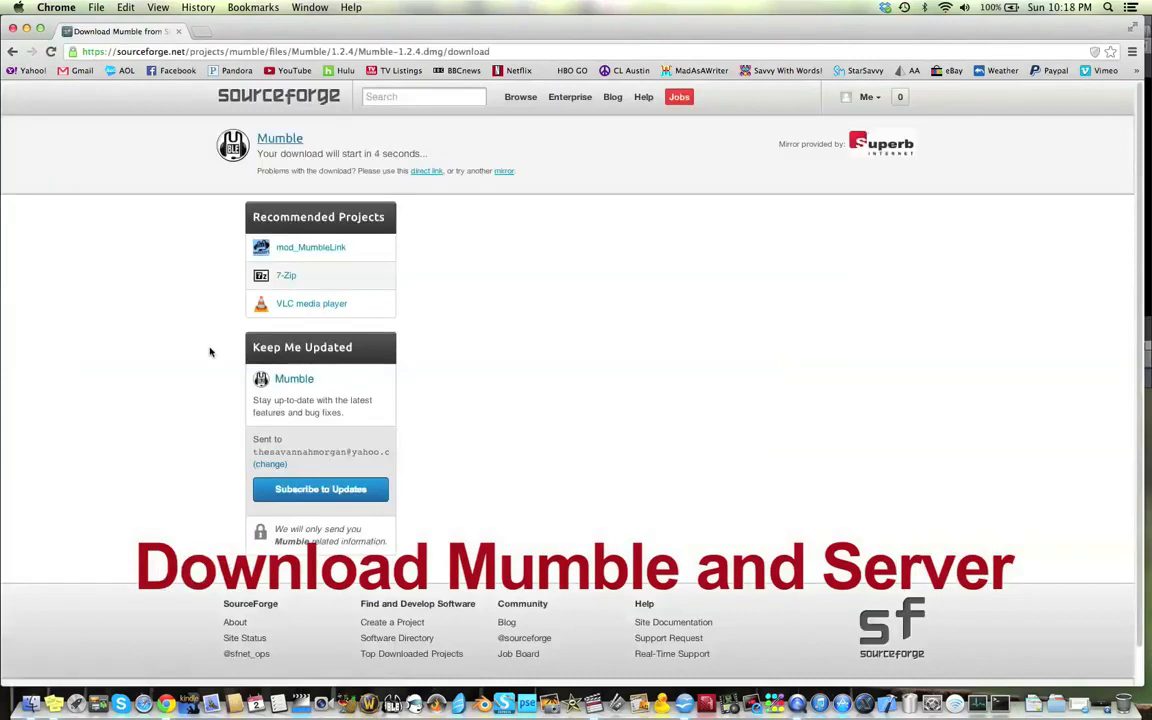
mouse_move(390, 167)
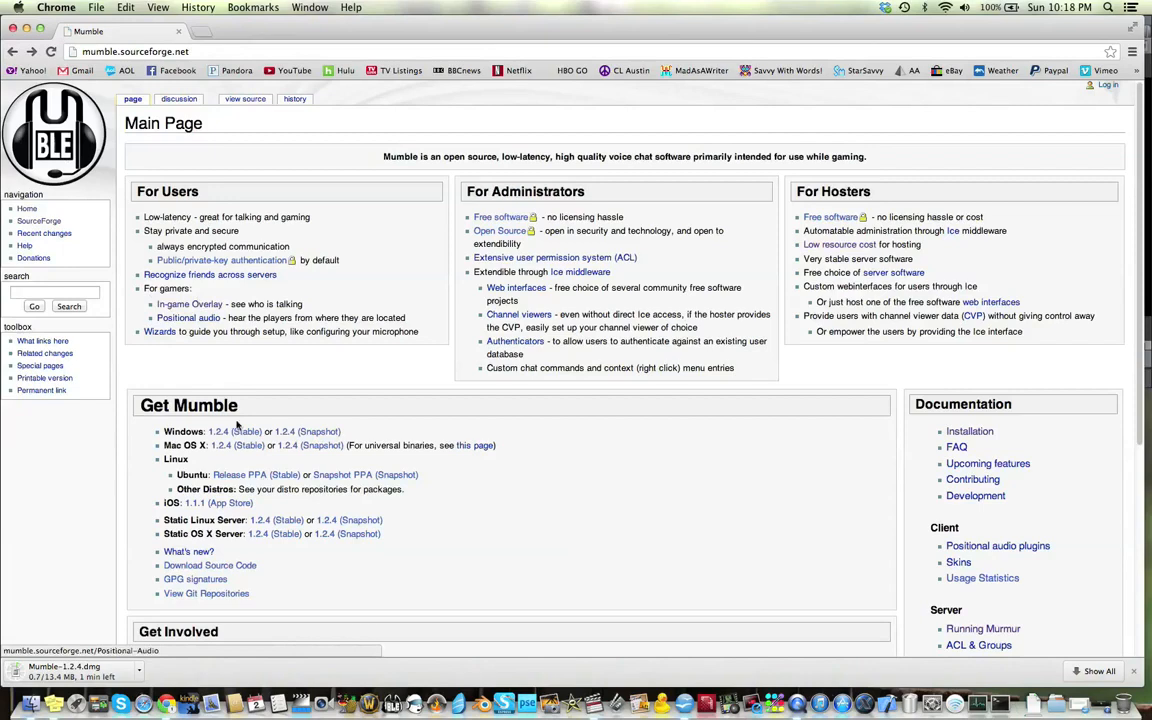
click(272, 533)
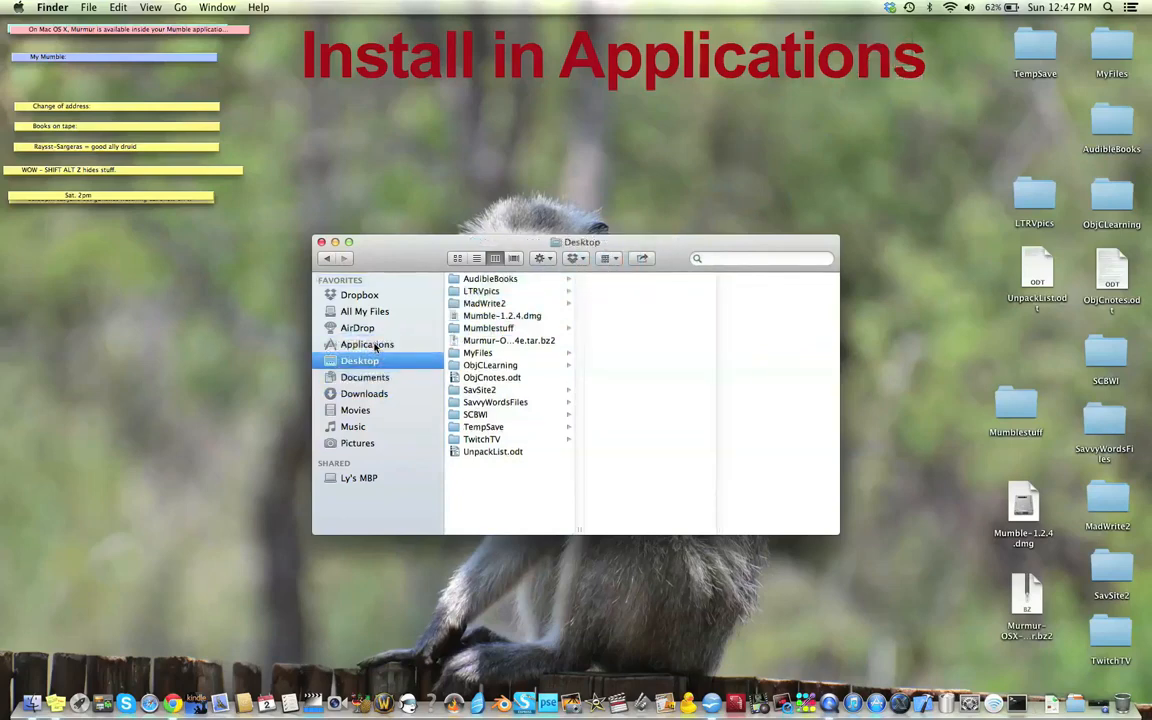
Rename the Murmur-OSX-Static folder in Applications to Murmur and close the window
click(367, 344)
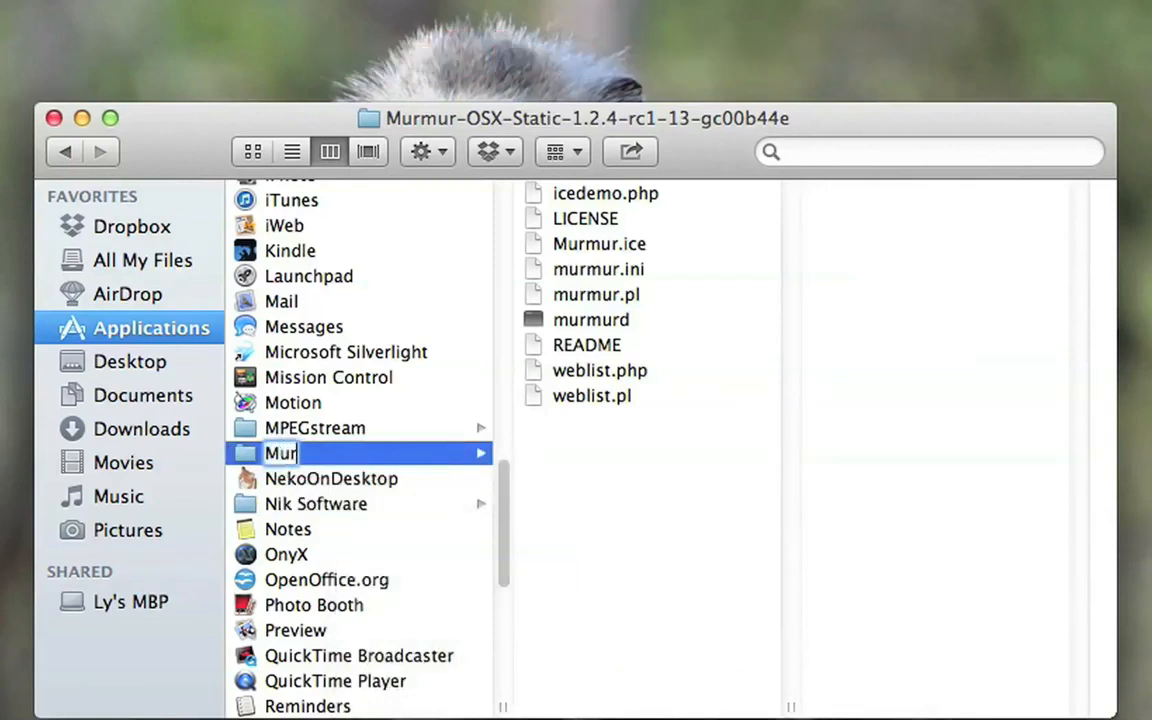
click(315, 428)
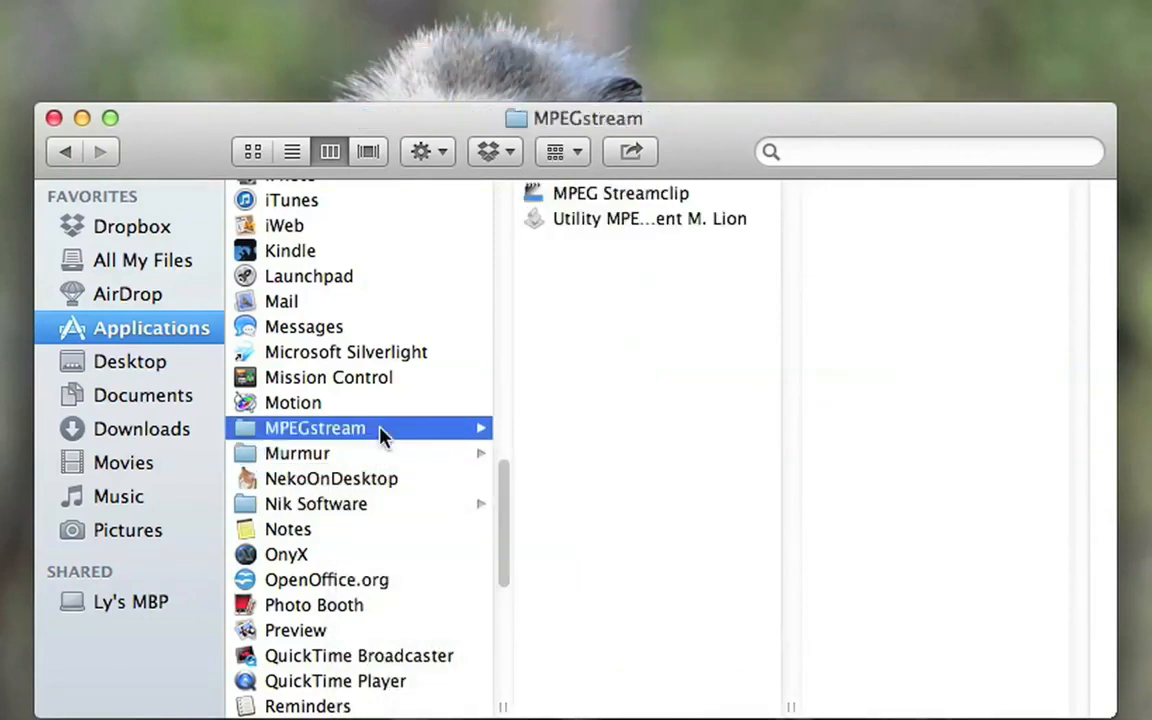
click(297, 453)
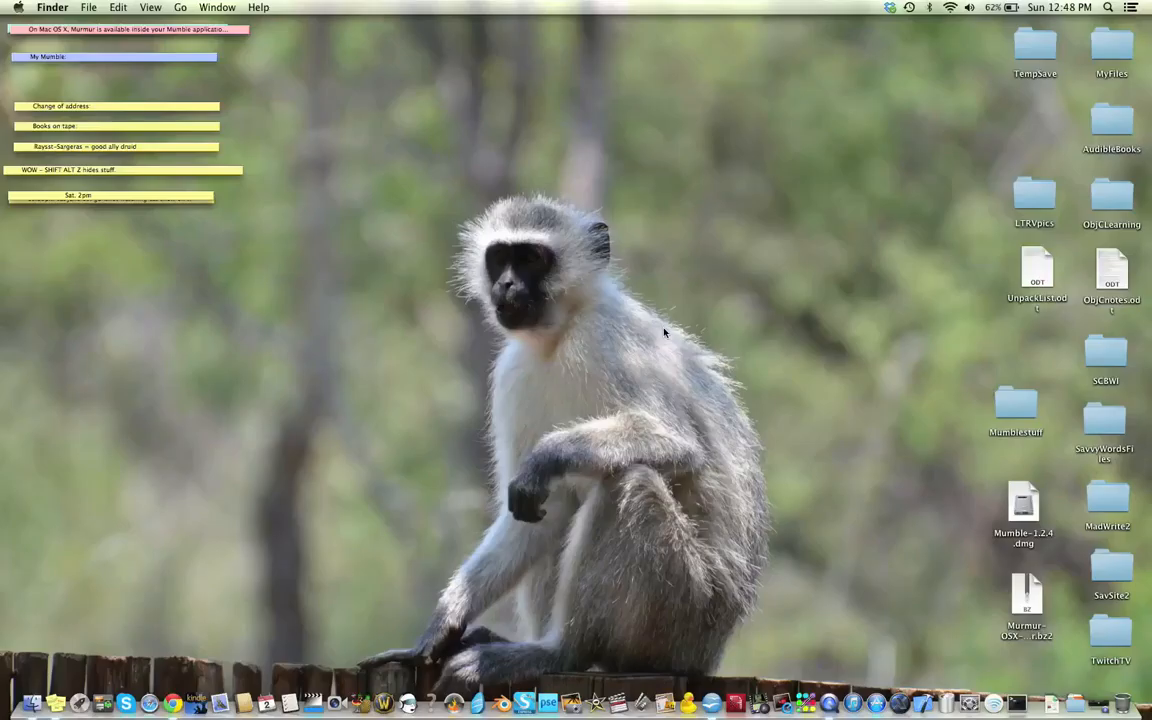
Open Mumble-1.2.4.dmg, go to Applications > Murmur and open murmur.ini in TextEdit
double_click(1023, 505)
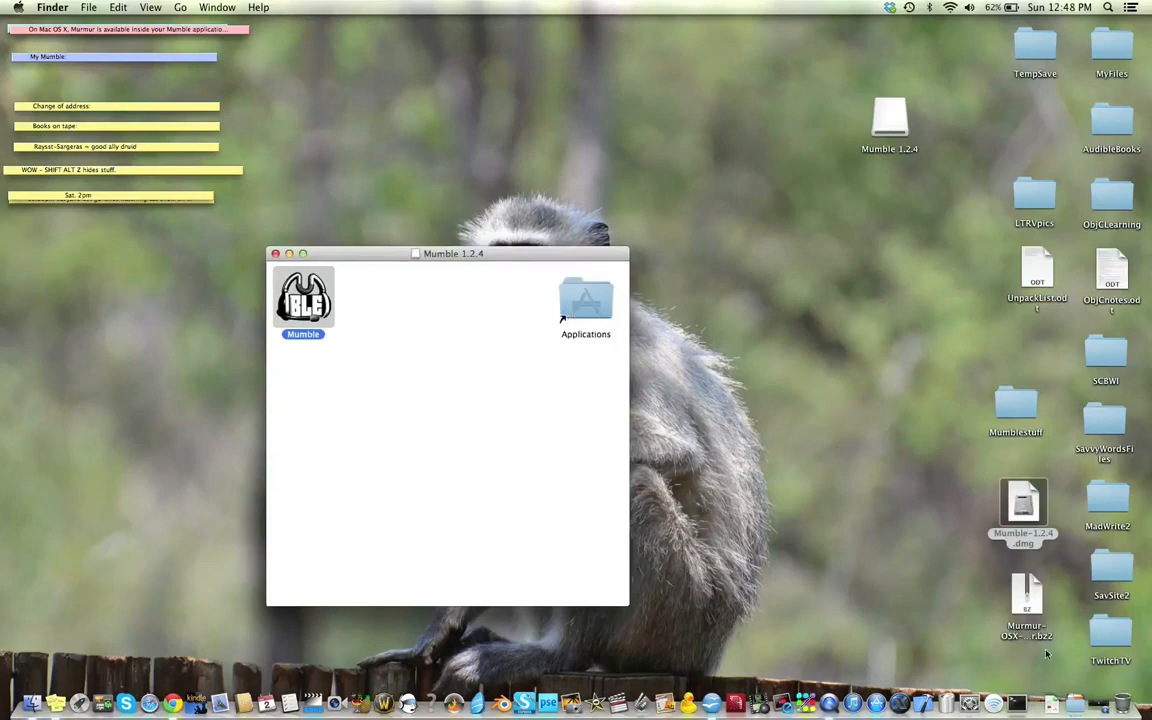
double_click(586, 300)
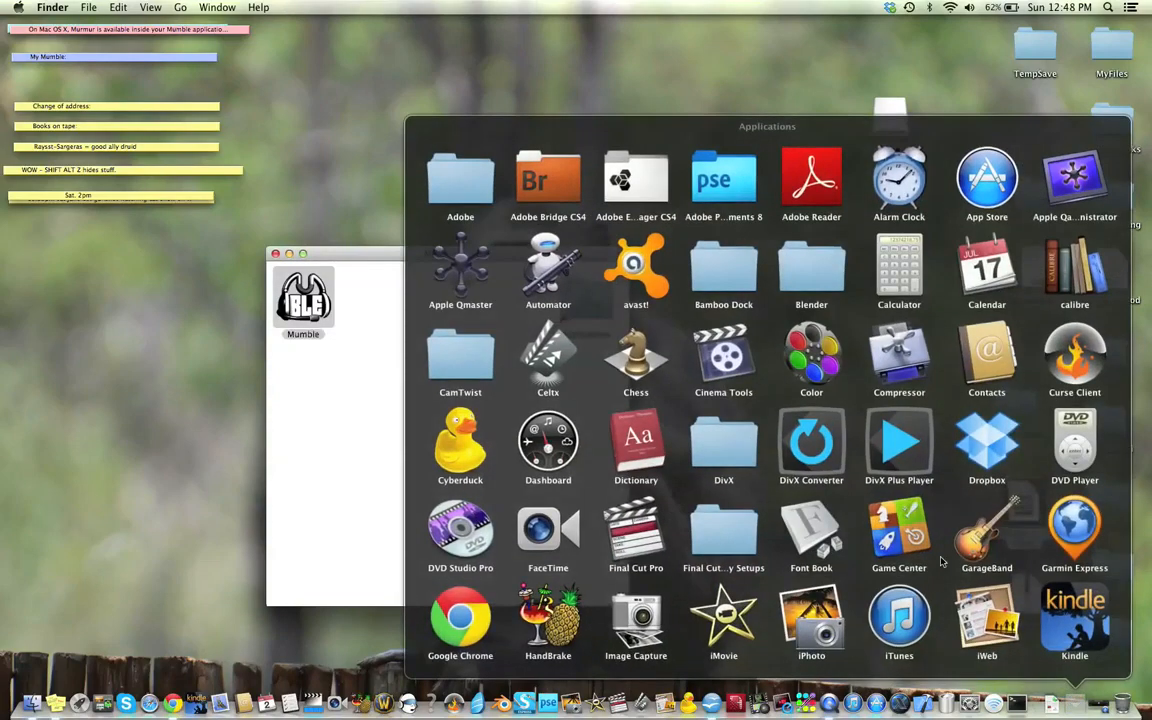
scroll(down, 3)
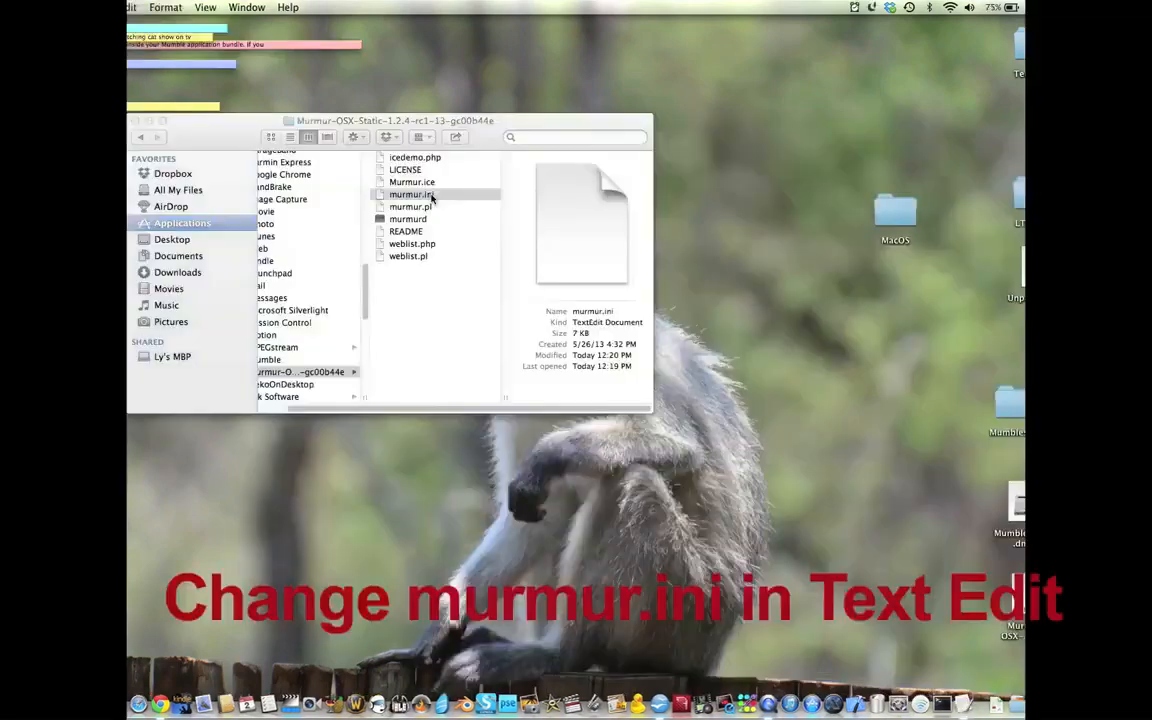
double_click(412, 194)
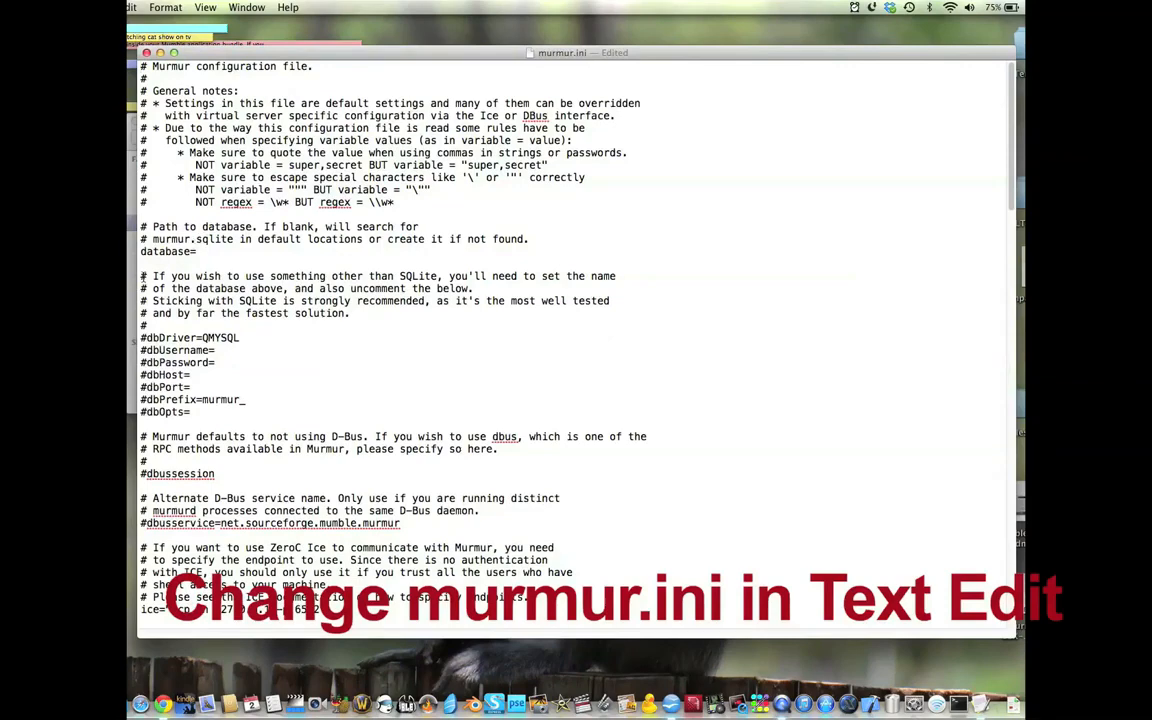
Edit welcometext to 'Welcome to EPICNESS running Murmur' ending with 'yes!'
scroll(down, 3)
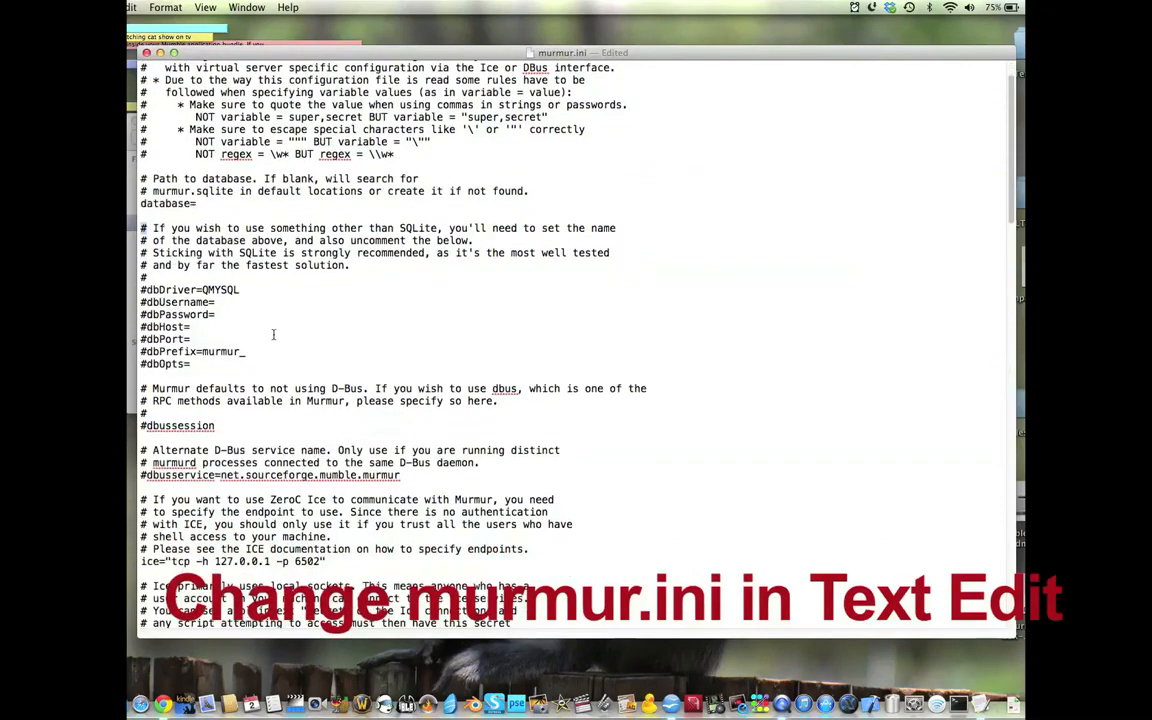
scroll(down, 3)
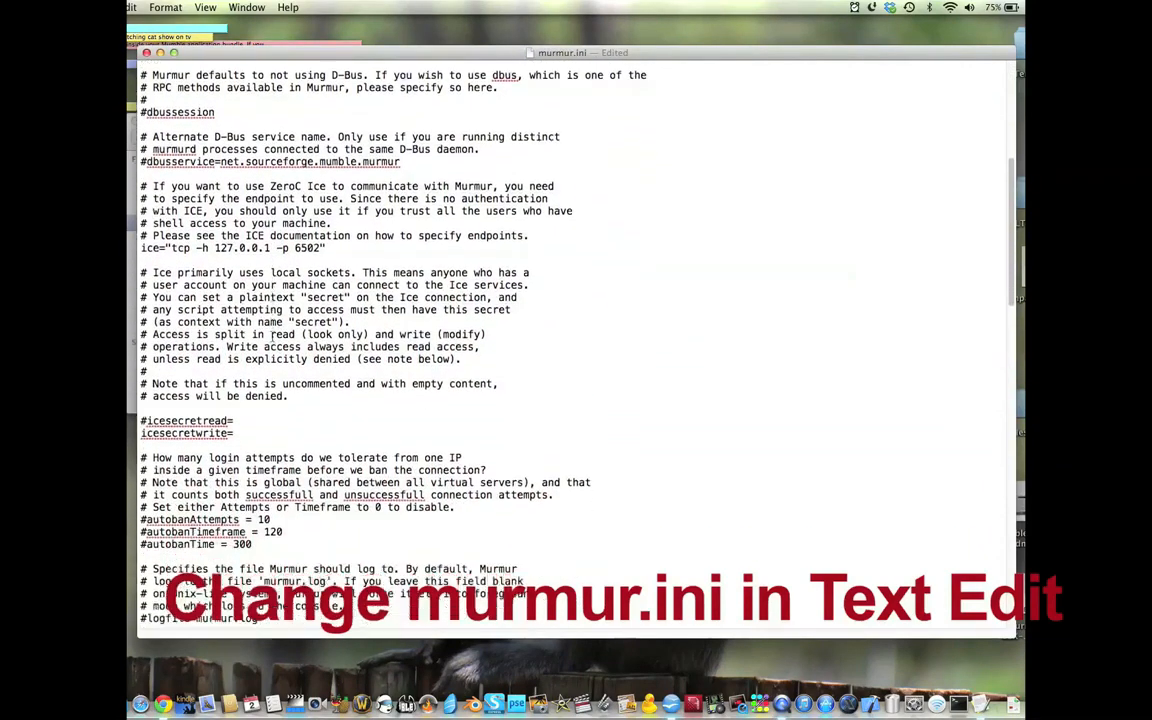
scroll(down, 3)
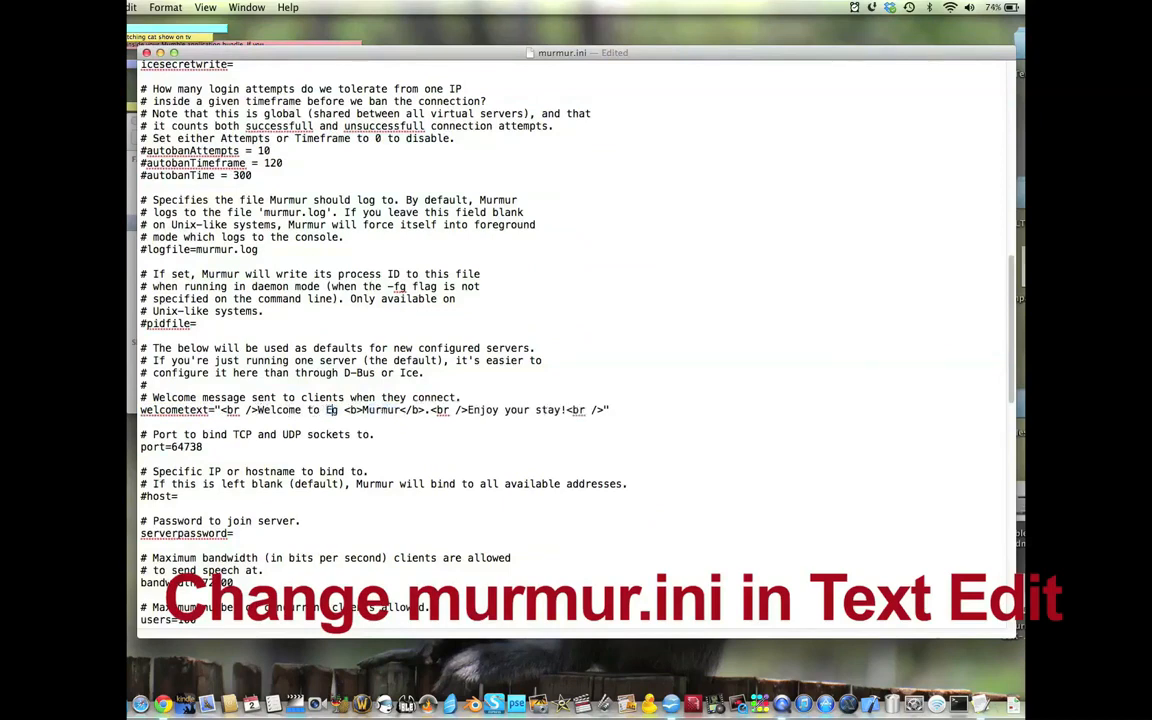
text(EPICNESSg)
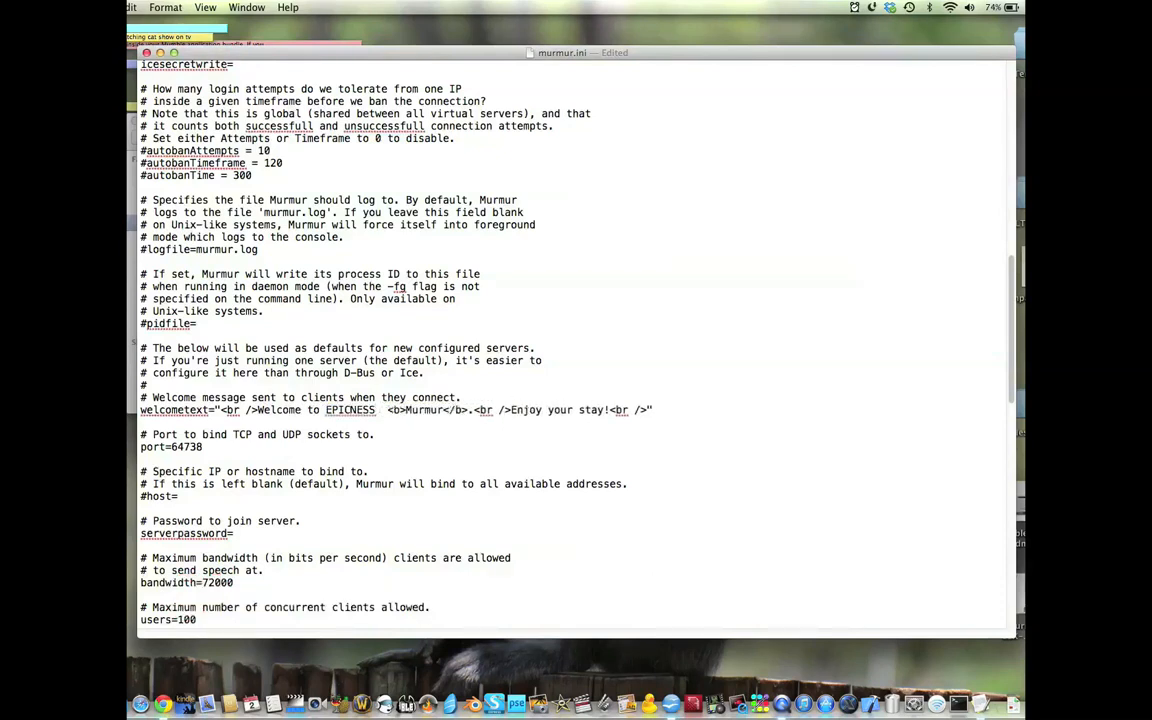
text(running)
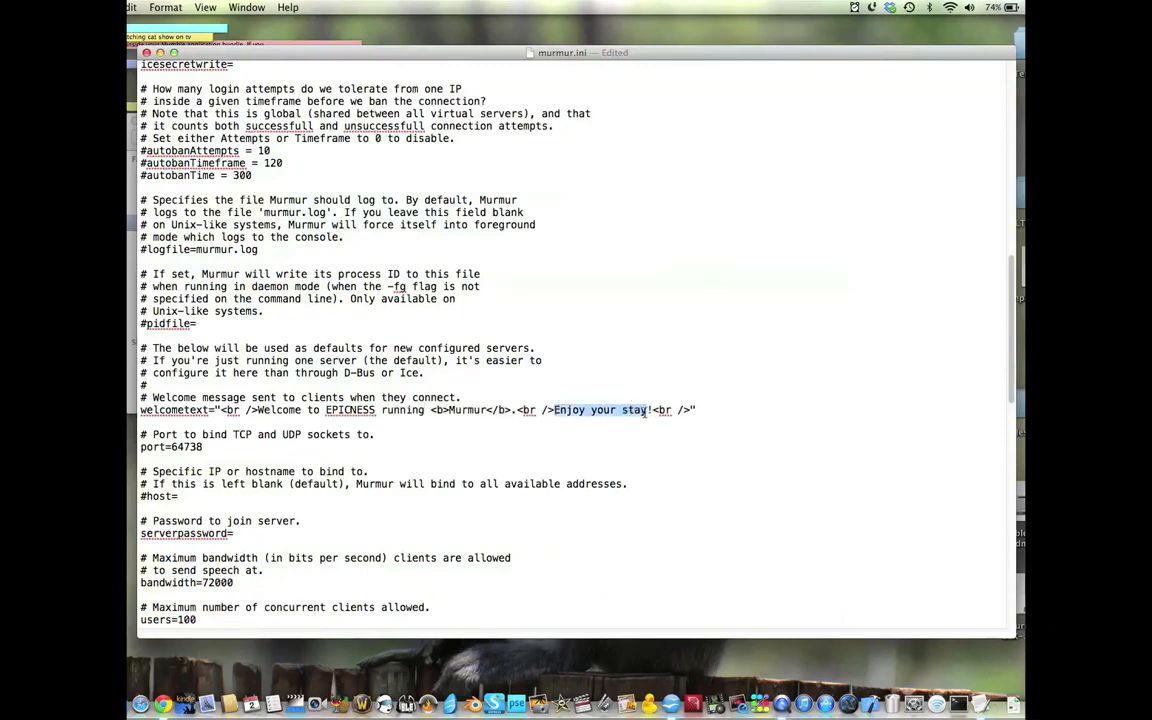
text(yes)
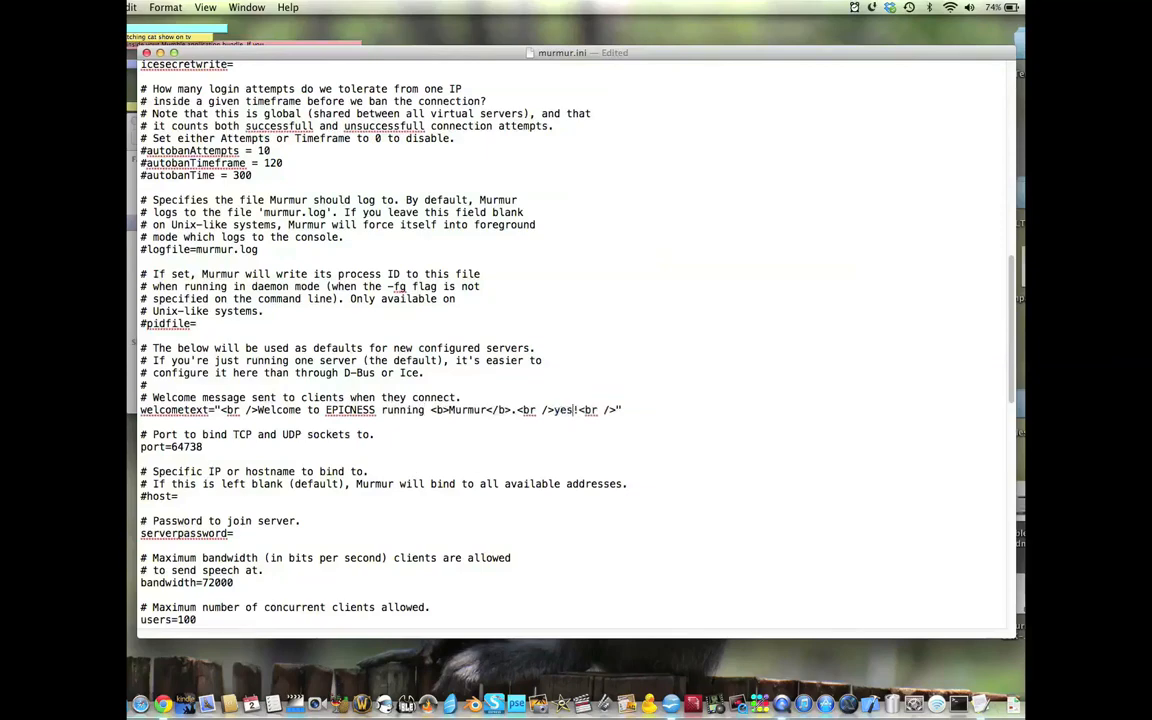
scroll(down, 3)
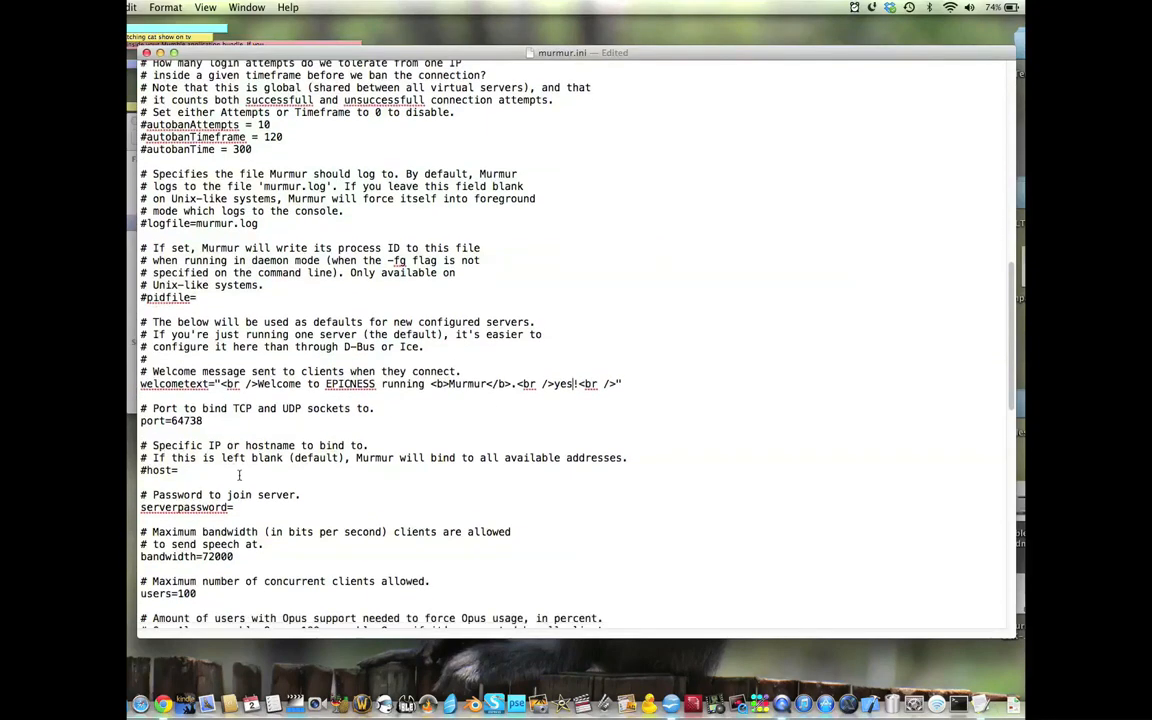
scroll(down, 3)
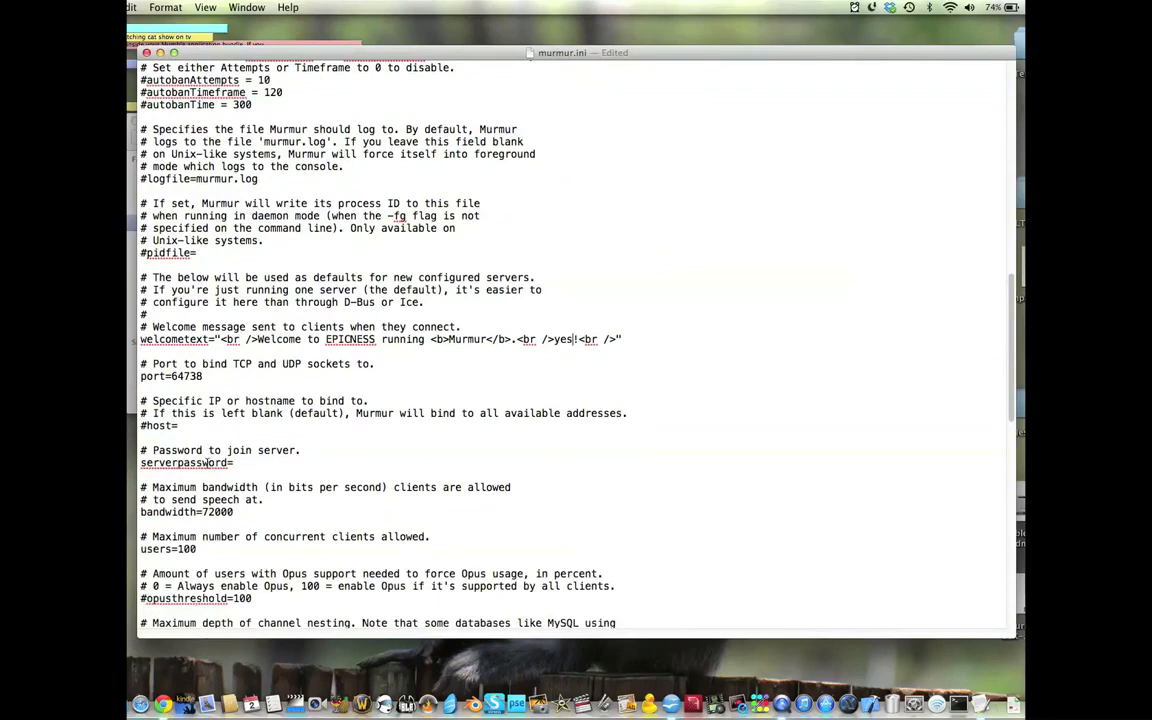
click(238, 463)
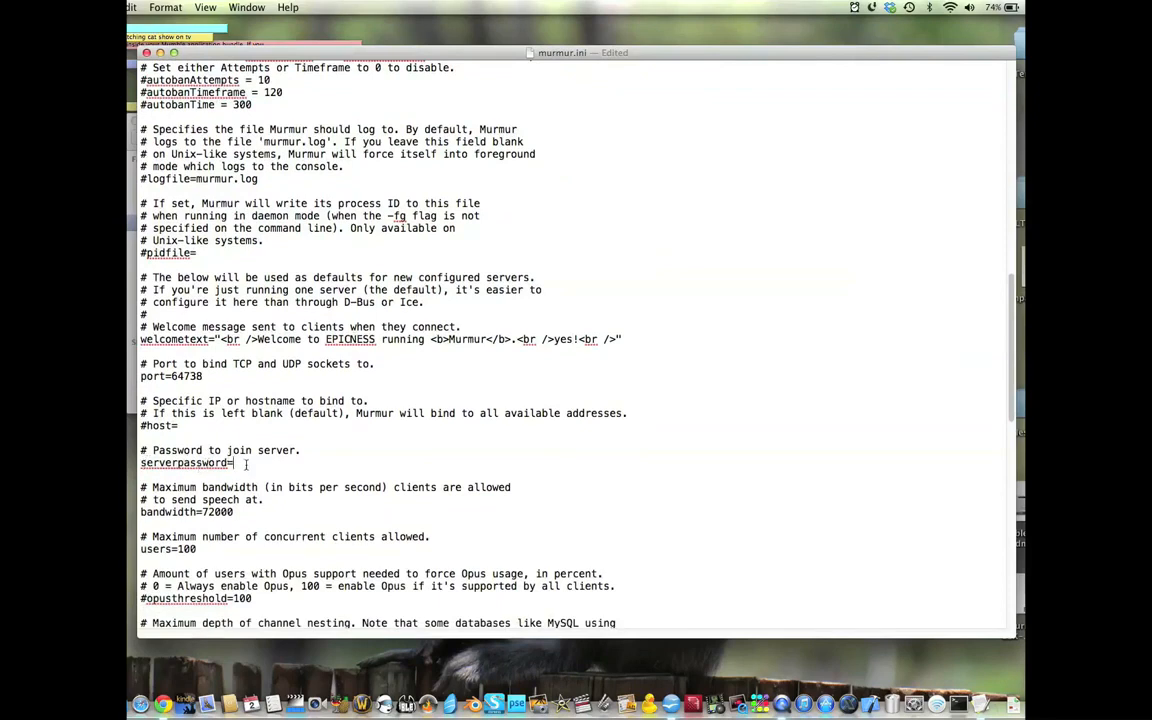
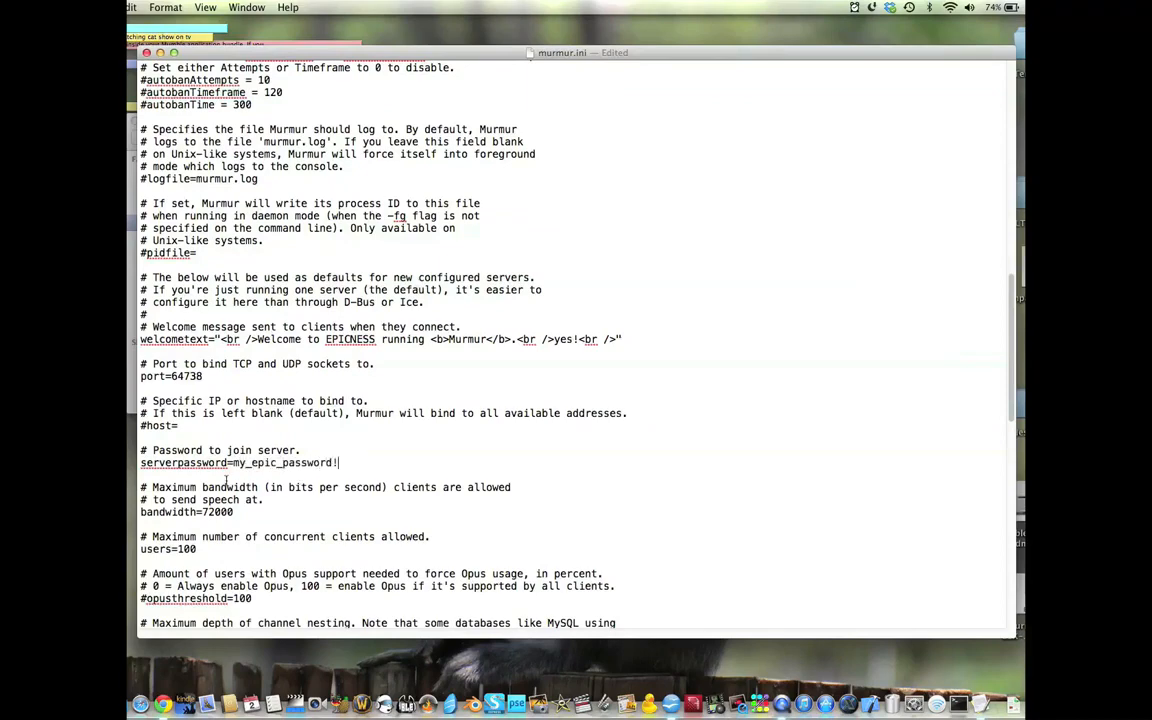
Change the maximum users setting from 100 to 20
scroll(down, 3)
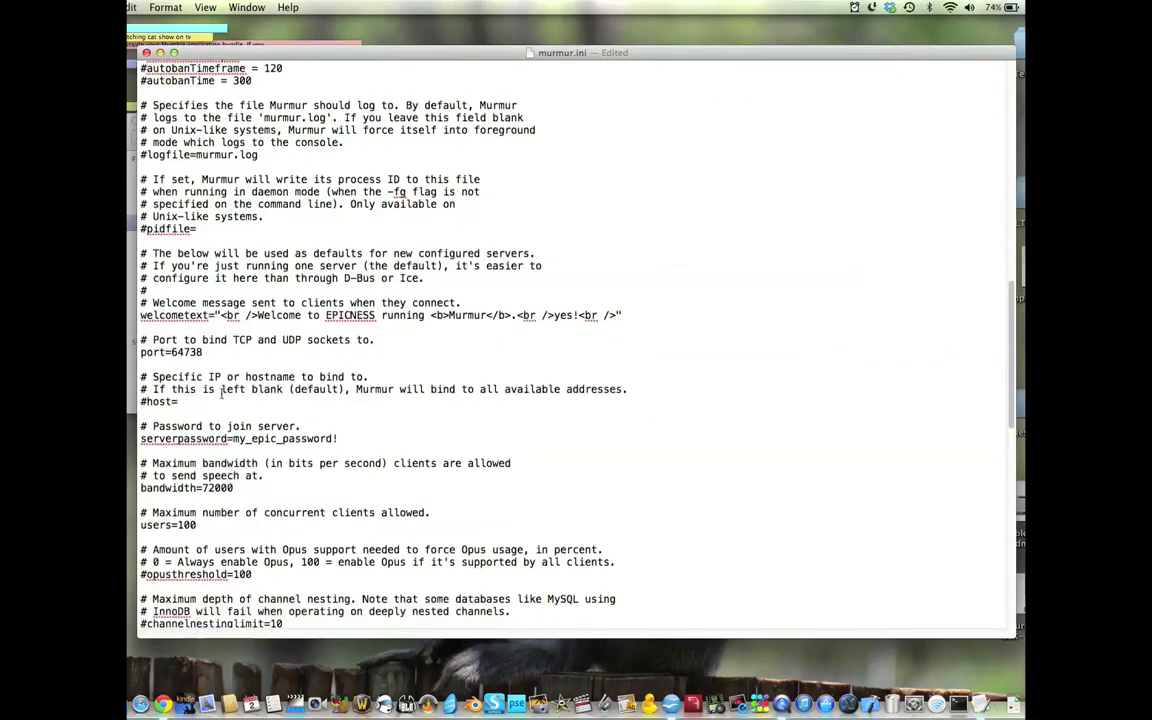
scroll(down, 3)
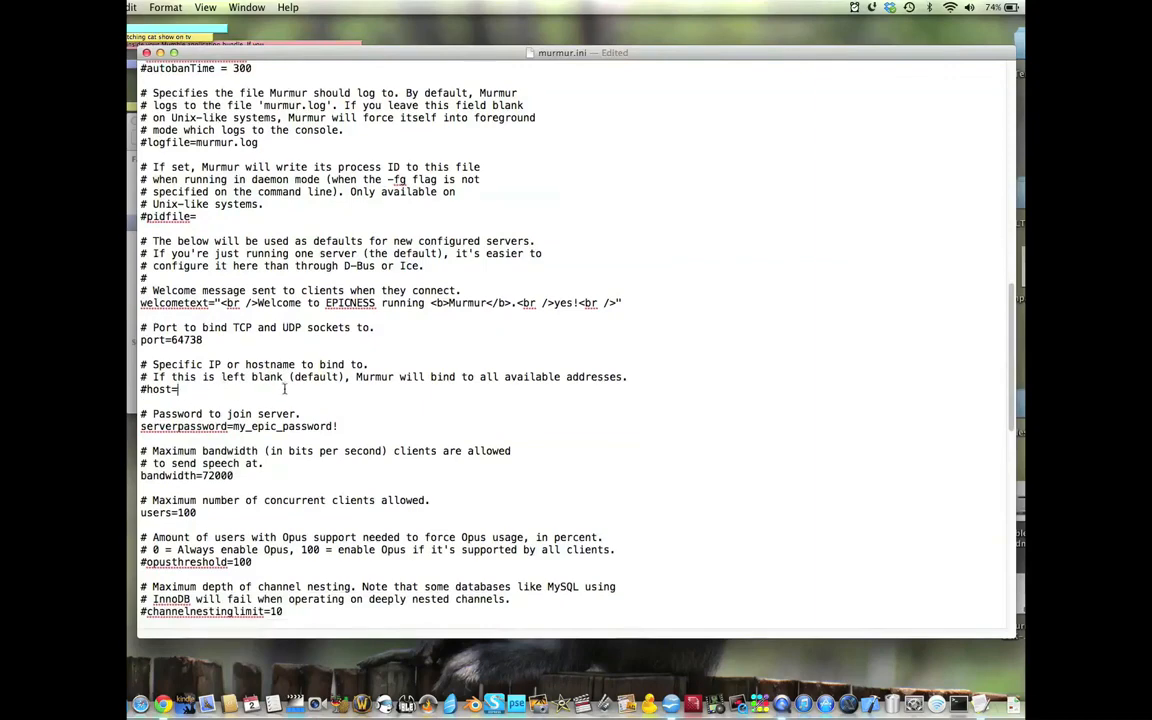
scroll(down, 3)
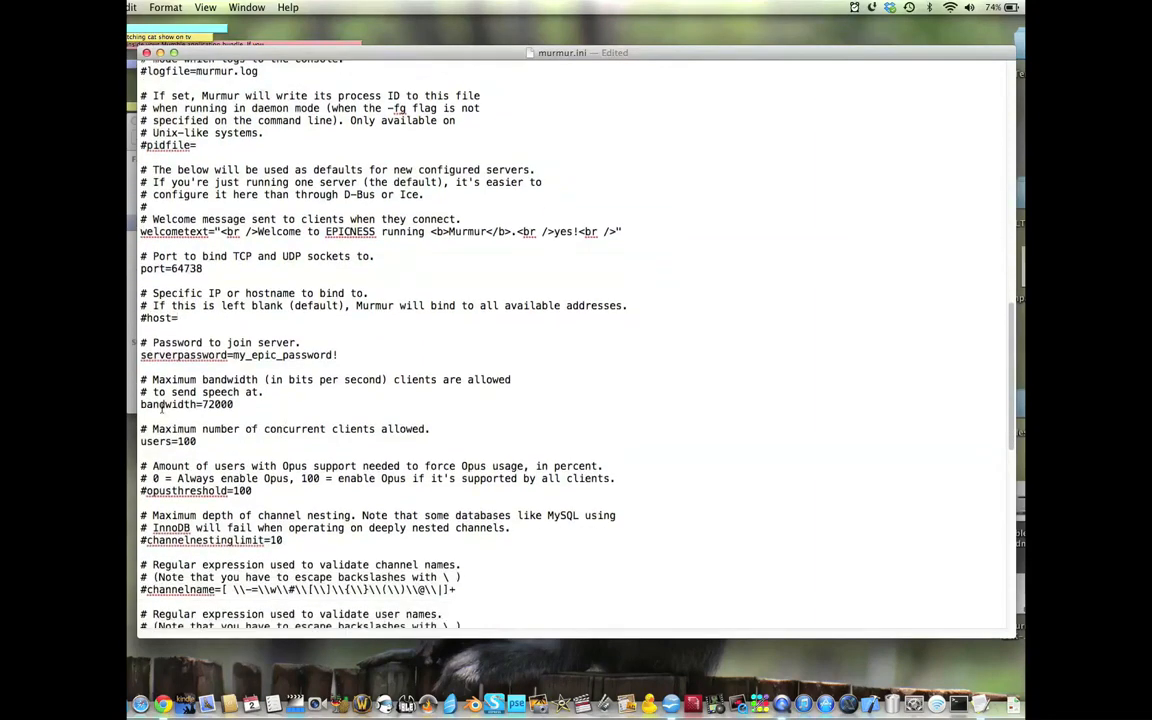
double_click(170, 404)
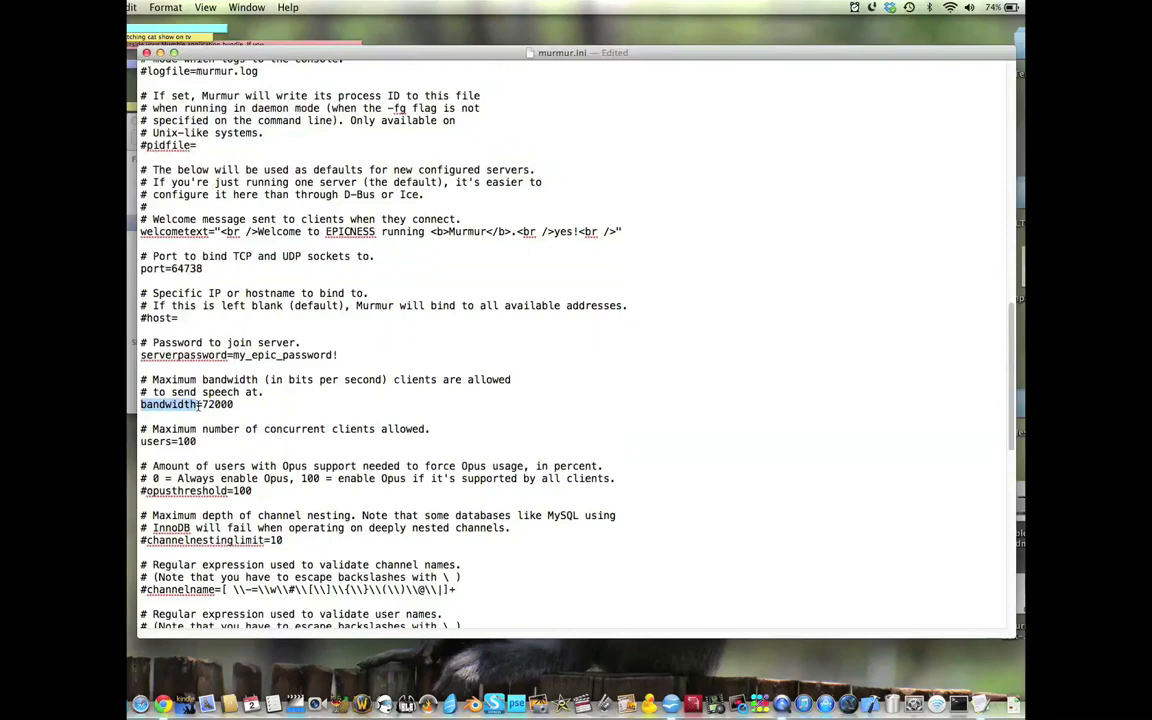
double_click(160, 441)
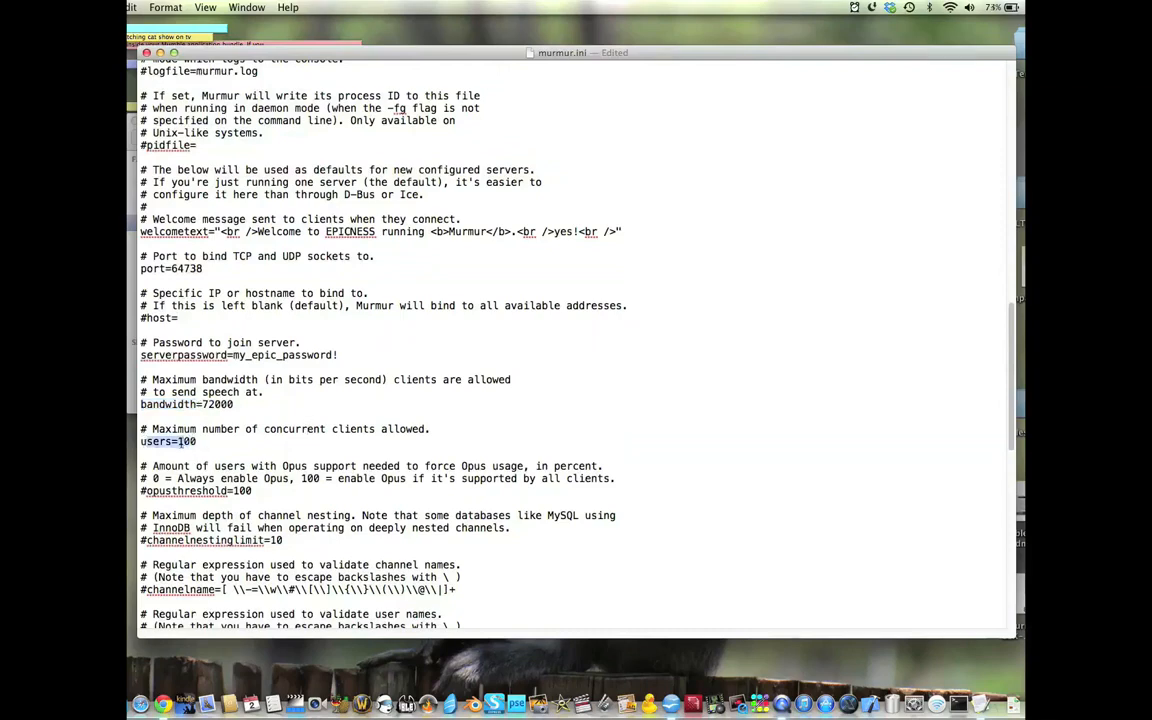
click(198, 441)
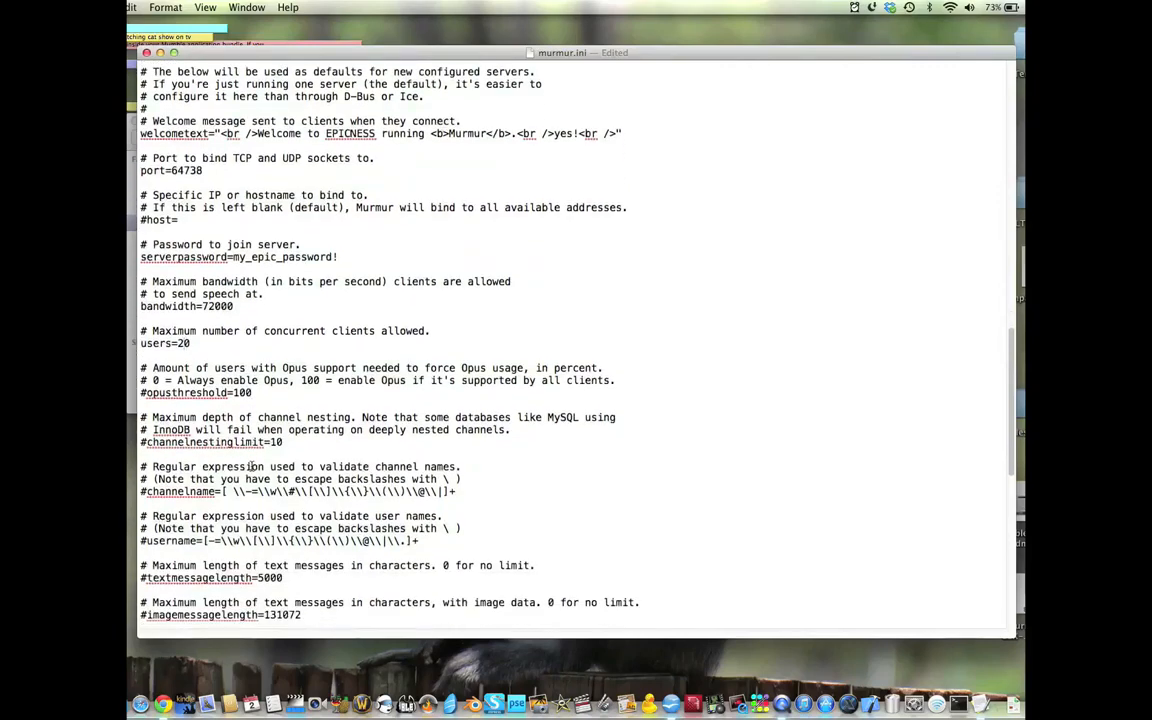
scroll(down, 3)
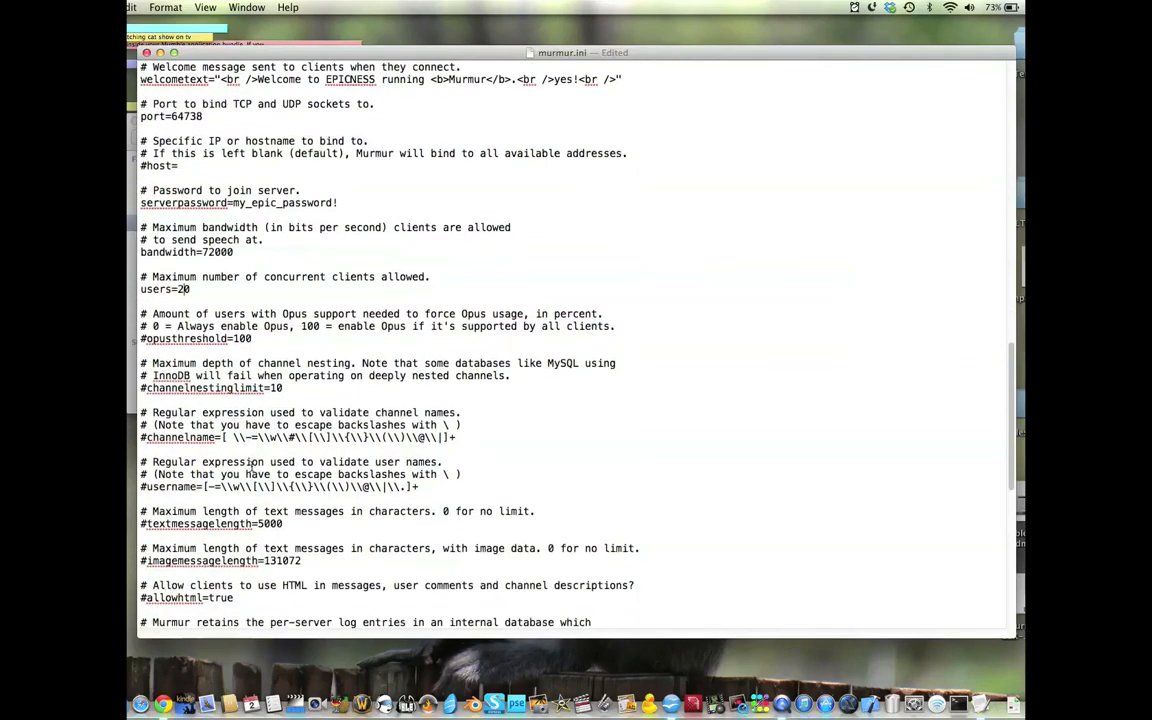
scroll(down, 3)
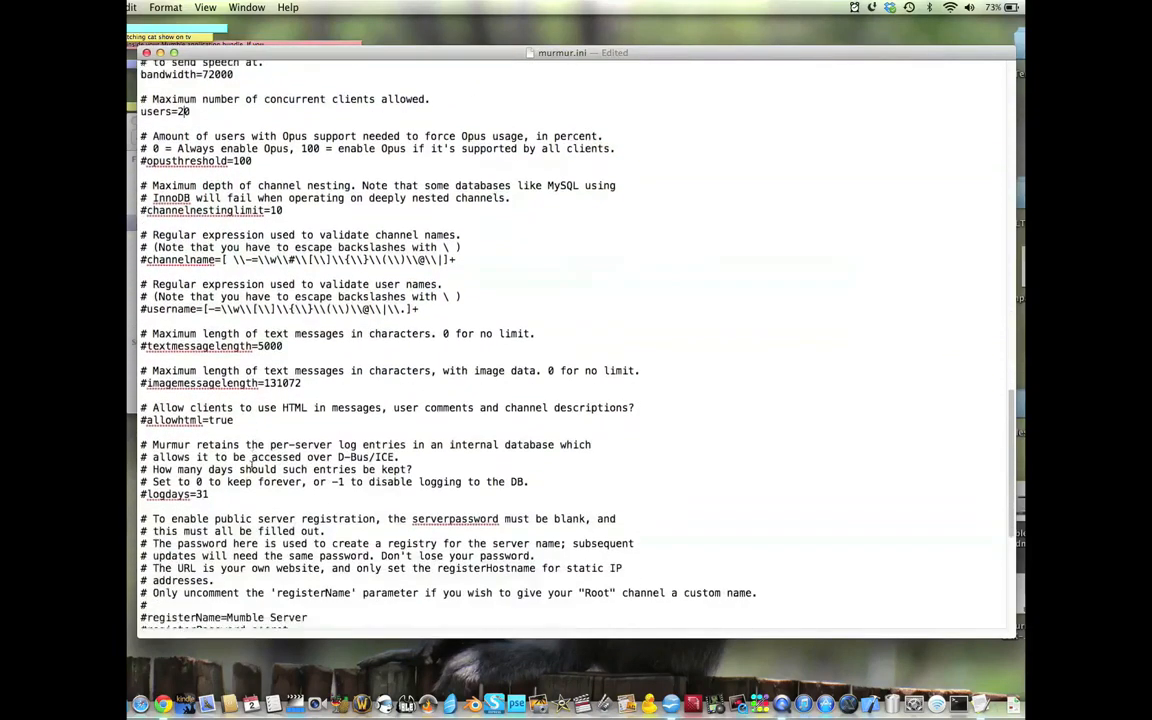
scroll(down, 3)
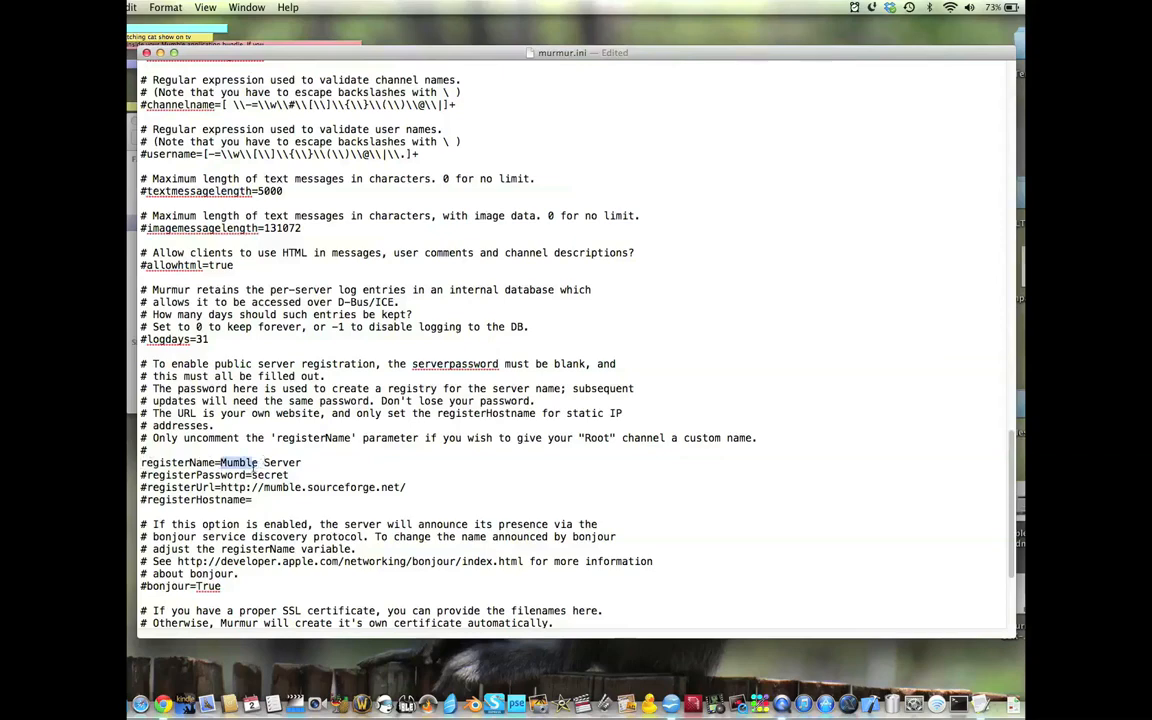
Uncomment registerName and set it to Epic Server
text(Epic)
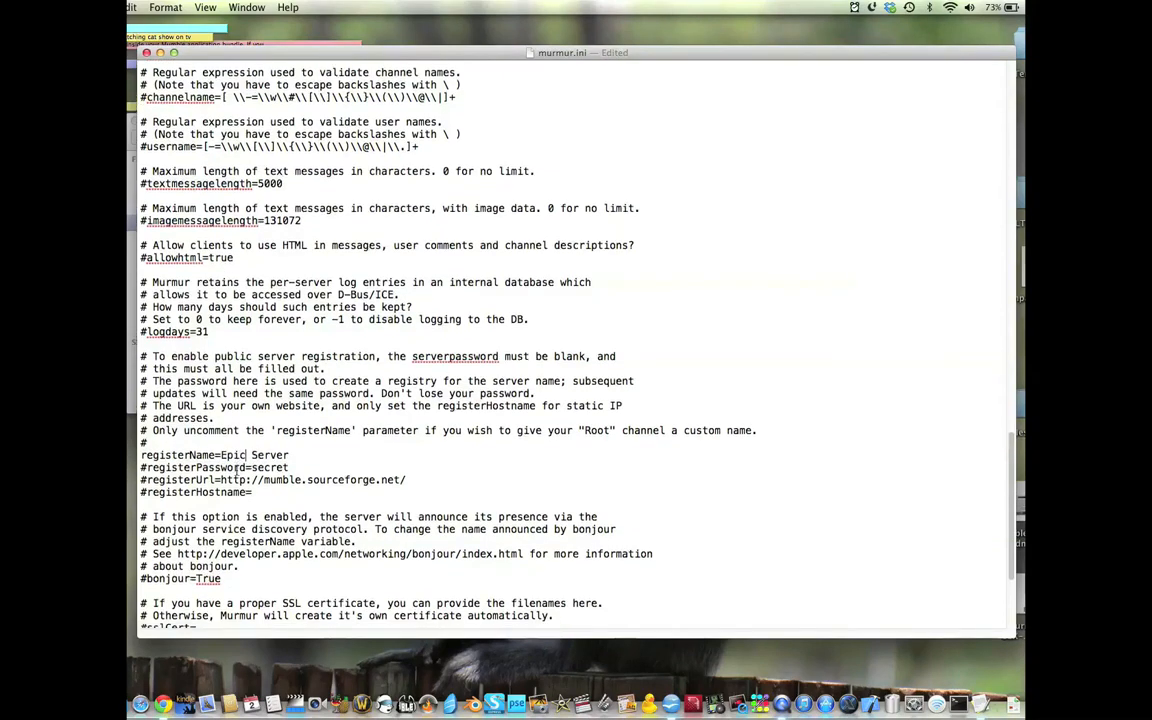
scroll(down, 3)
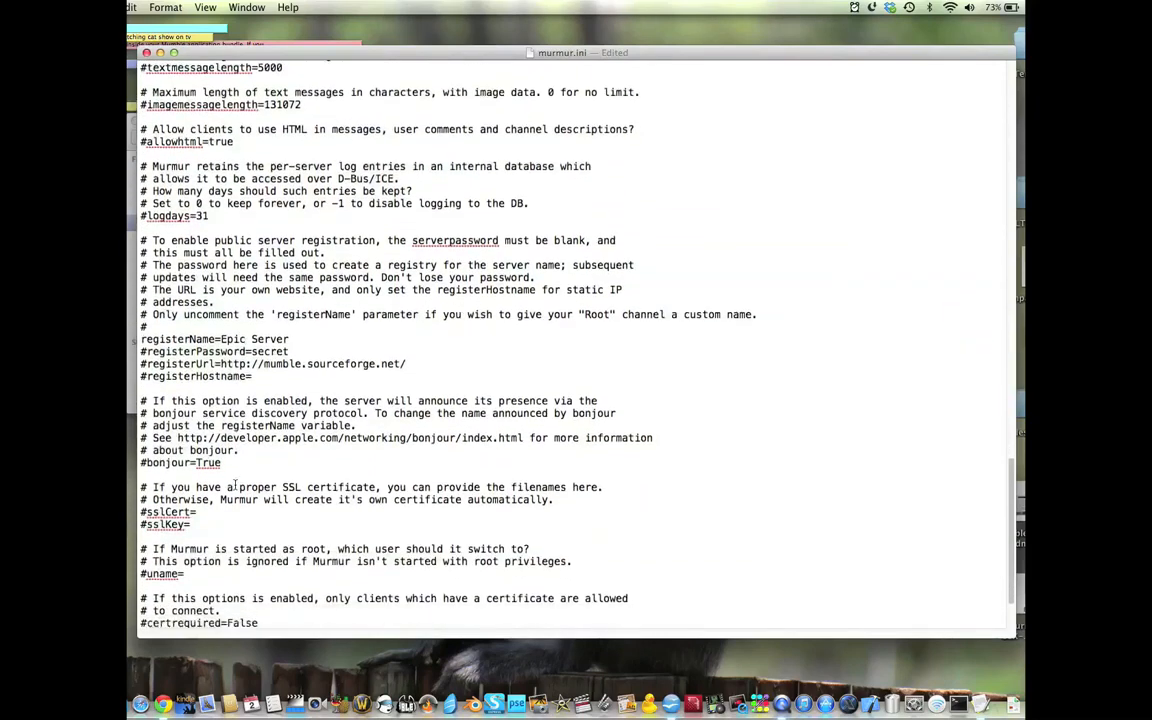
scroll(down, 3)
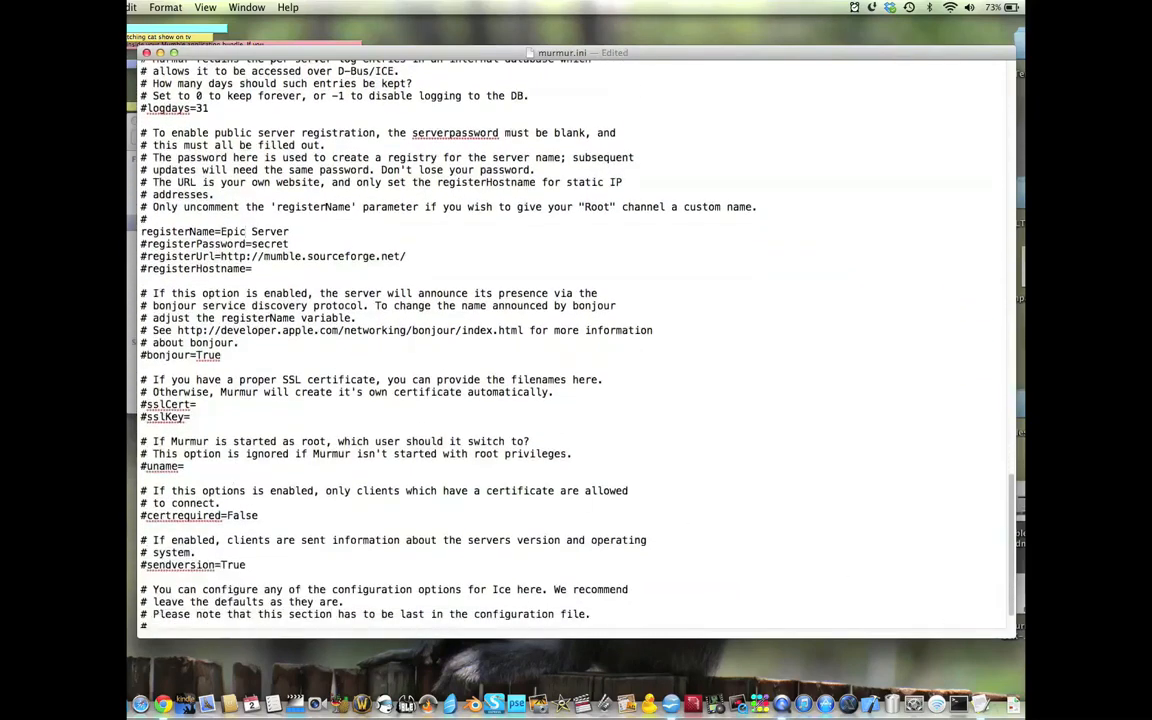
click(113, 8)
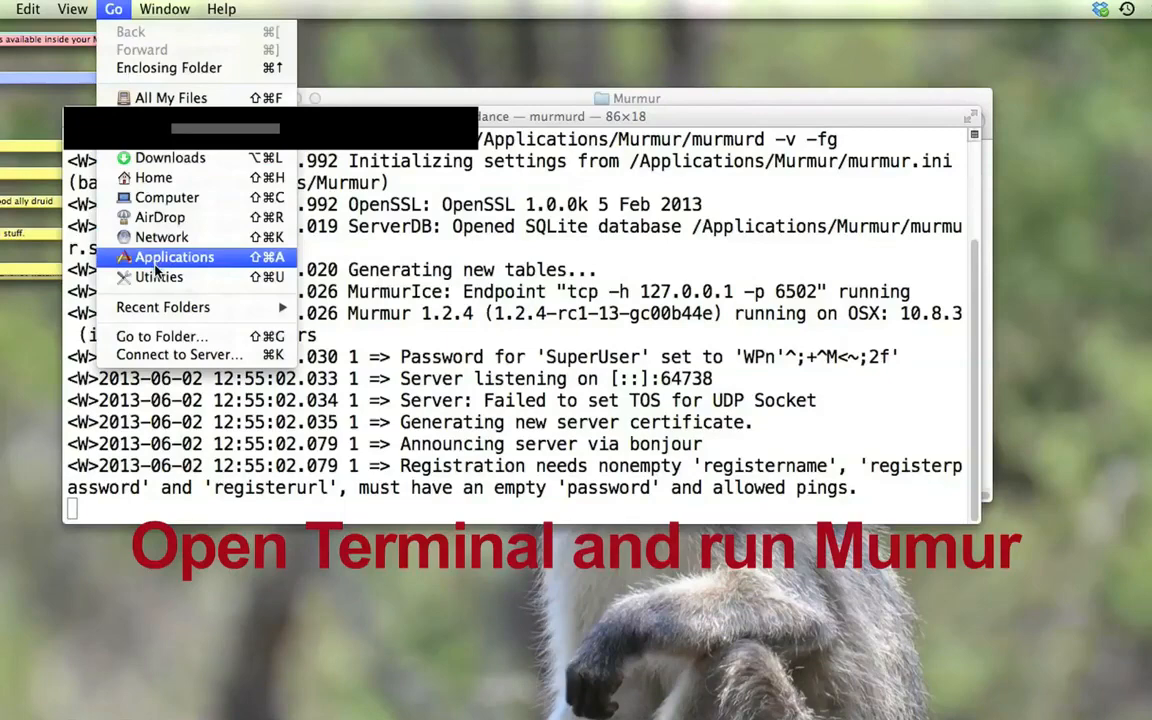
Launch Terminal from Applications > Utilities and open a second bash window beside the murmurd log
click(159, 277)
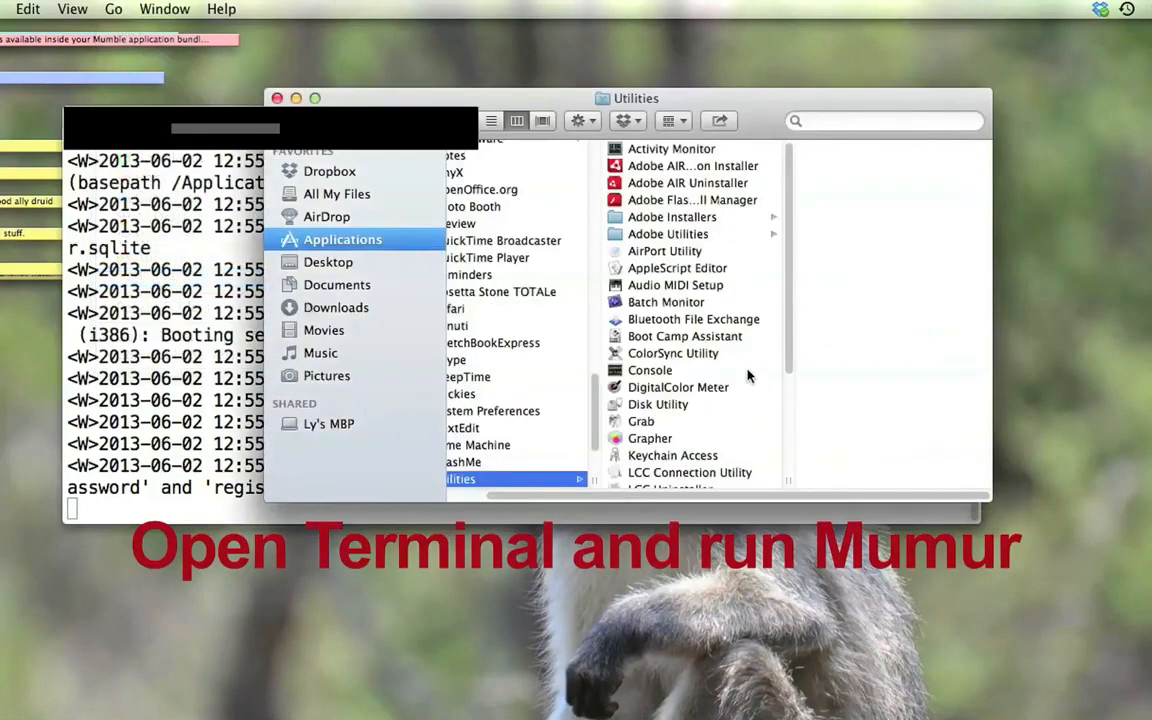
click(652, 445)
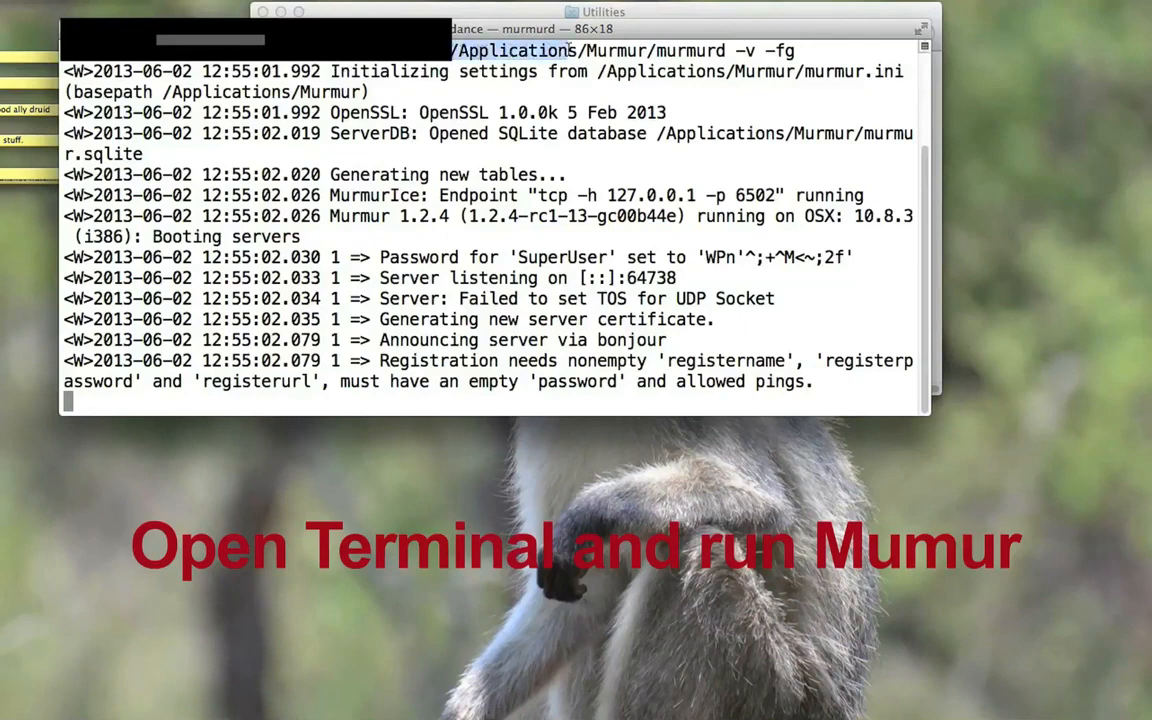
click(805, 50)
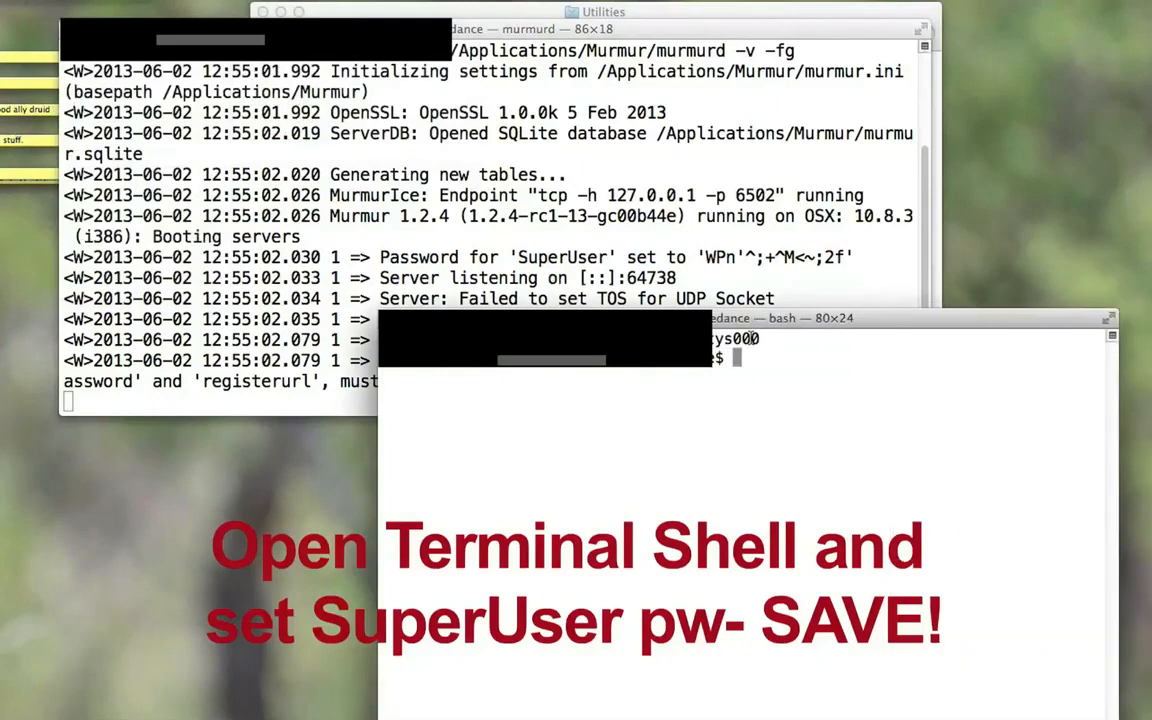
text(/Applications/Murmur/murmurd -supw)
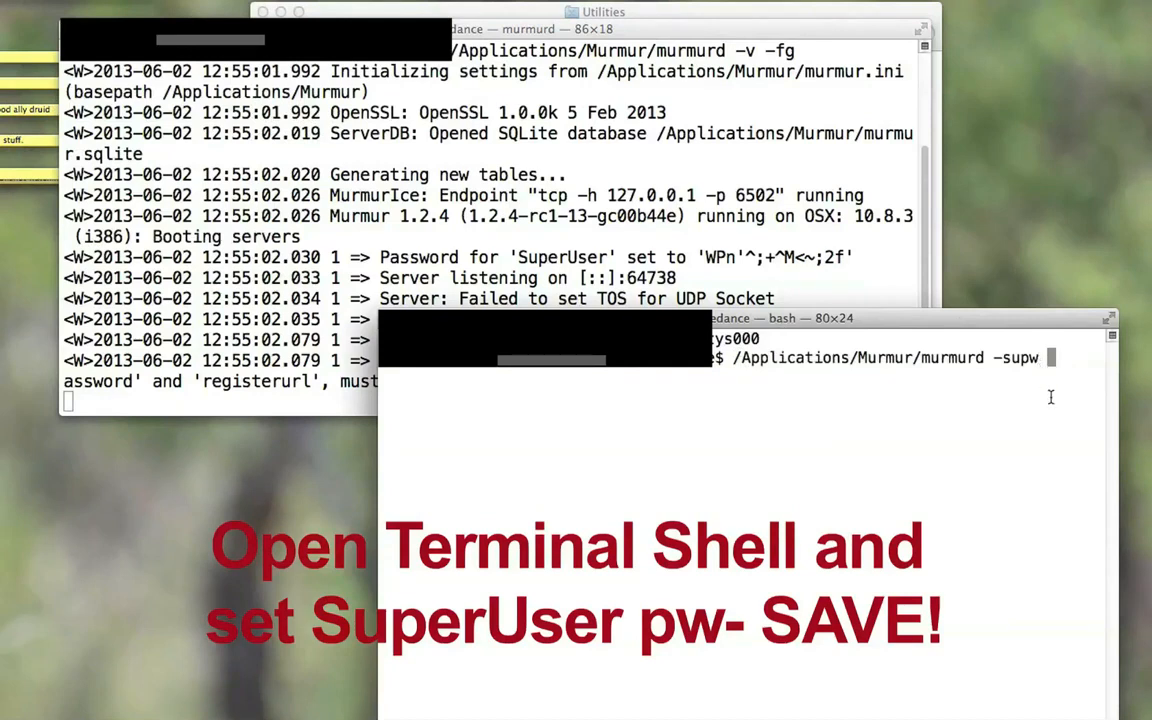
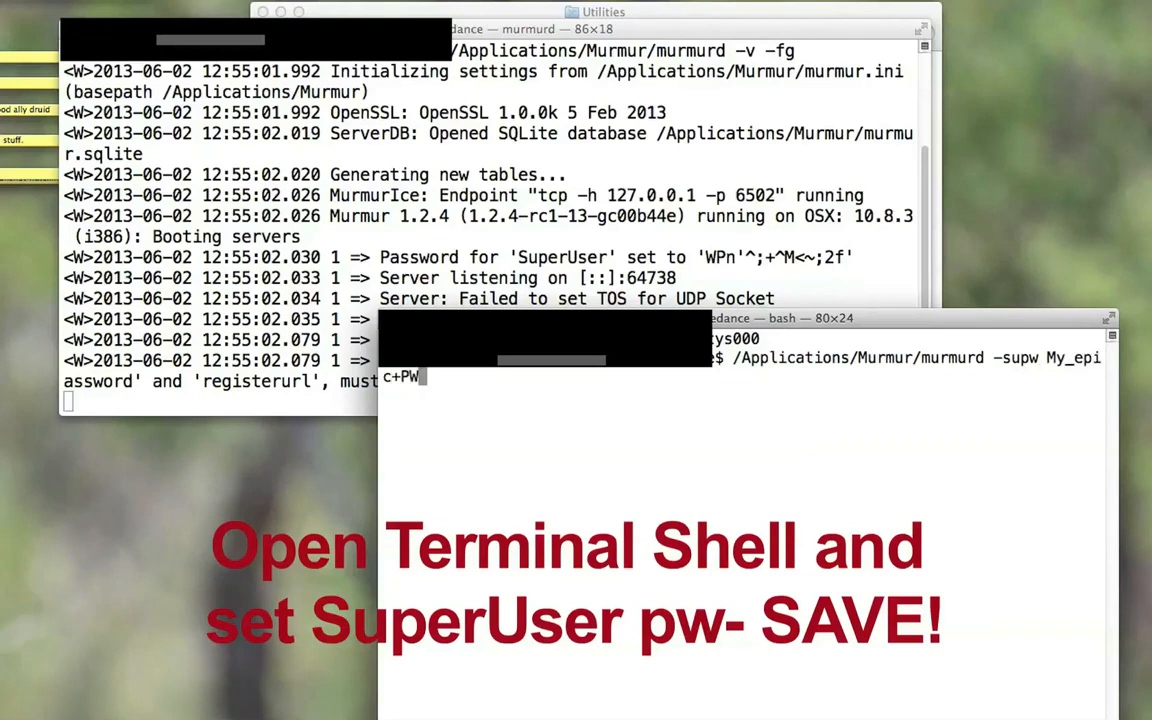
key(Return)
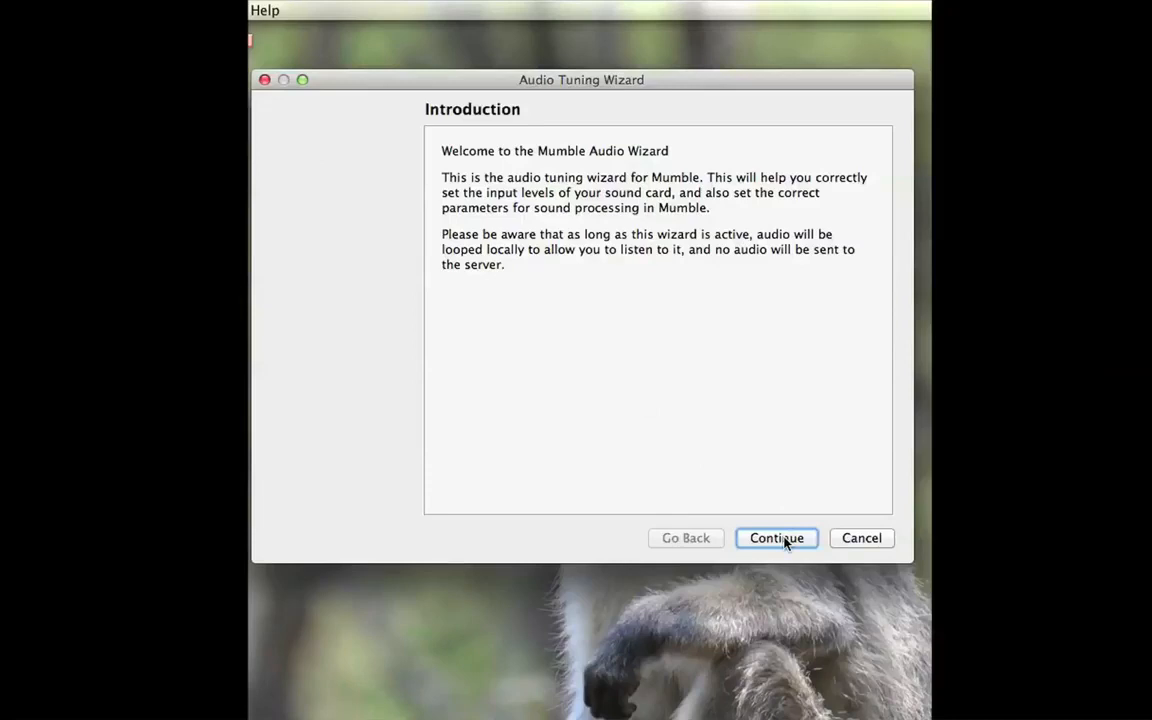
Continue through the wizard's Introduction, Device selection and Device tuning pages with defaults
click(776, 538)
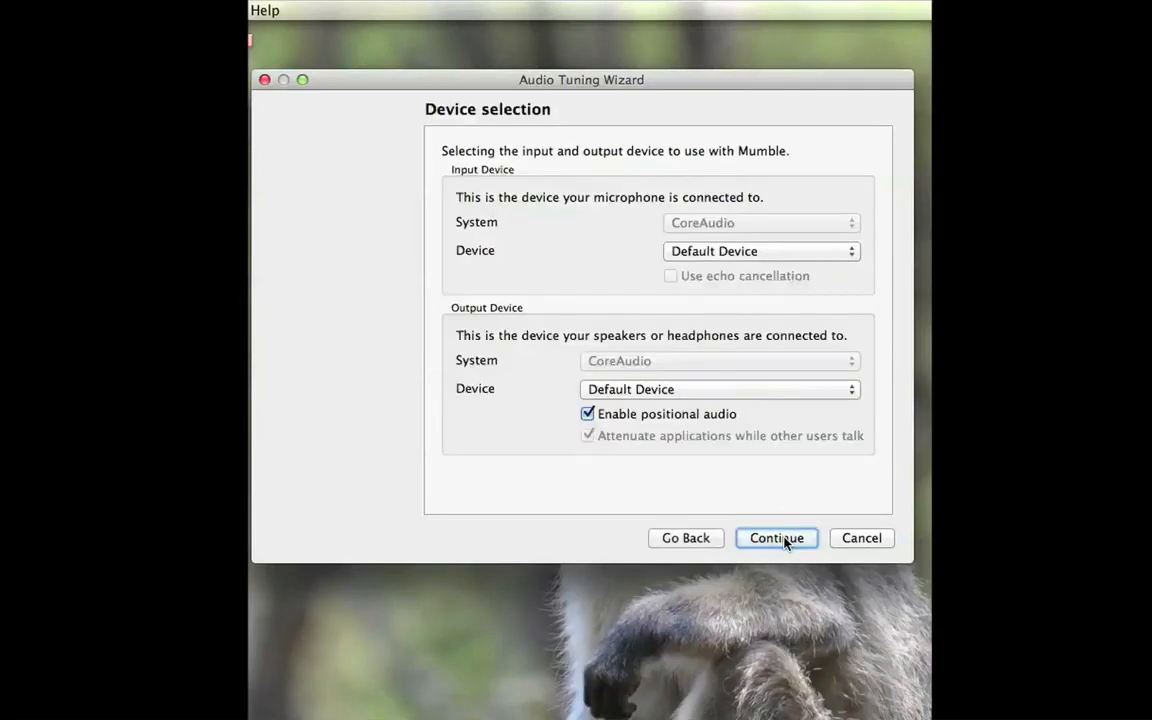
click(776, 538)
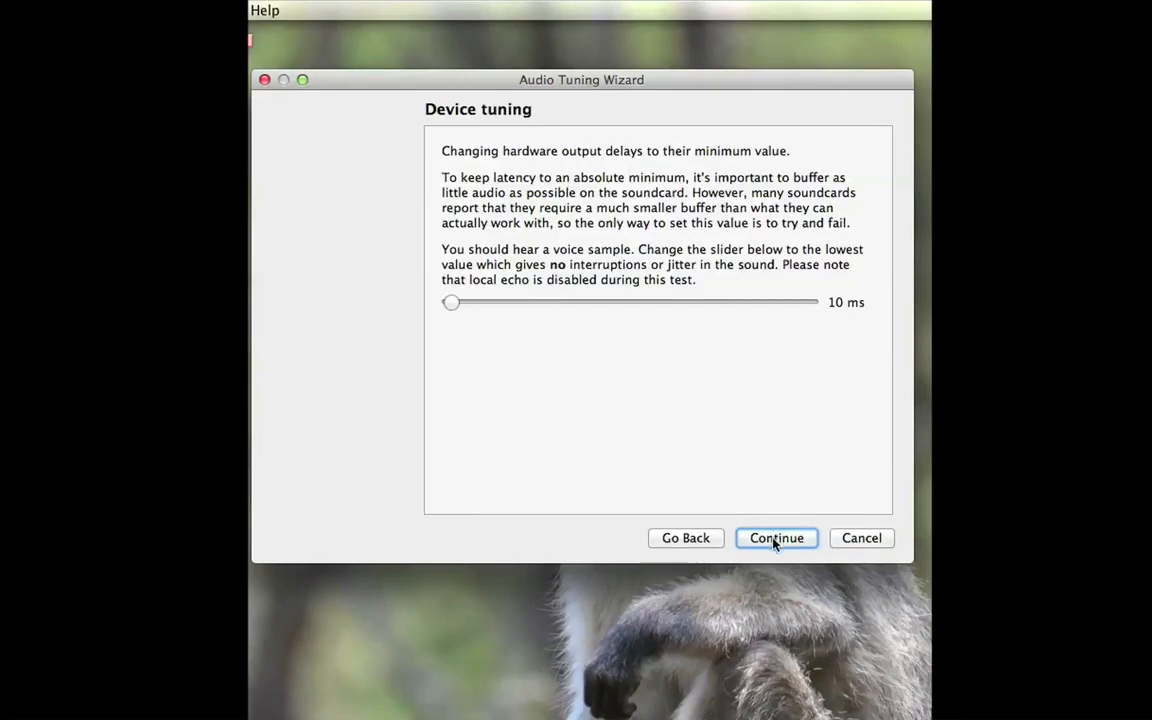
click(776, 538)
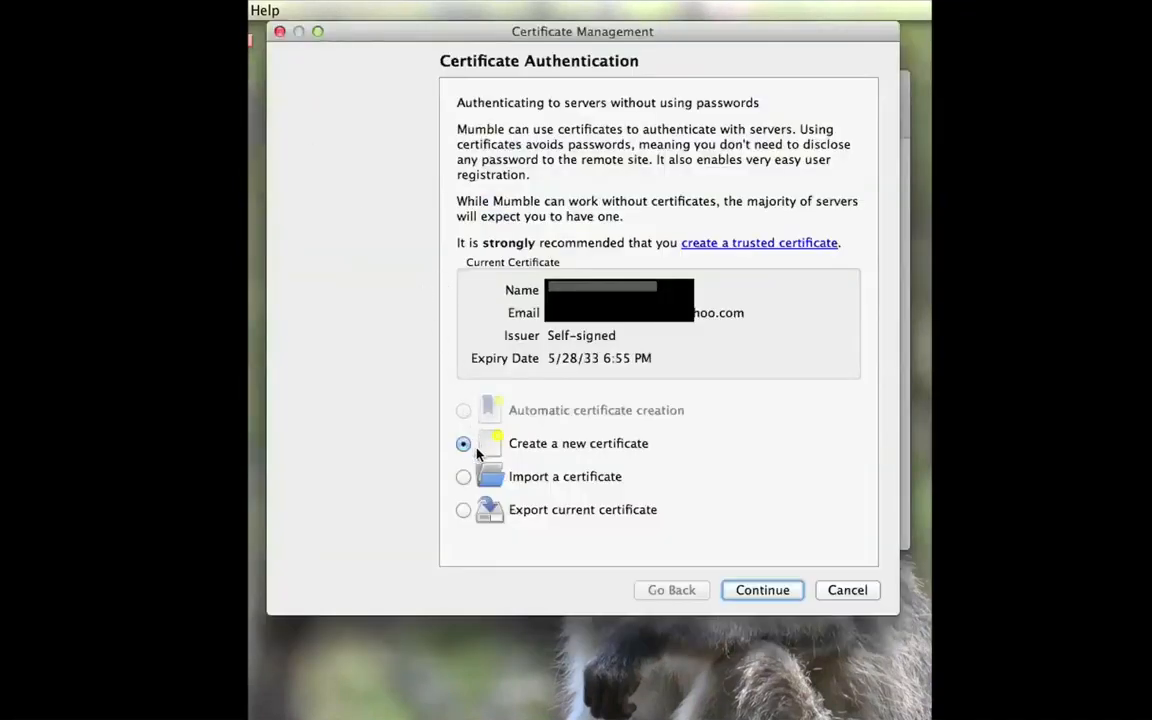
Create a new certificate with Name 'real name' and Email 'valid email'
click(762, 590)
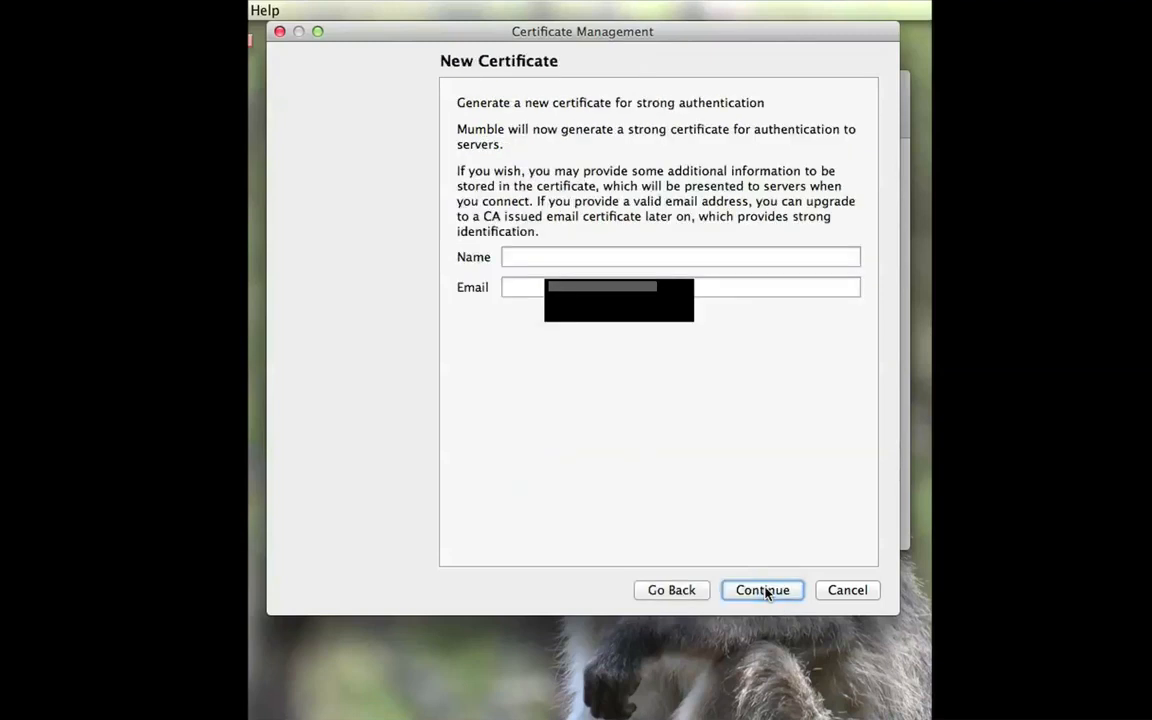
click(680, 257)
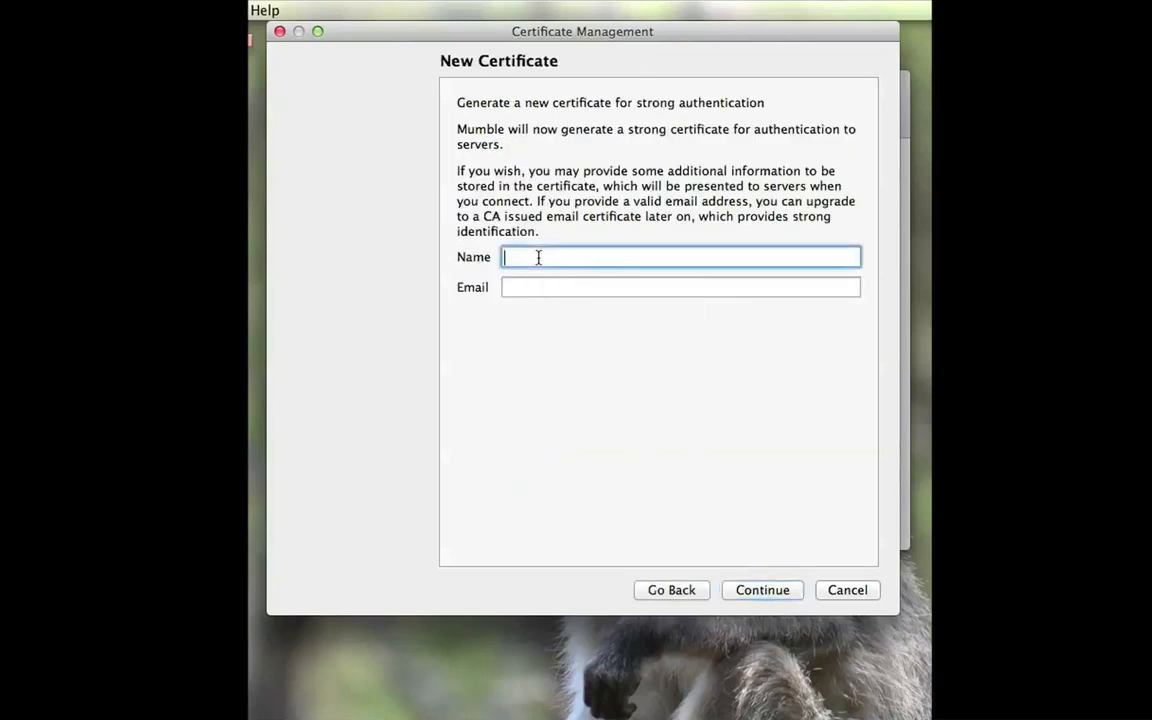
text(real name)
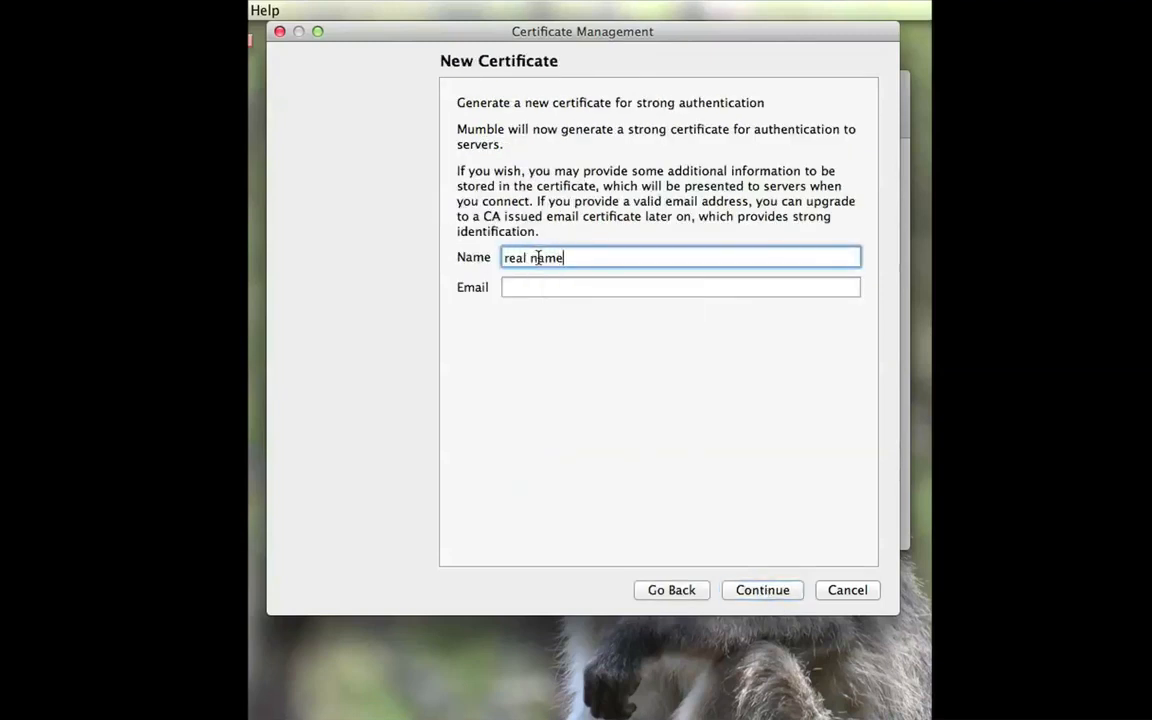
text(valid ema)
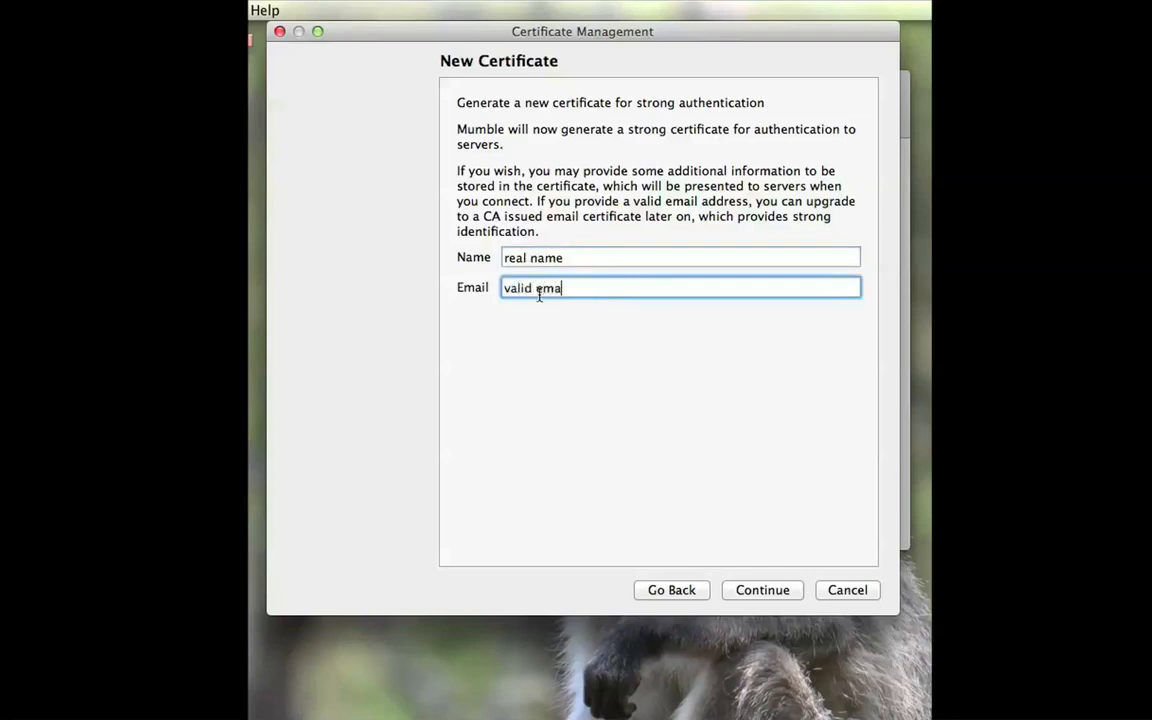
text(il)
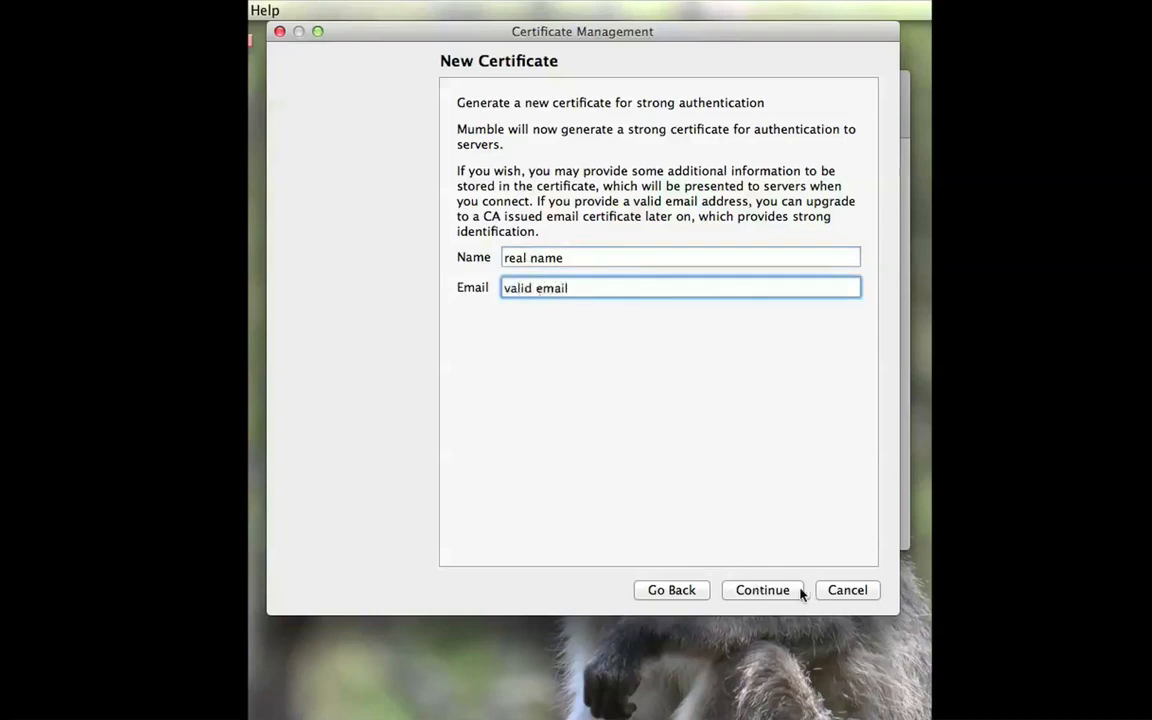
click(762, 590)
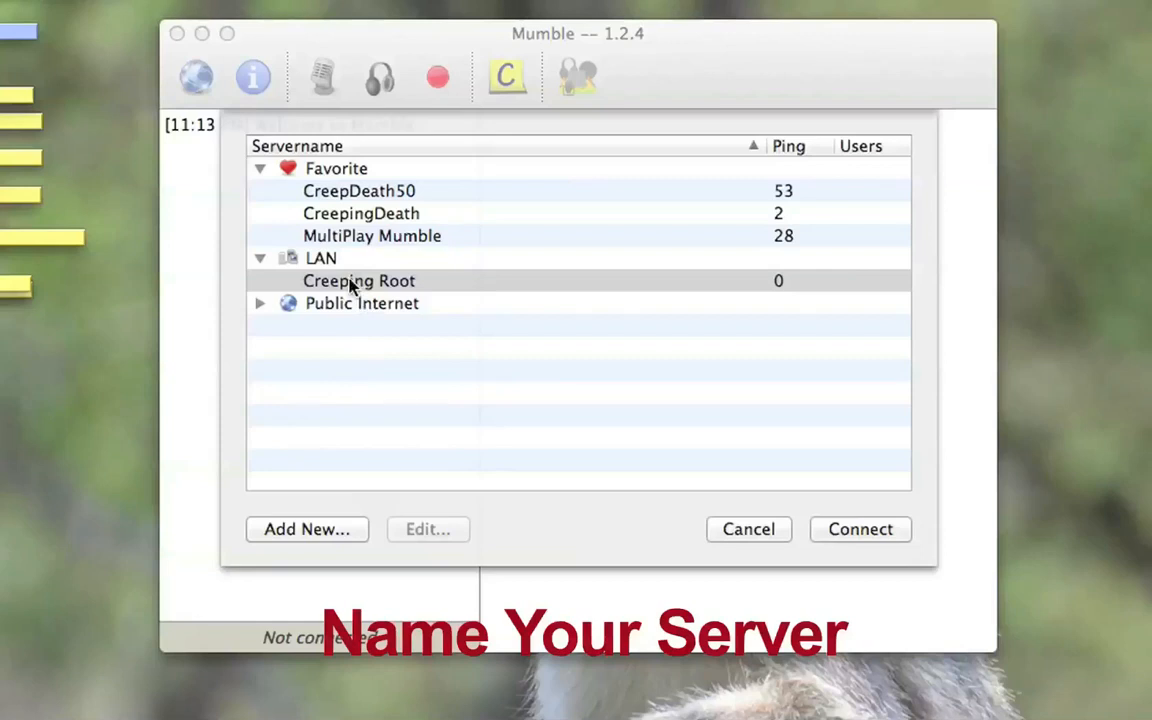
mouse_move(340, 535)
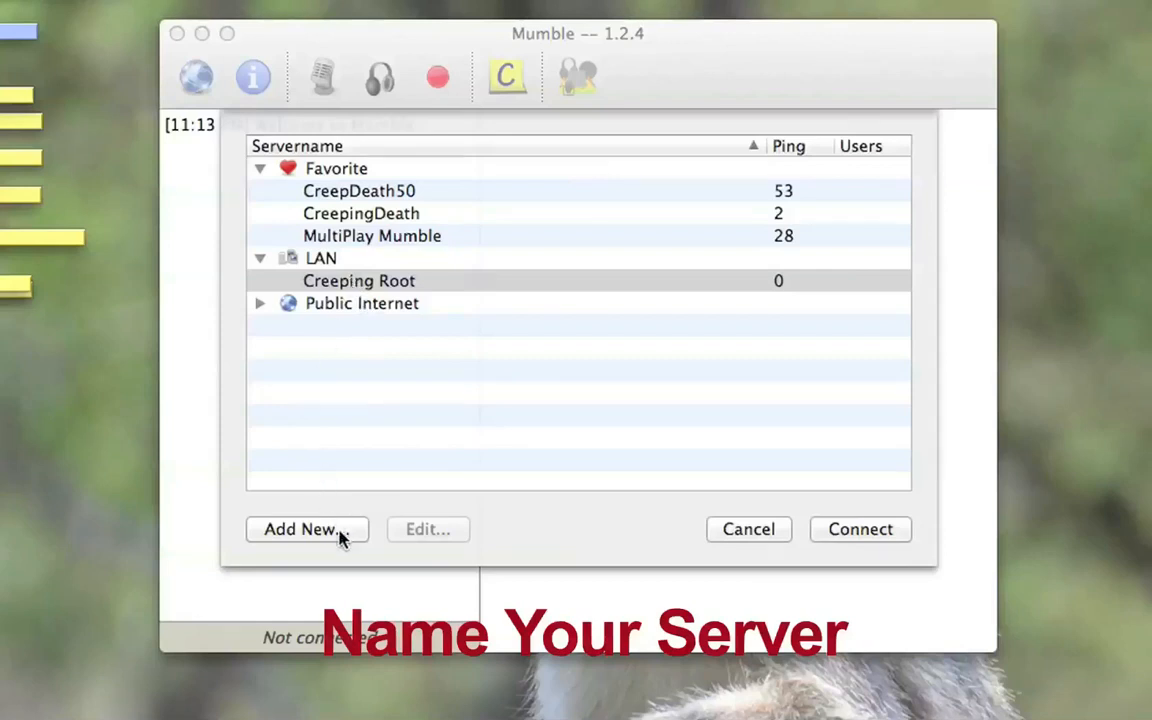
Add a new server entry labelled MyEpicServer with placeholder address MyIp
click(306, 529)
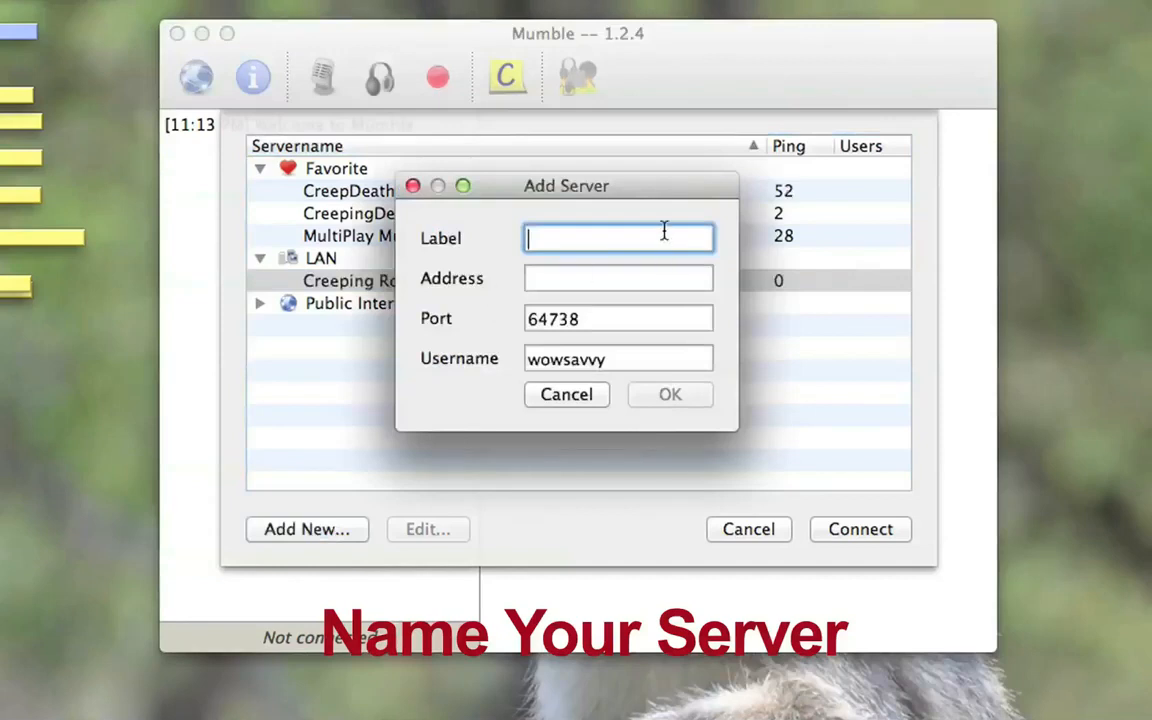
text(MyEpicServer)
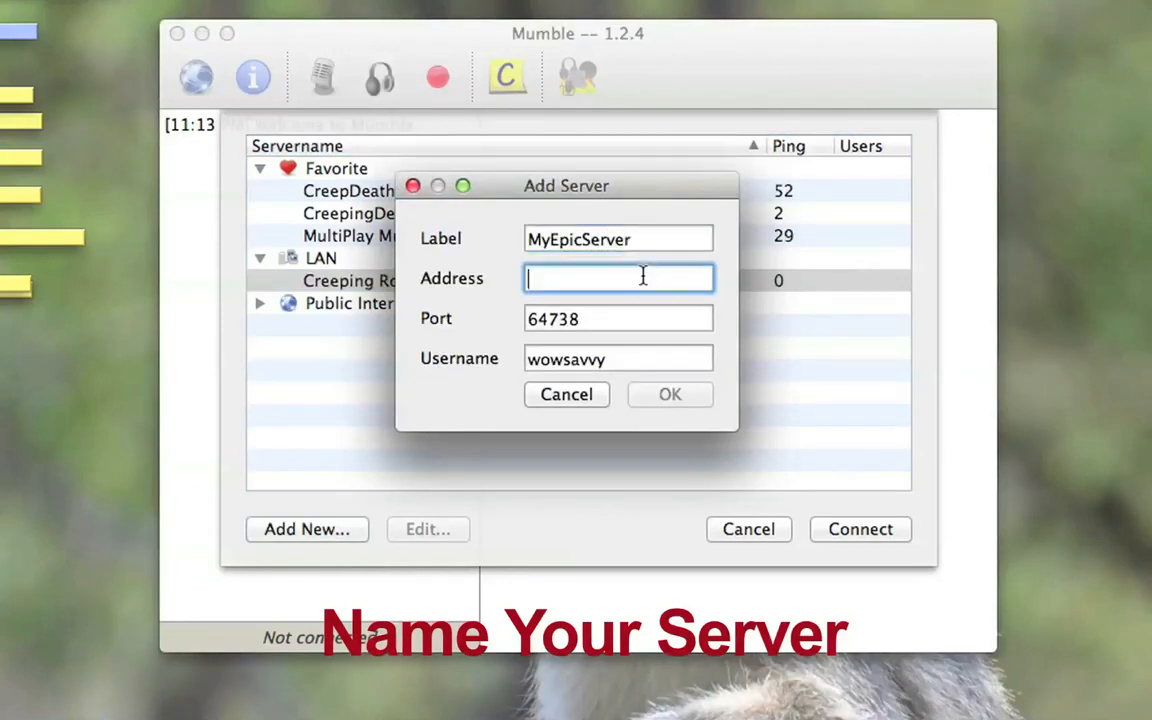
text(MyIp)
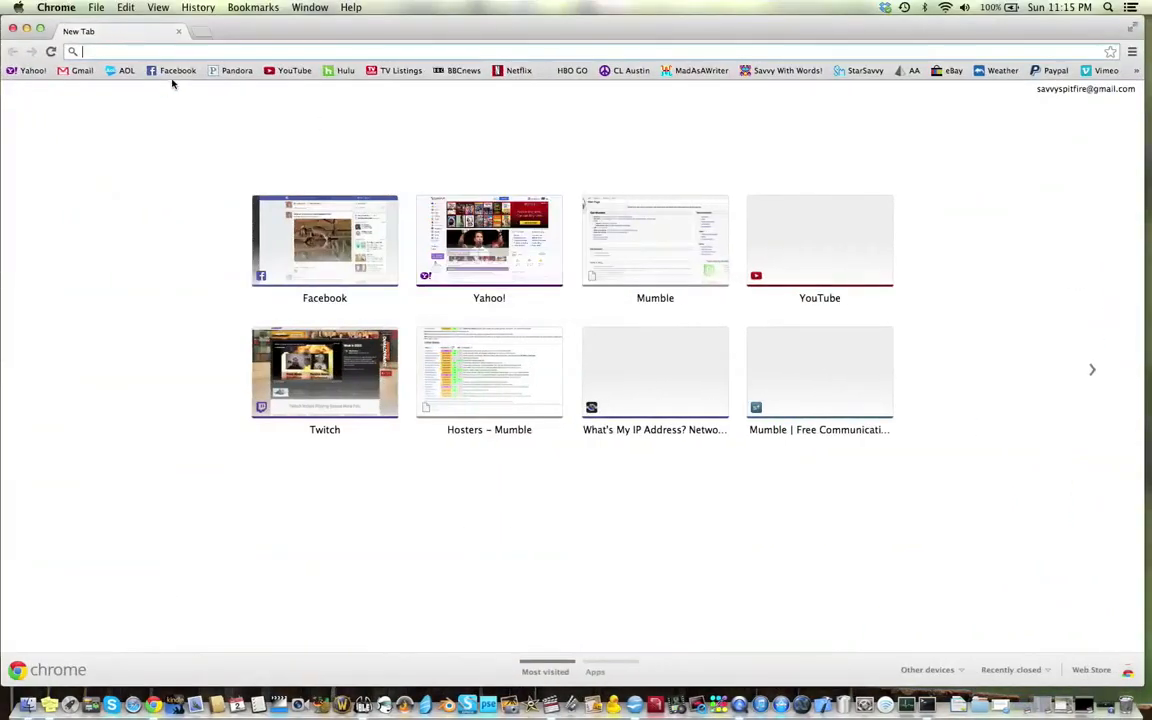
Search Google for 'what is my ip' and select the shown public IP address
text(what is my ip)
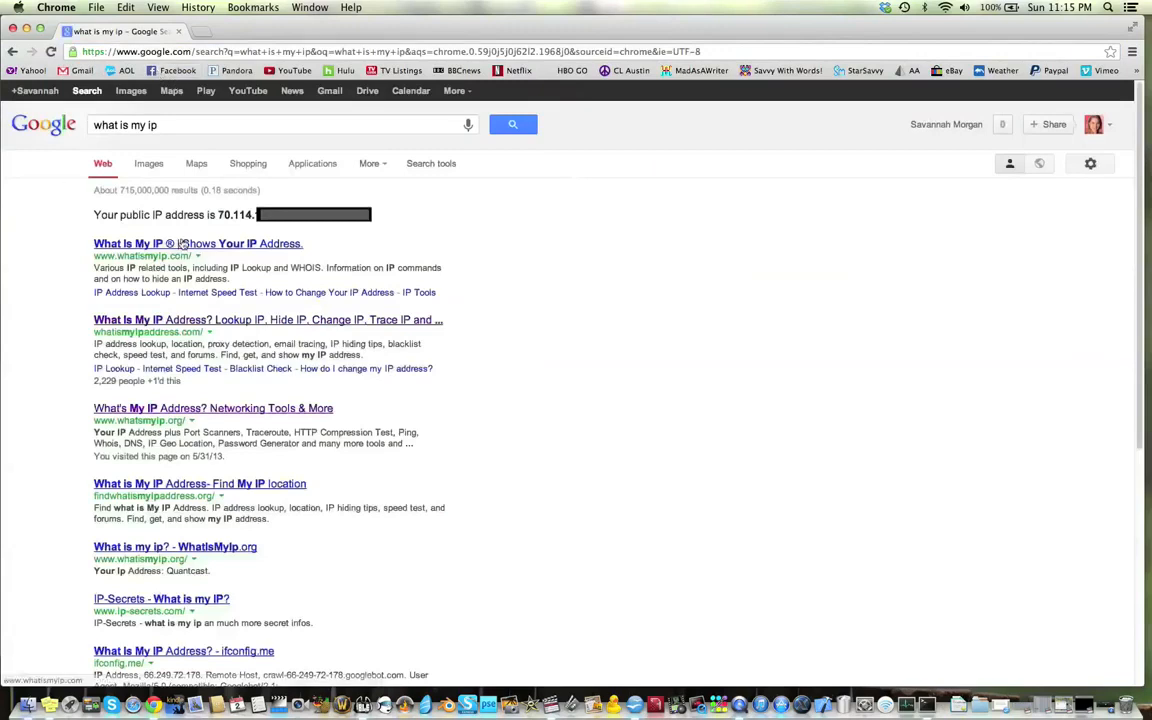
double_click(236, 214)
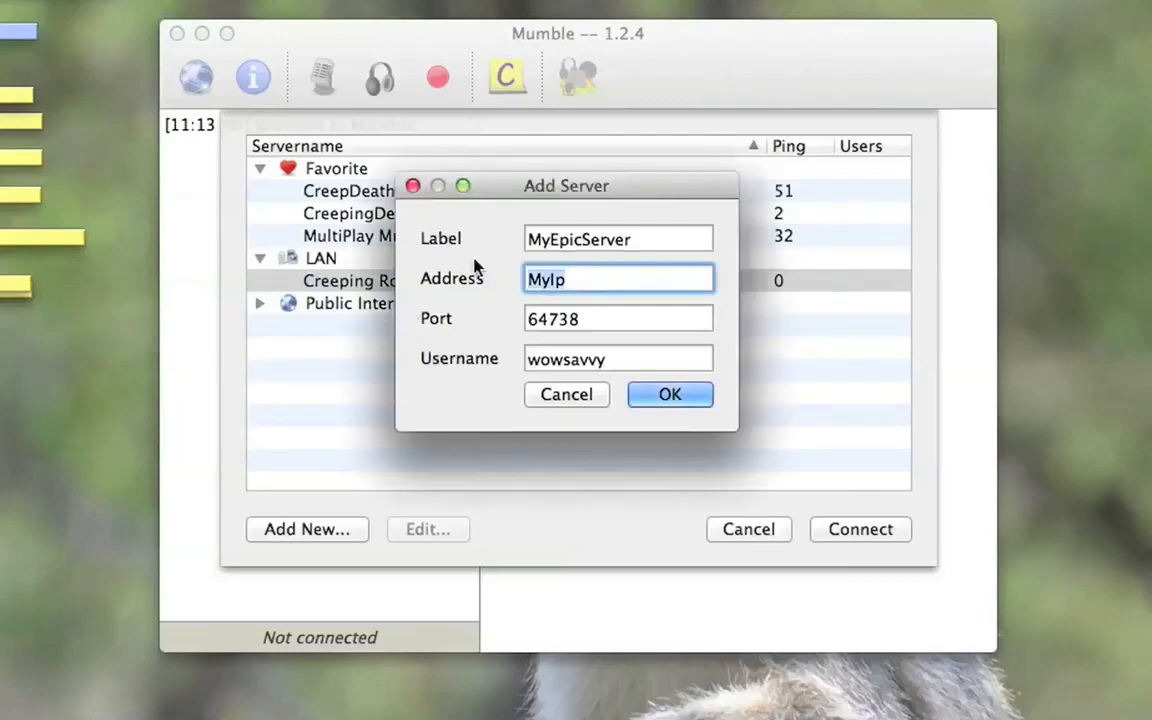
Enter the public IP 70.114.1... as MyEpicServer's address, save it and connect
text(70.114.1)
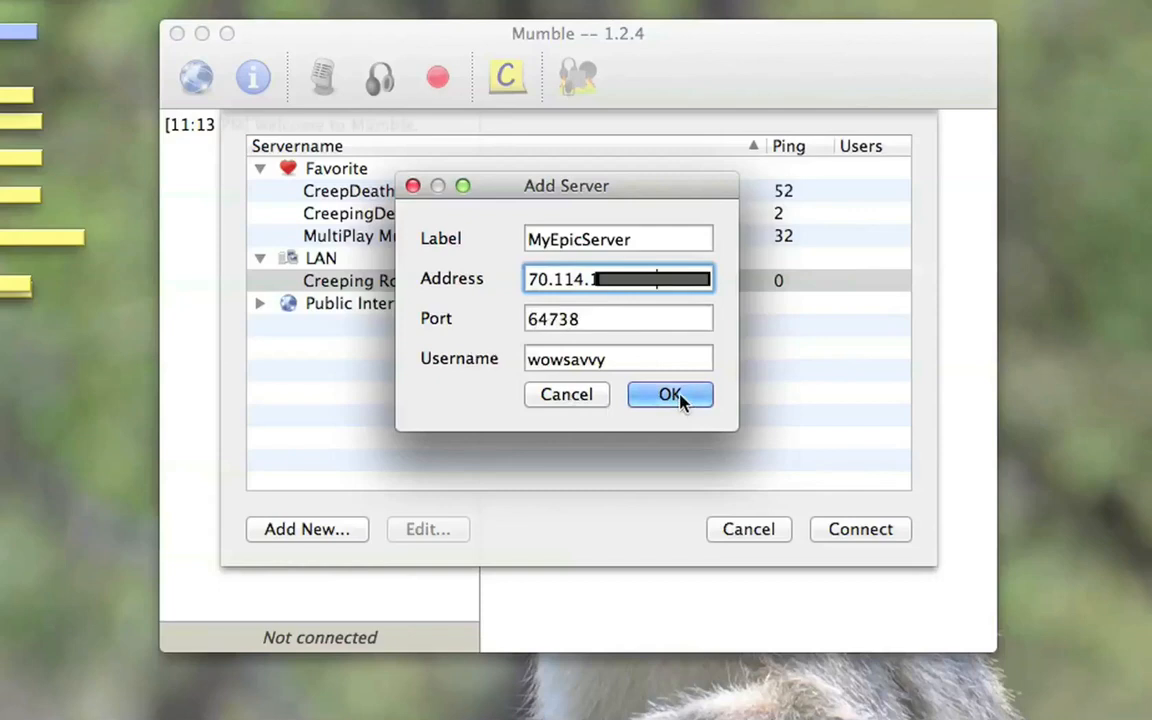
click(669, 394)
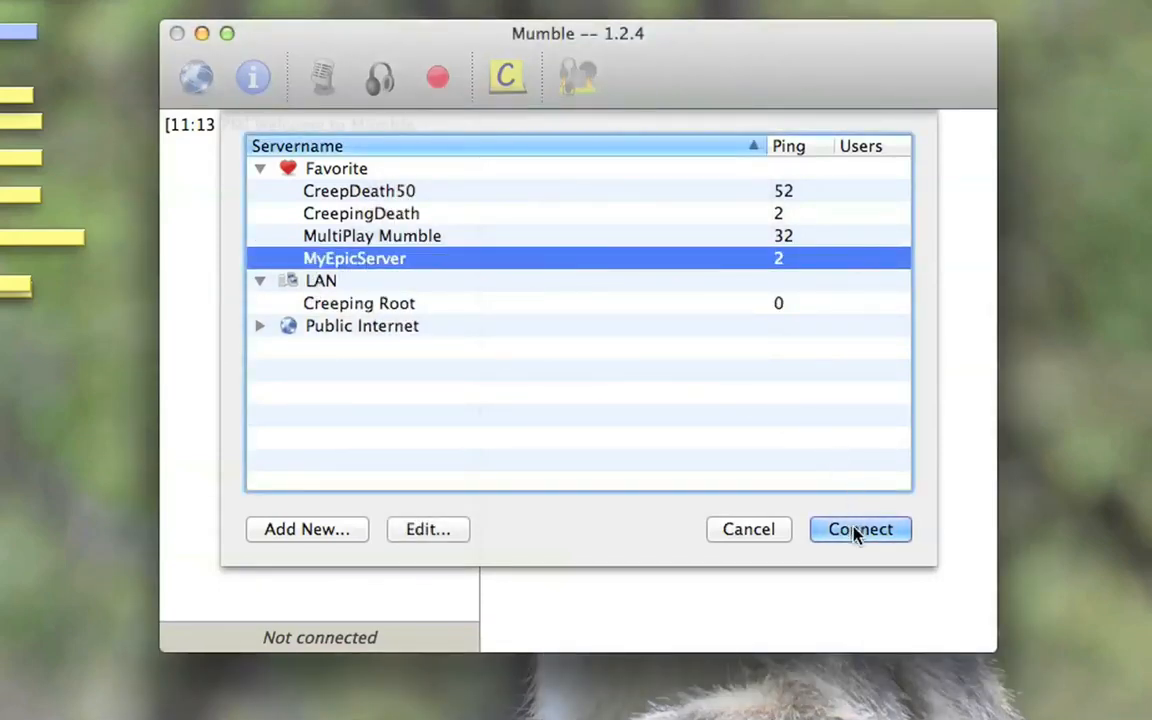
click(860, 529)
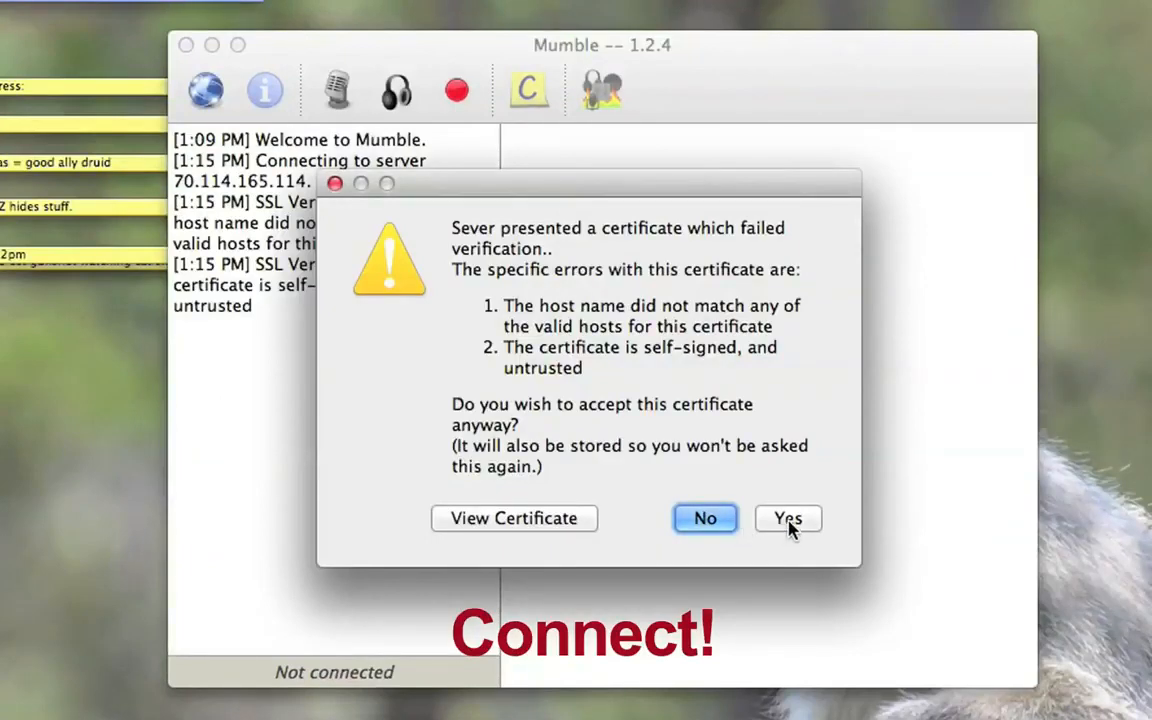
Accept the untrusted self-signed certificate and submit the server password
click(787, 518)
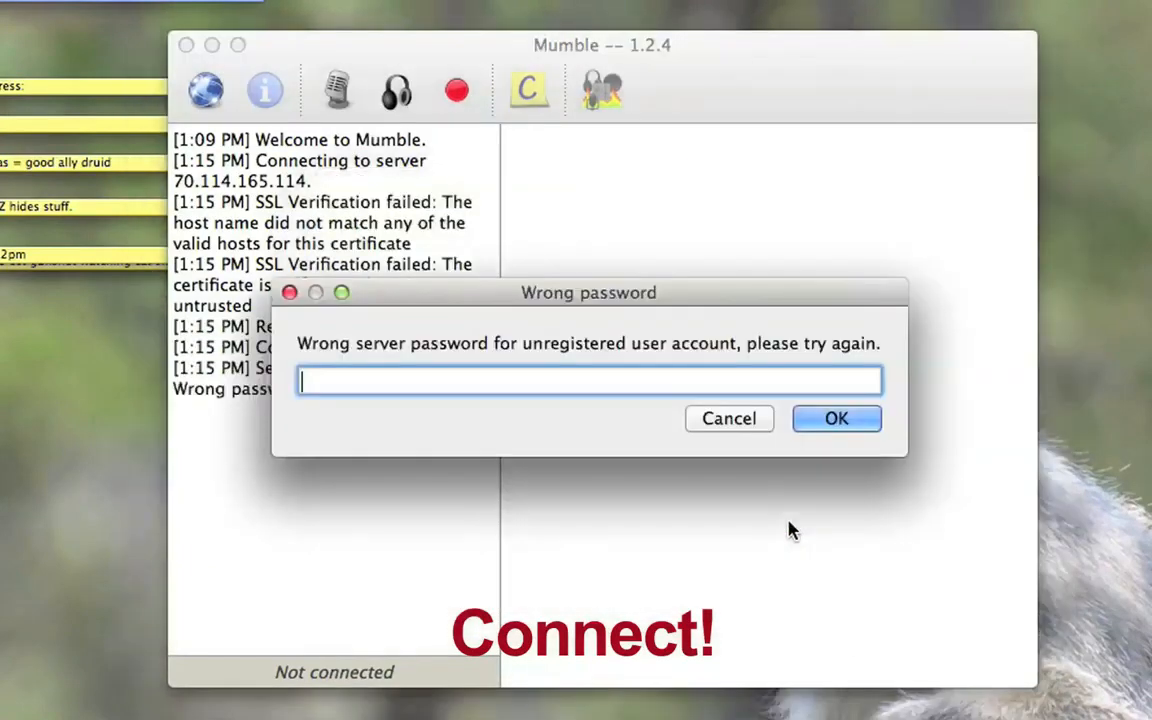
mouse_move(463, 380)
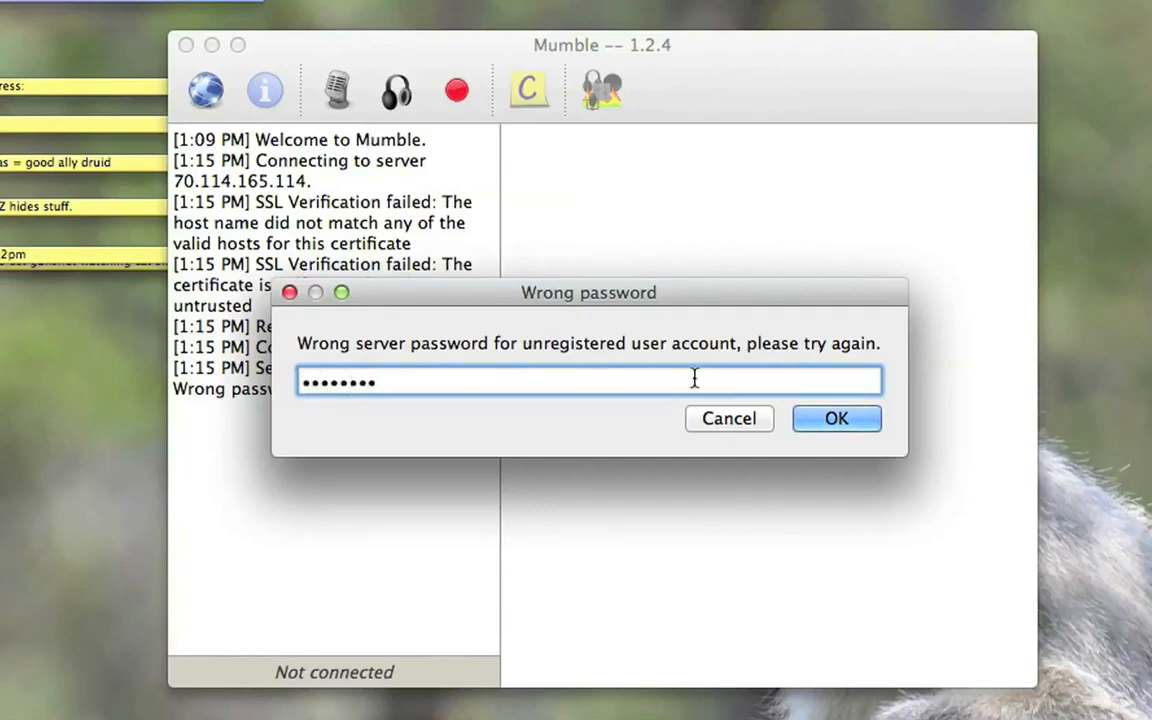
click(836, 418)
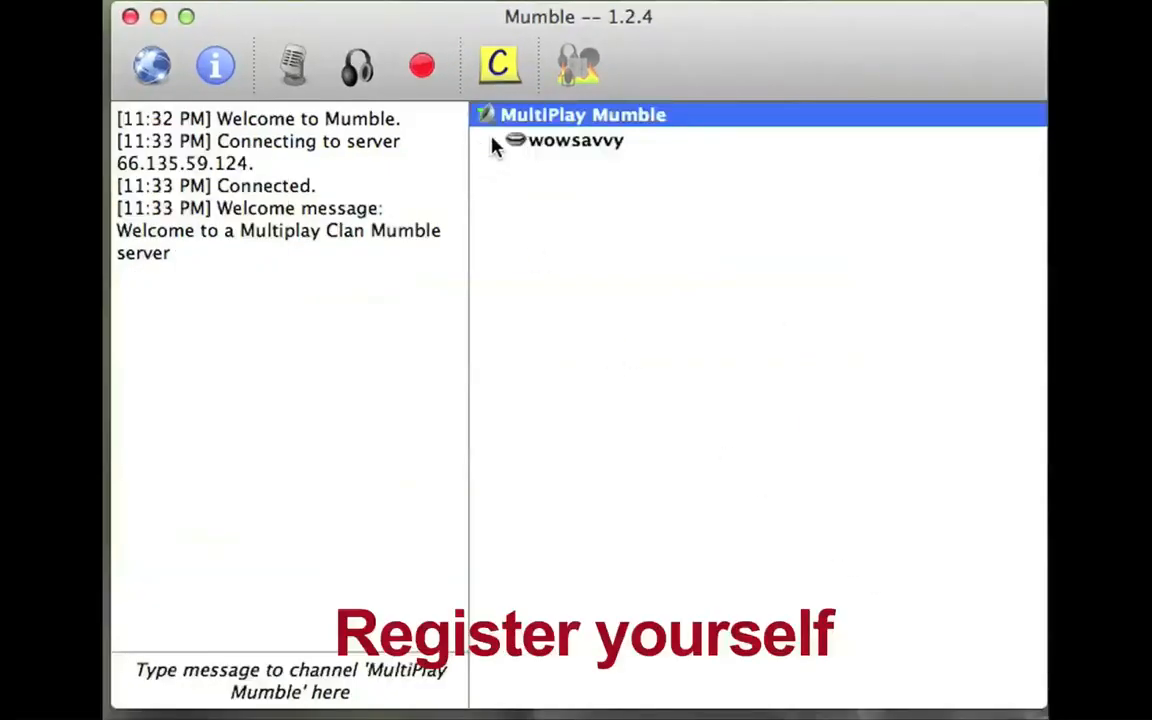
Register wowsavvy permanently on the server via the user's context menu
right_click(575, 140)
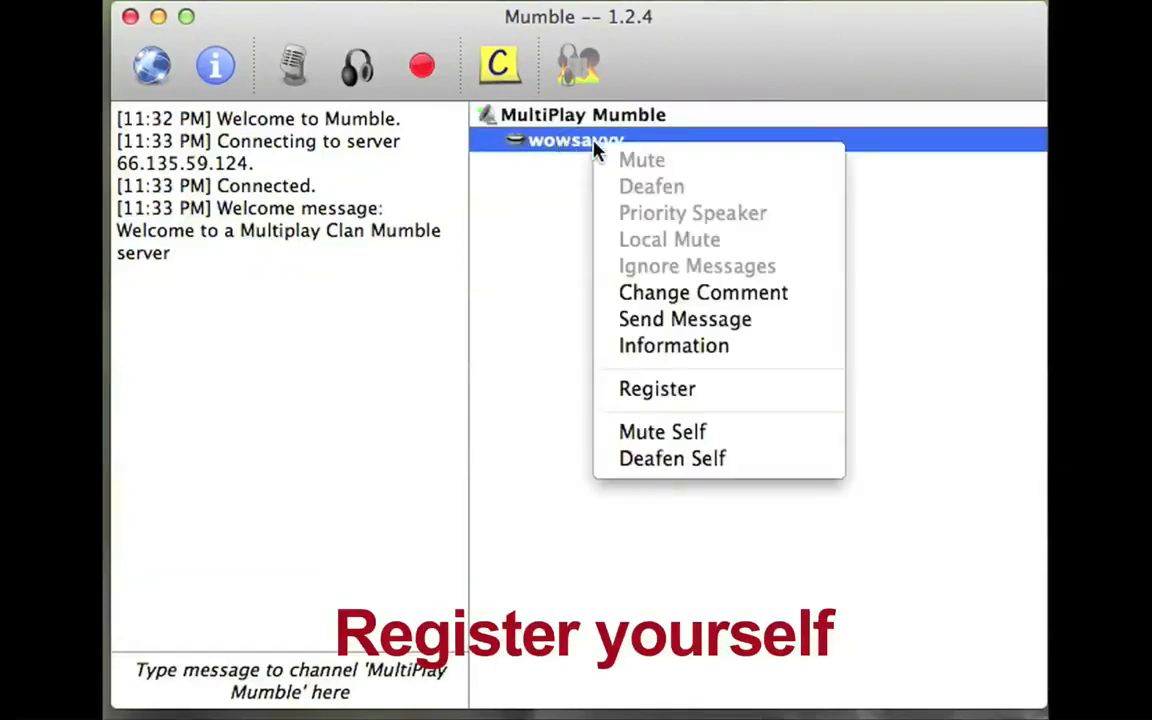
click(657, 388)
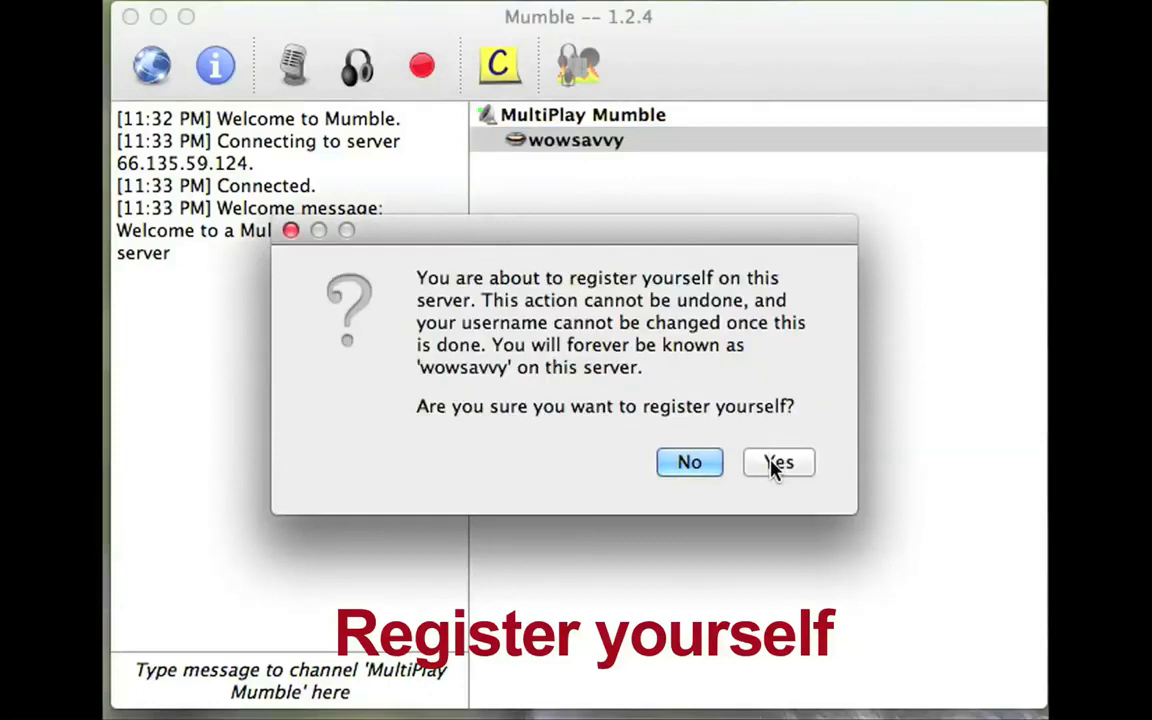
click(778, 462)
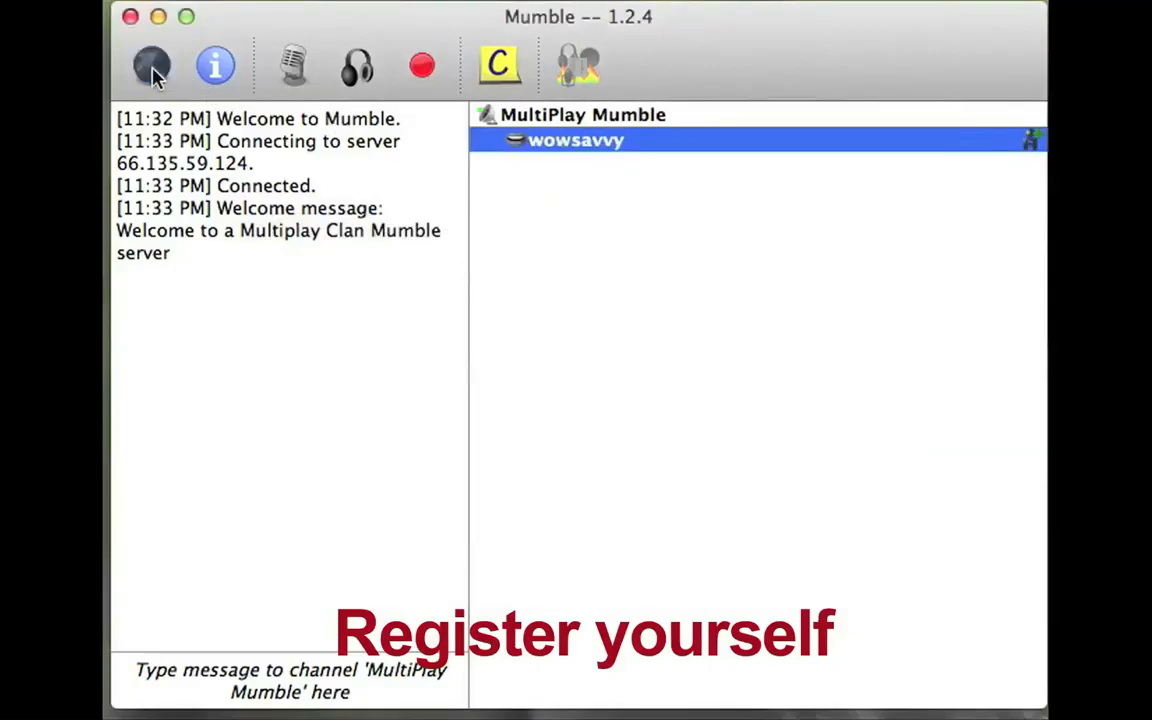
click(152, 66)
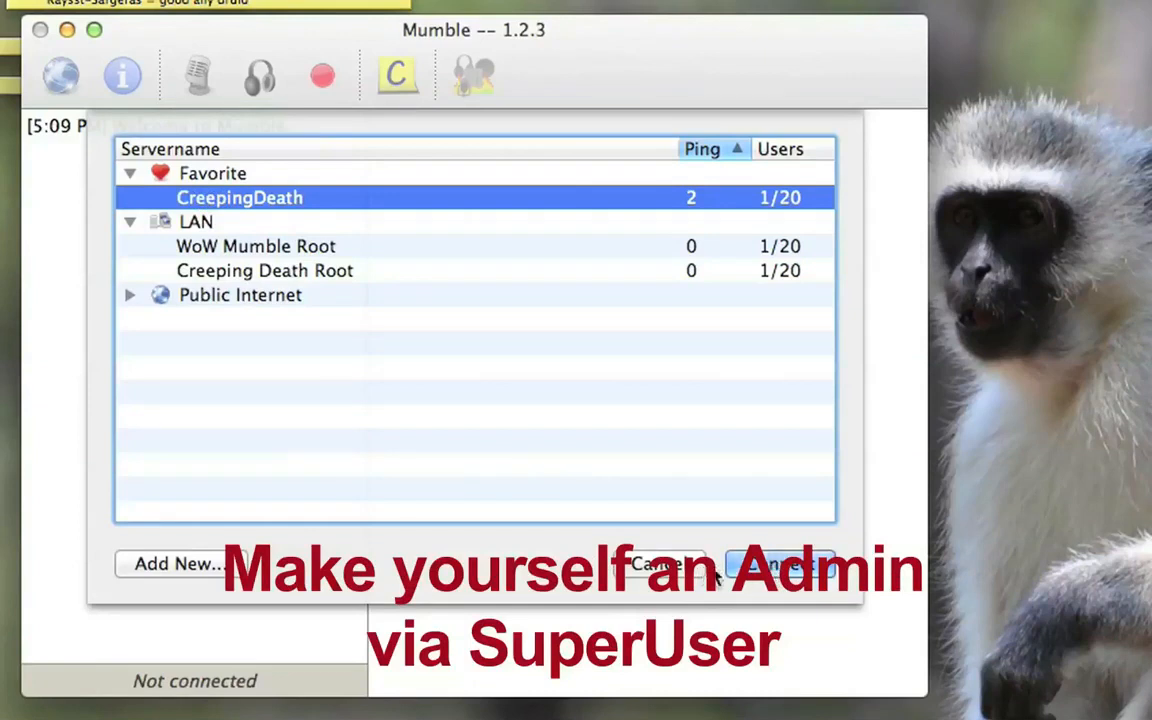
Edit the CreepingDeath favourite to log in as SuperUser with its password and connect
right_click(239, 197)
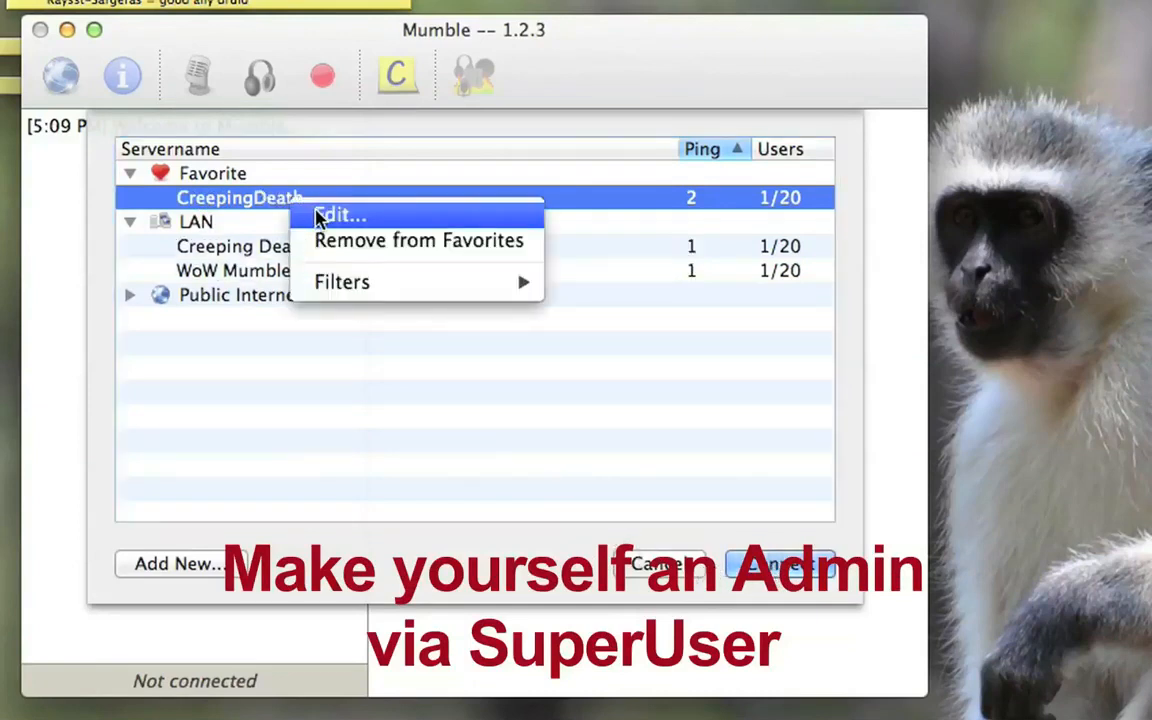
click(340, 215)
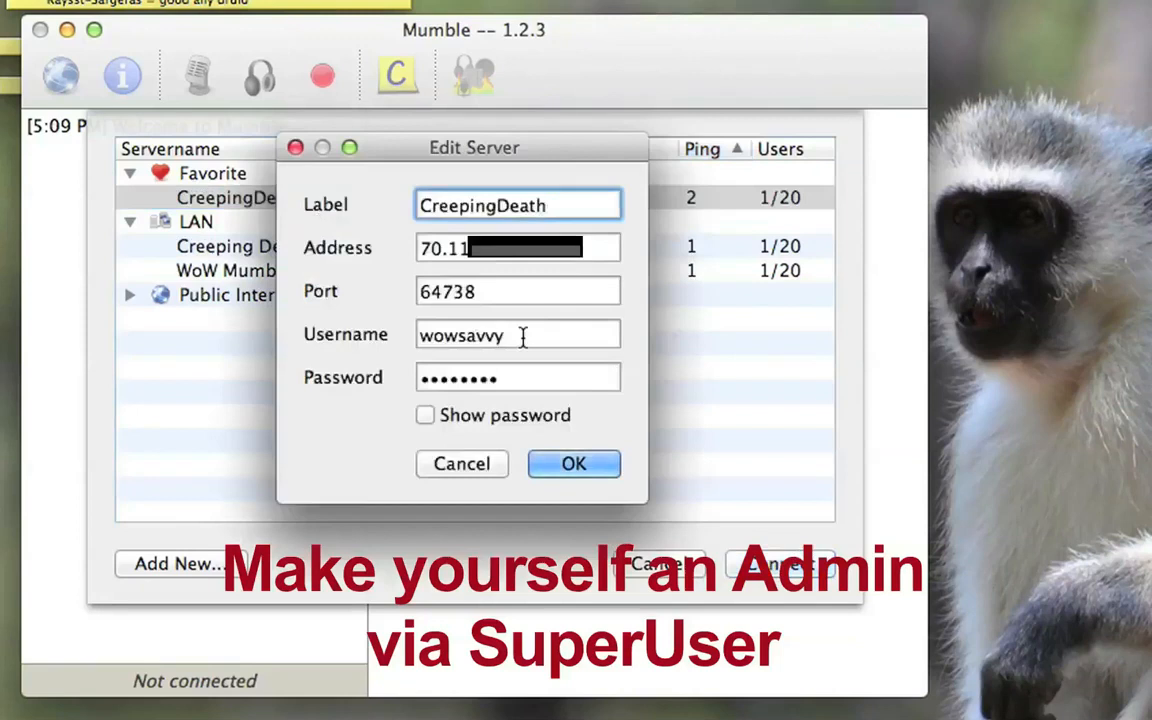
text(SuperUser)
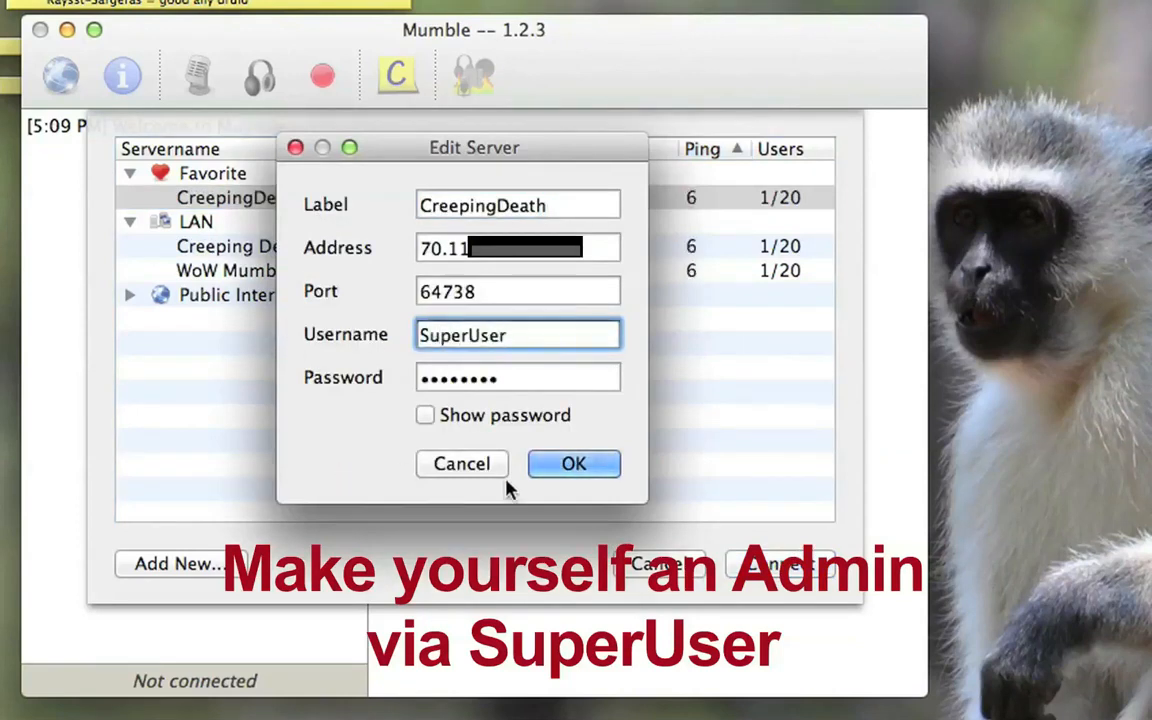
click(517, 377)
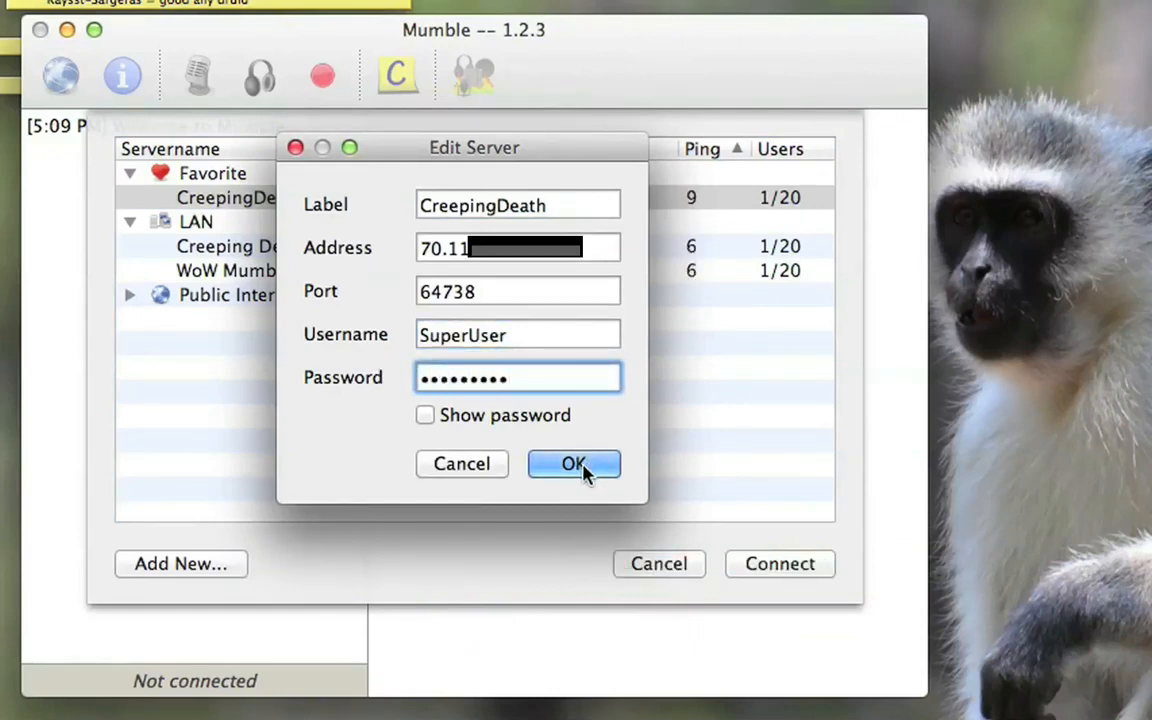
click(574, 463)
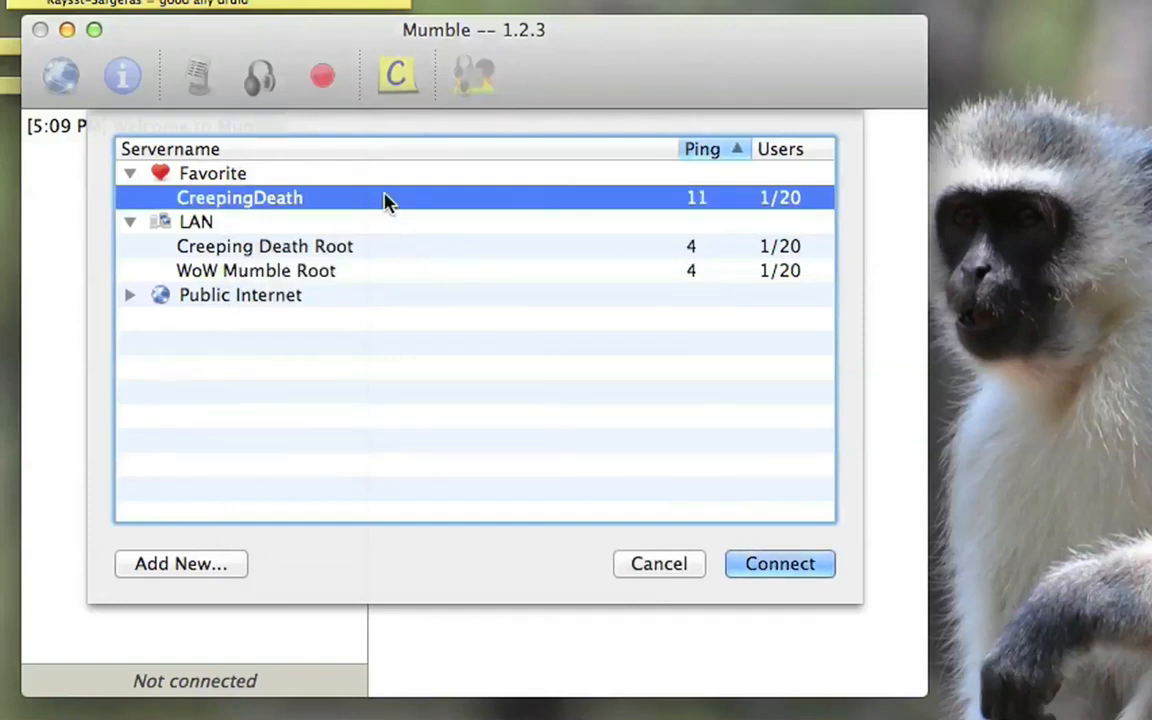
click(779, 563)
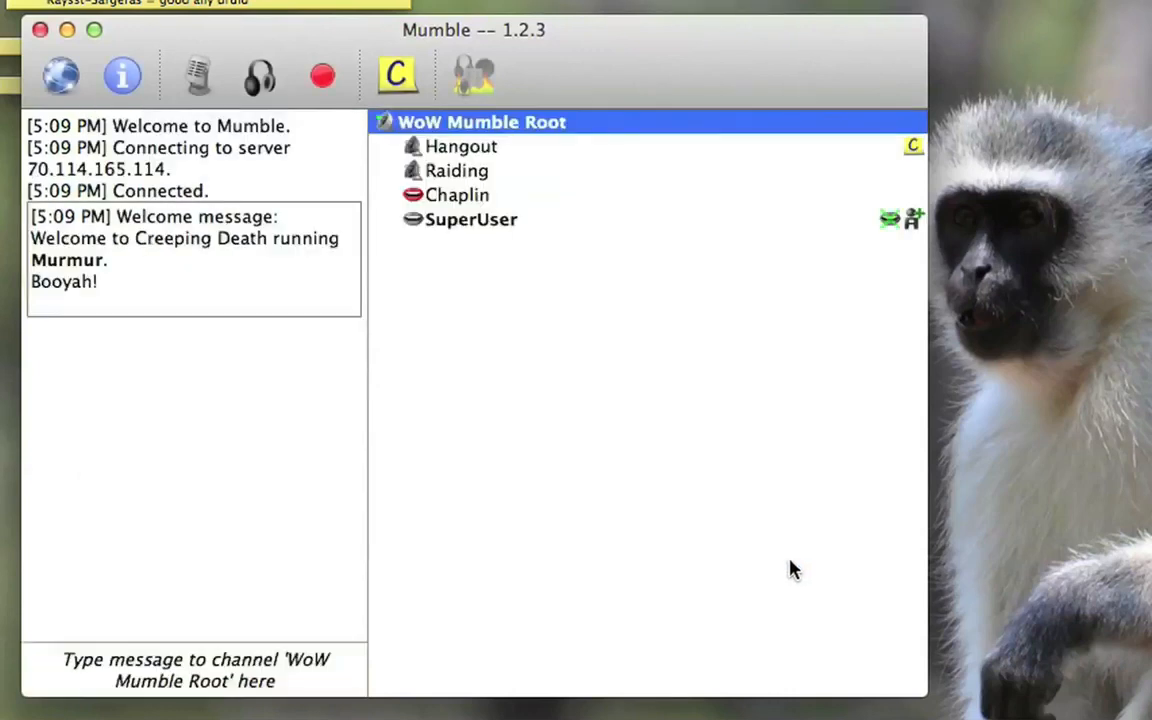
mouse_move(888, 218)
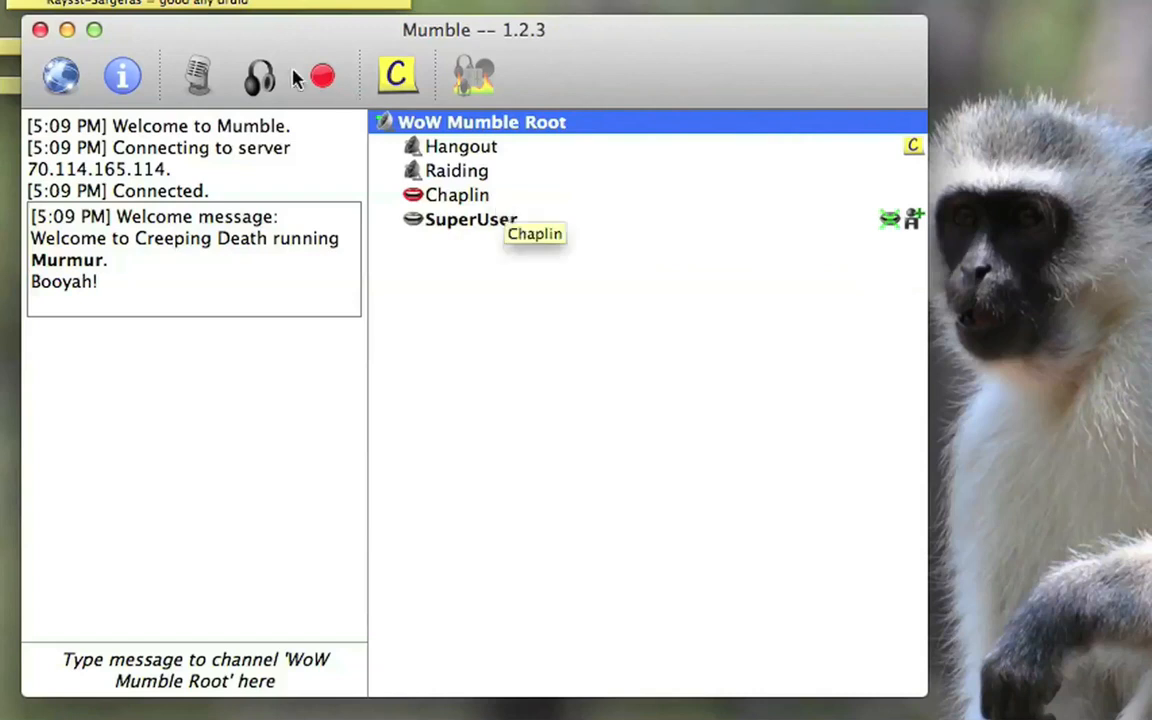
mouse_move(122, 77)
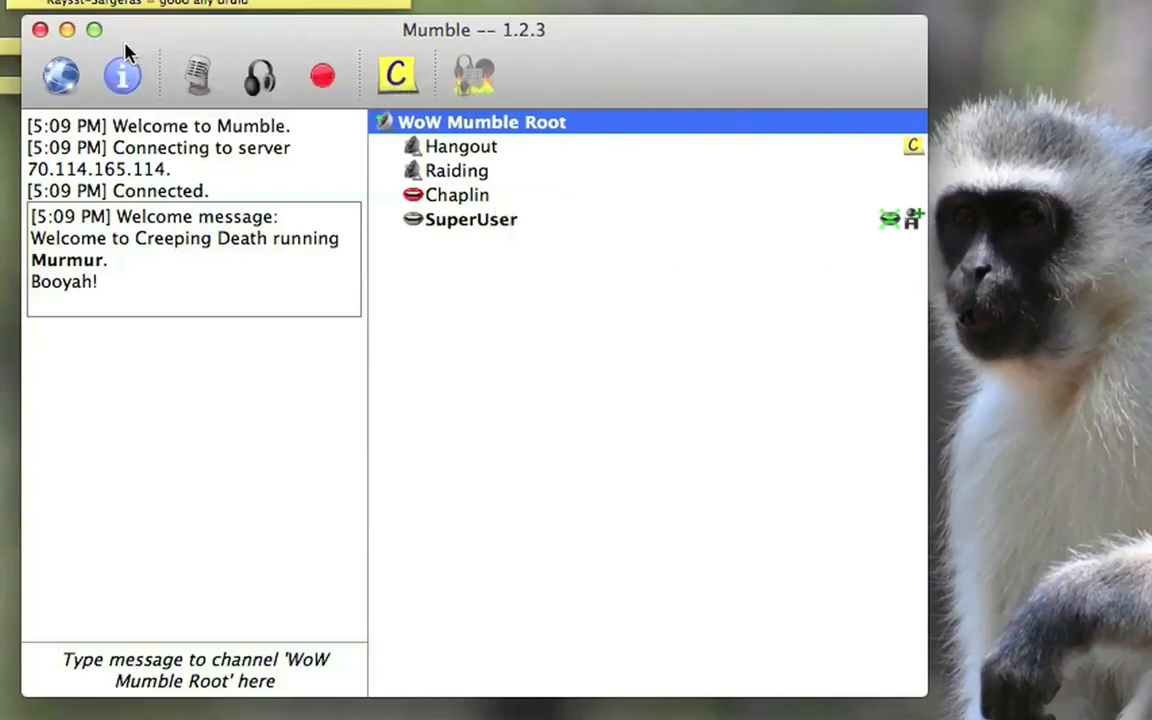
right_click(481, 121)
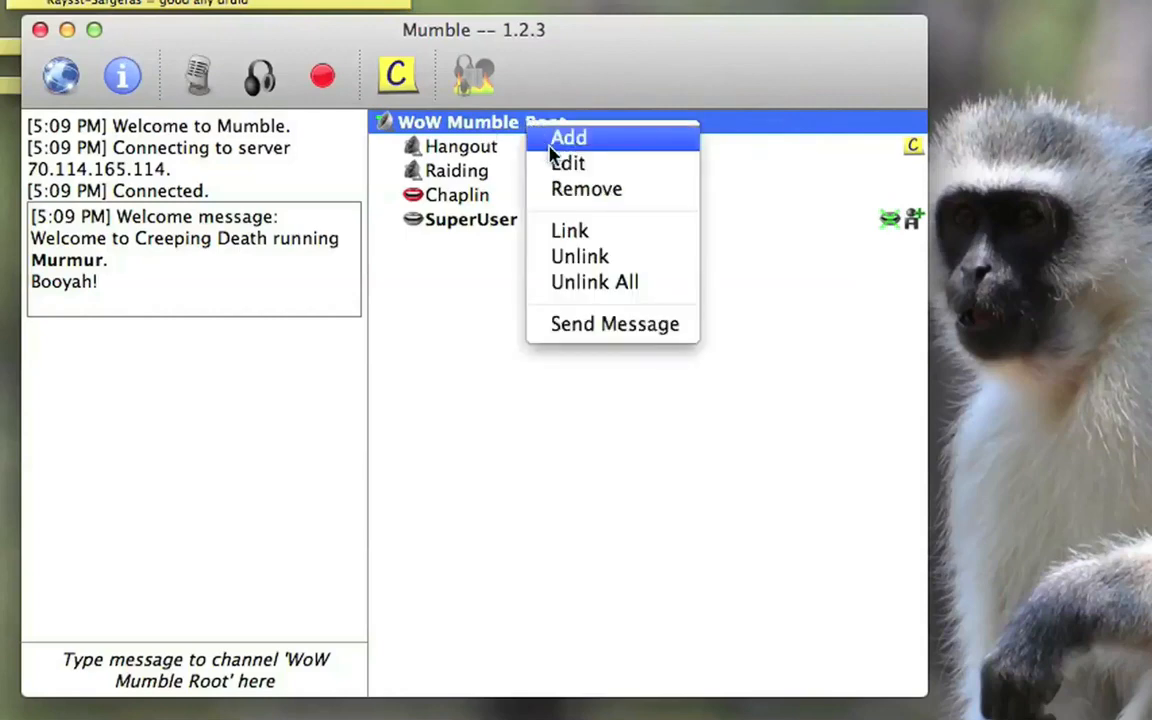
Edit WoW Mumble Root and select the admin group in its Groups settings
click(568, 163)
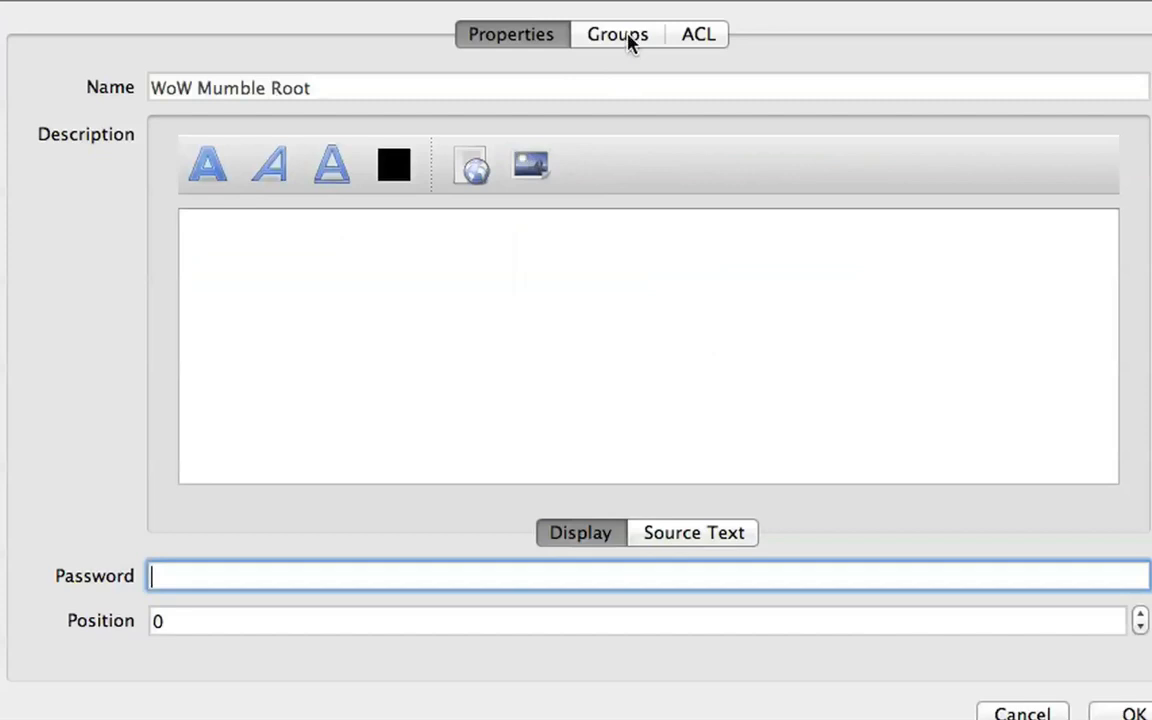
click(617, 34)
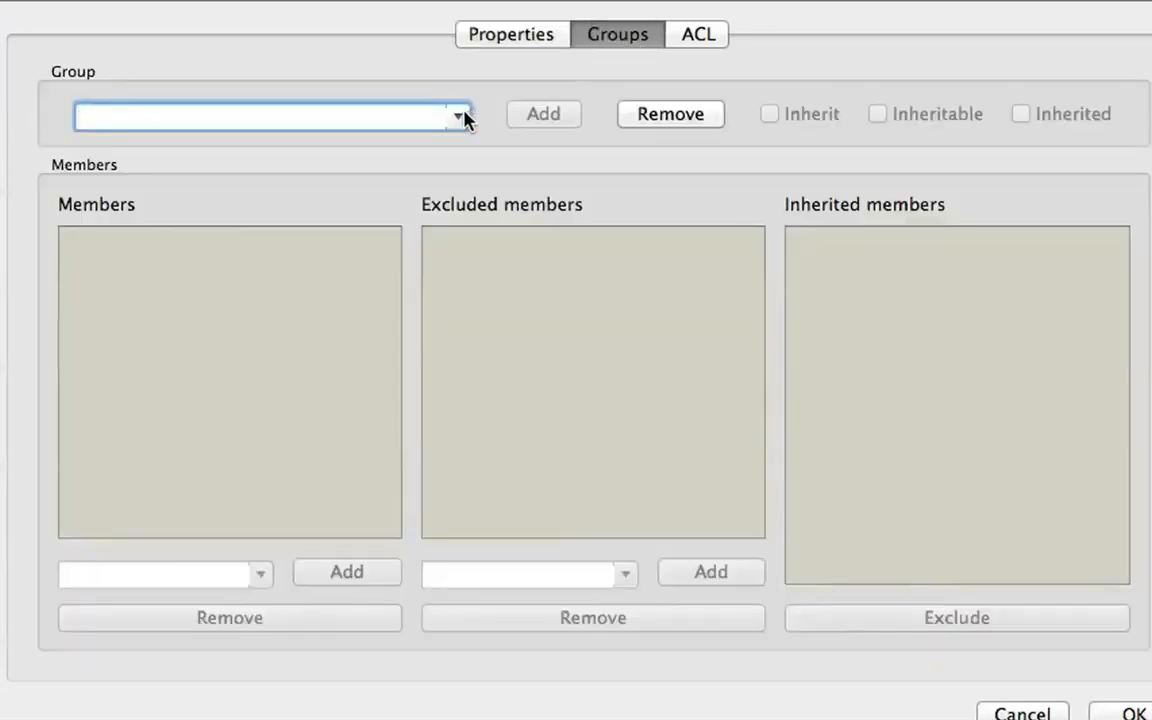
click(457, 114)
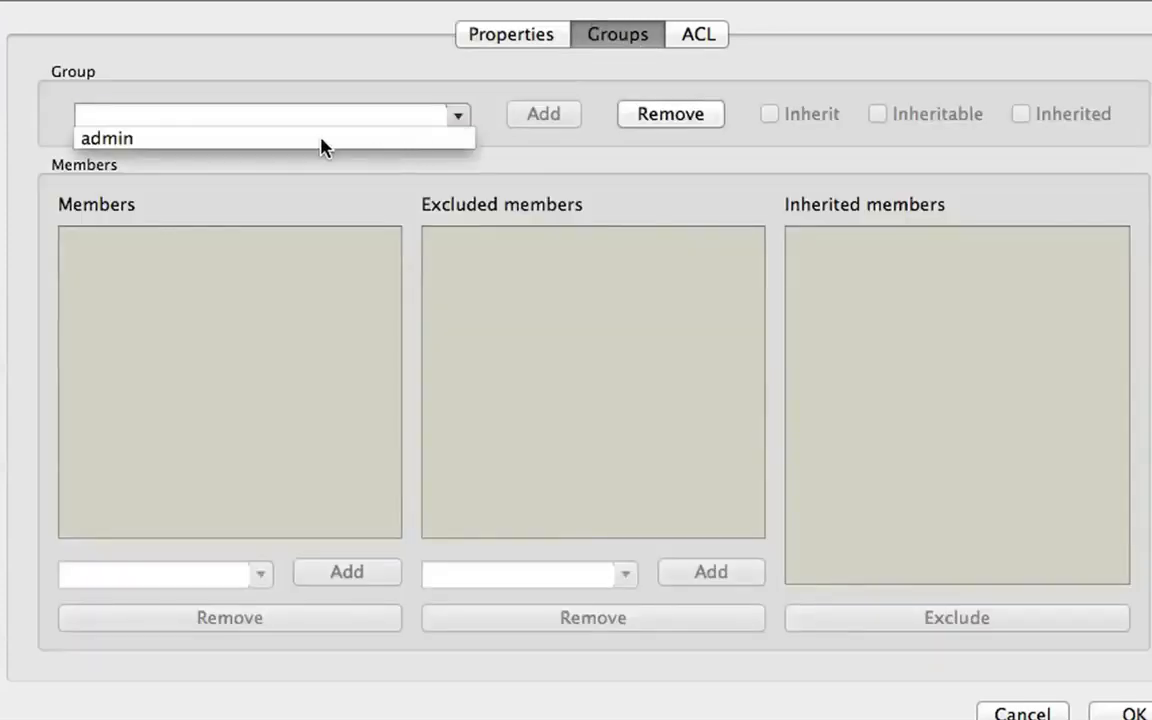
click(105, 138)
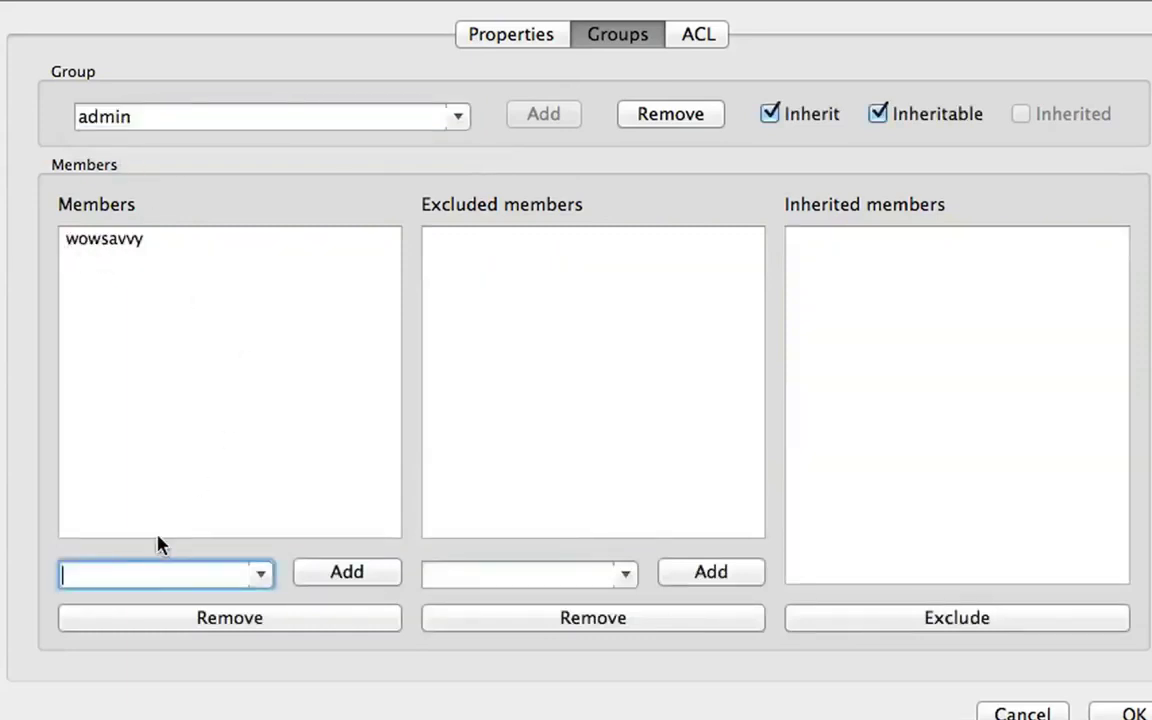
Add yourusername to the admin group's members and save the channel settings
text(yourusername)
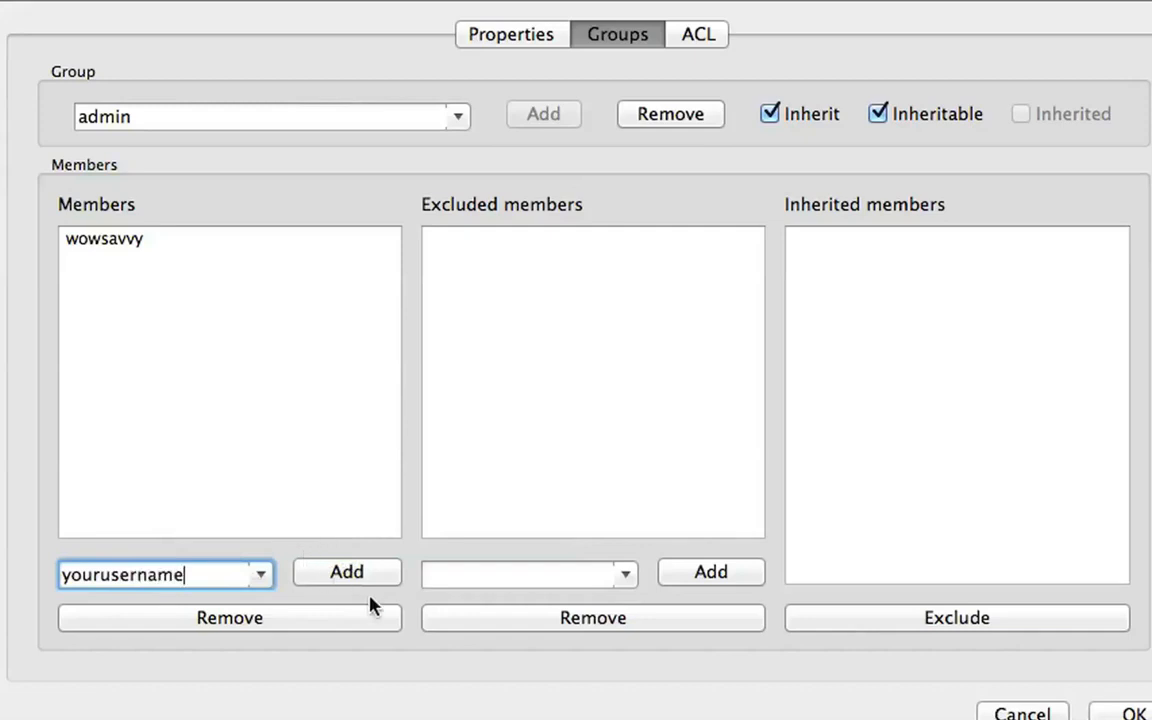
click(346, 571)
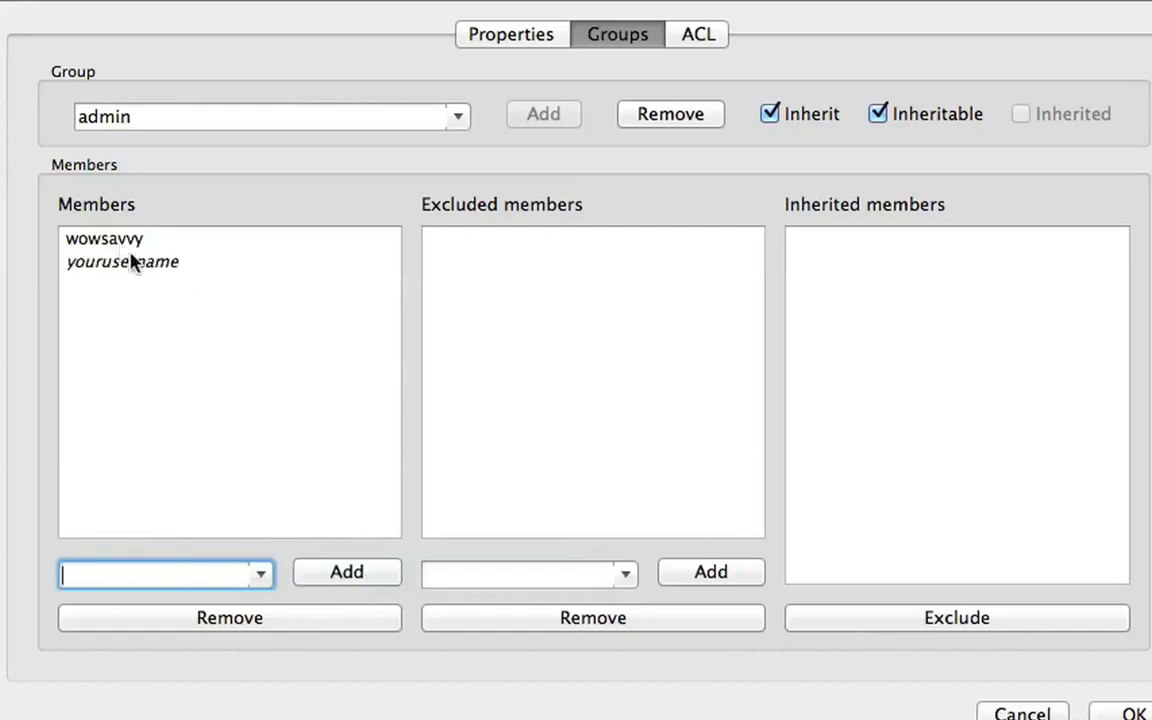
click(229, 617)
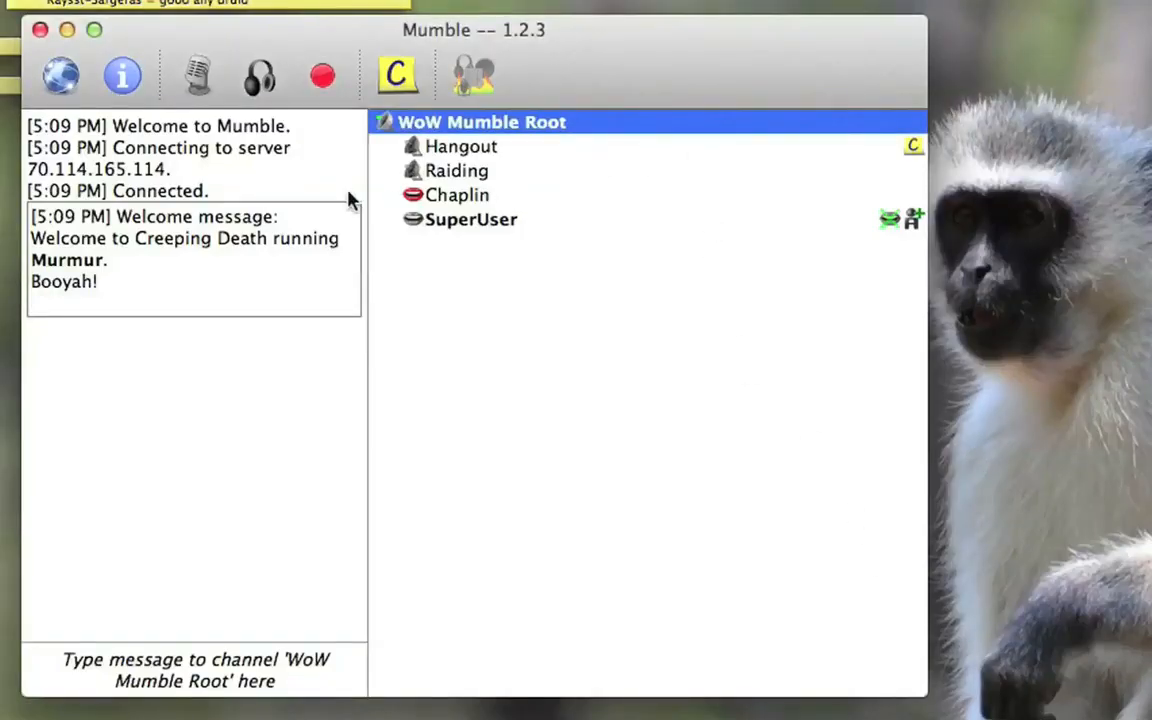
Change the CreepingDeath favourite's login to wowsavvy with its password and reconnect
click(60, 76)
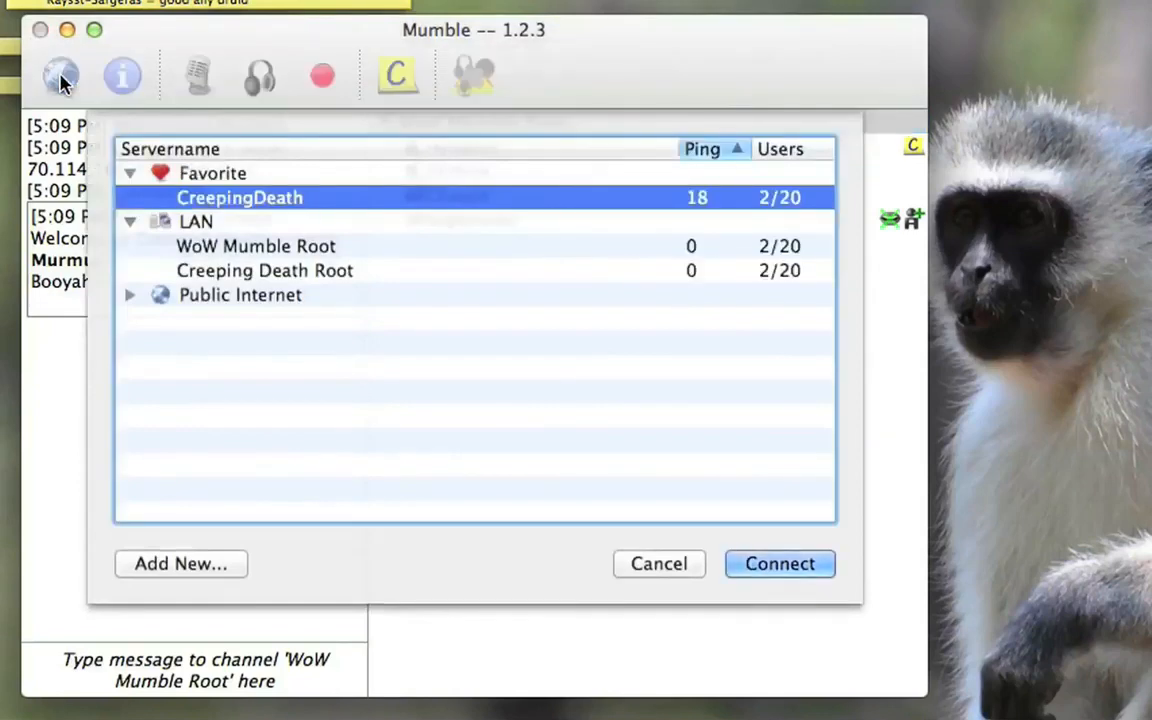
right_click(240, 197)
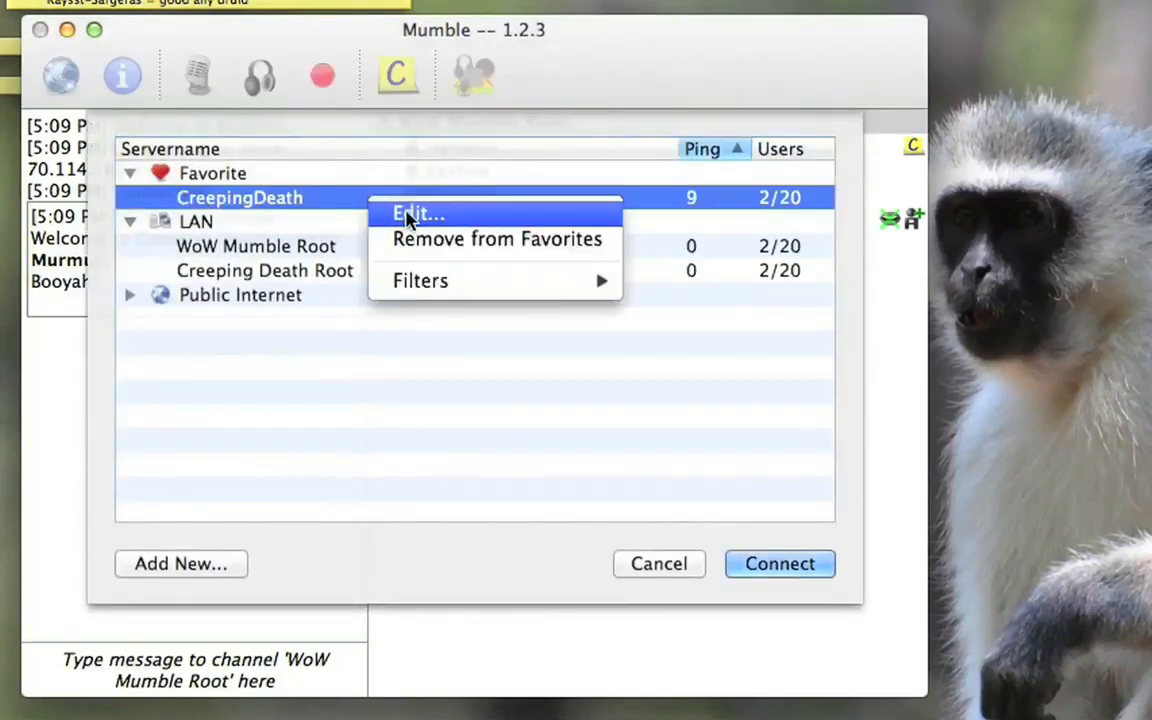
click(418, 213)
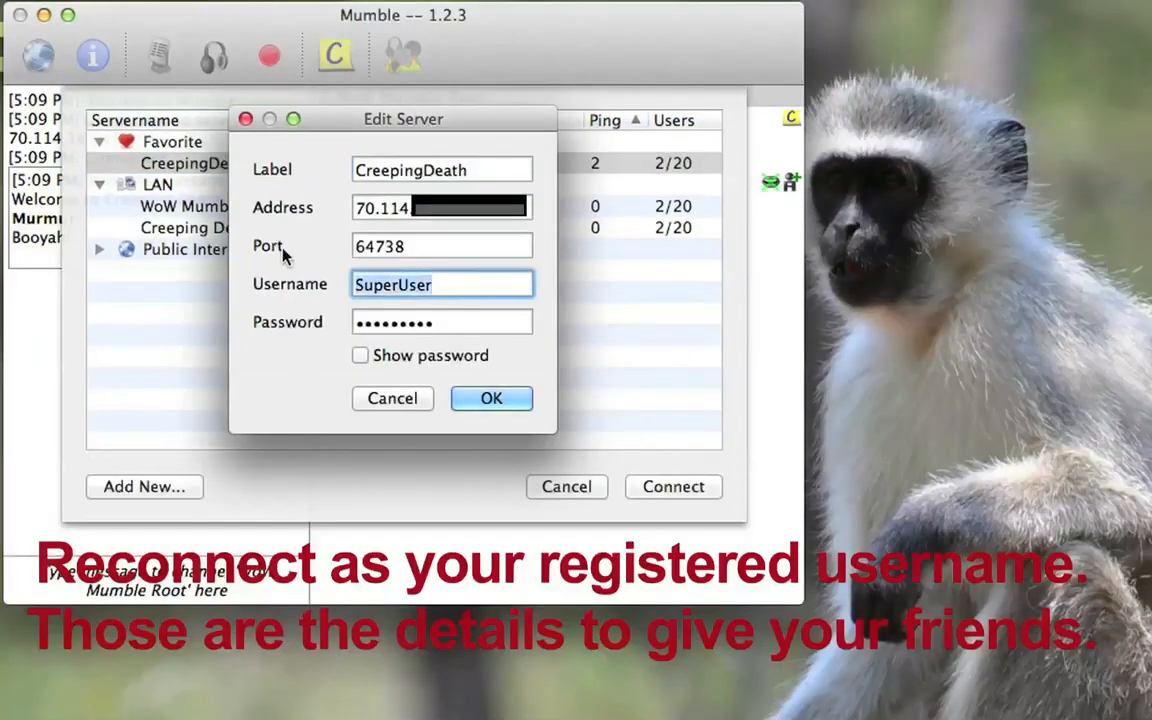
text(W)
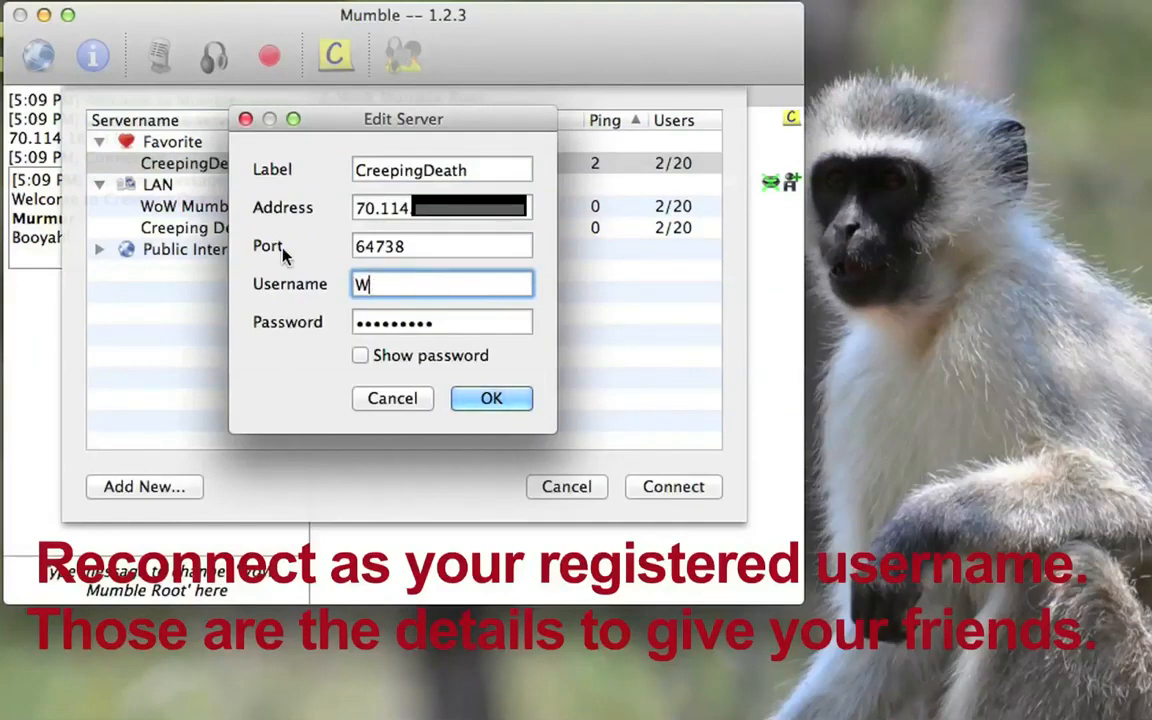
text(owsavvy)
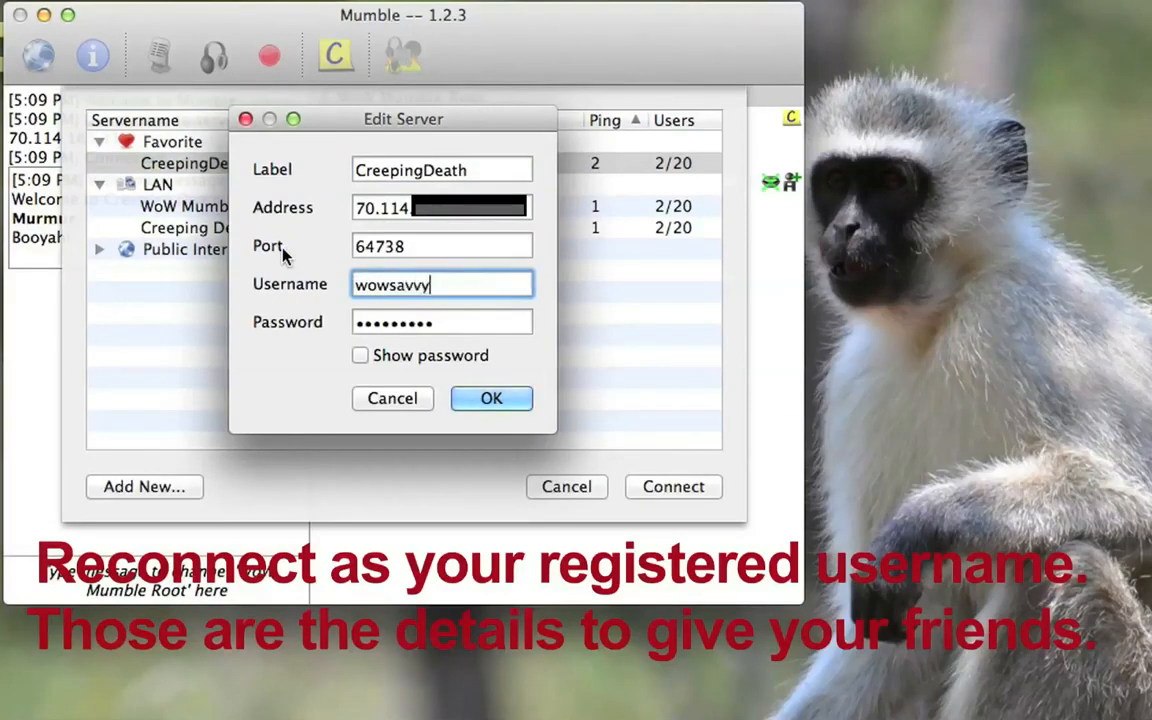
click(442, 322)
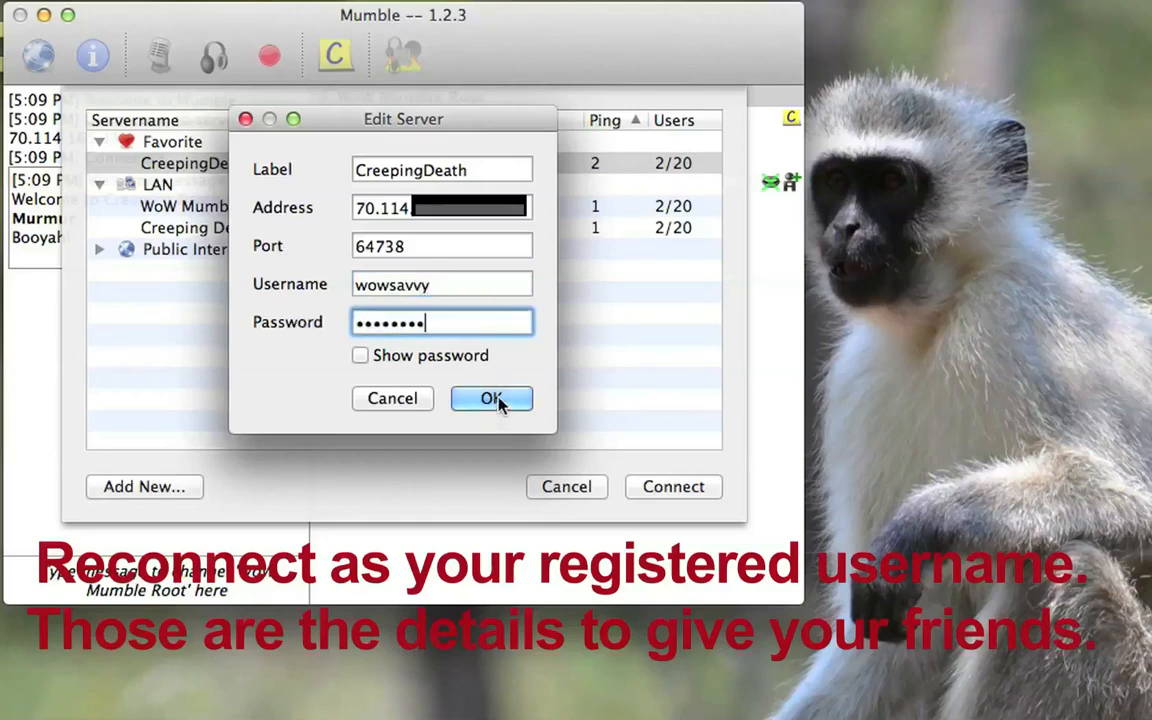
click(491, 398)
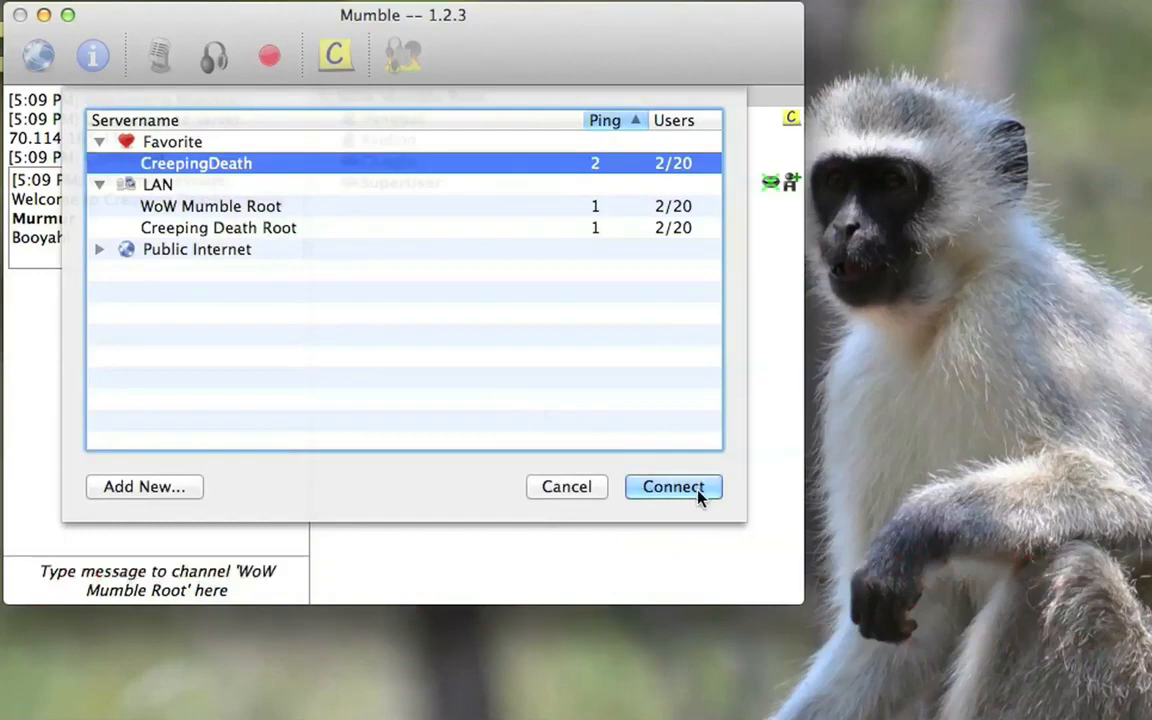
click(673, 486)
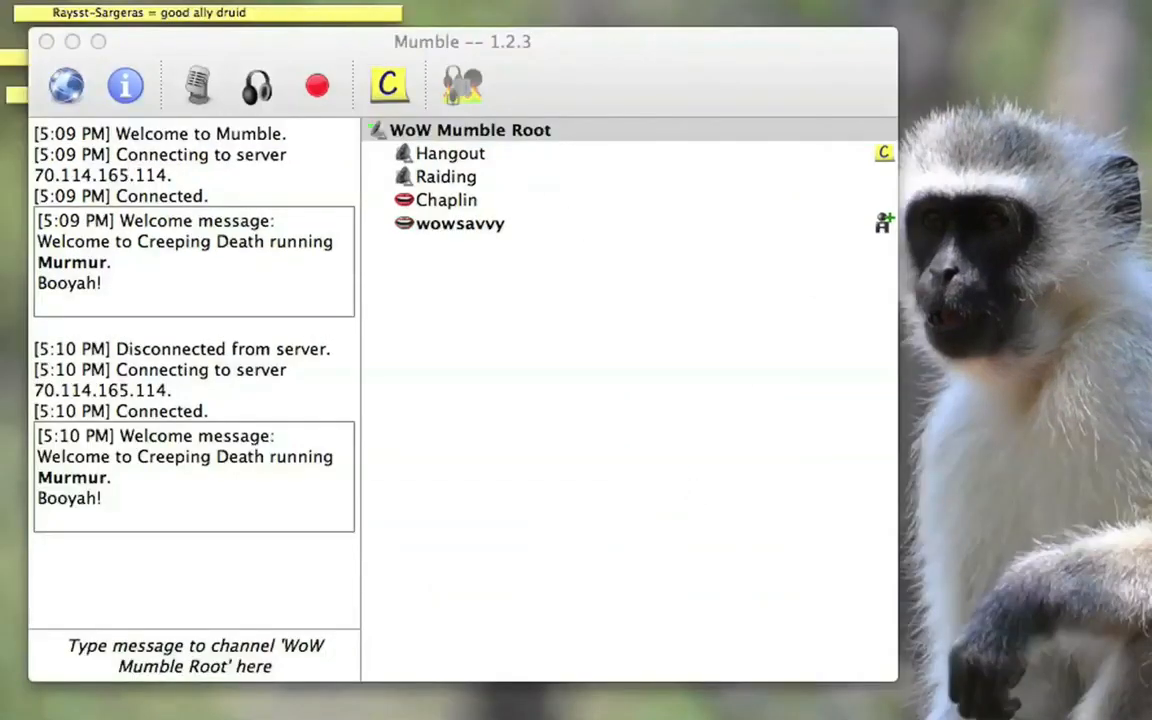
mouse_move(568, 322)
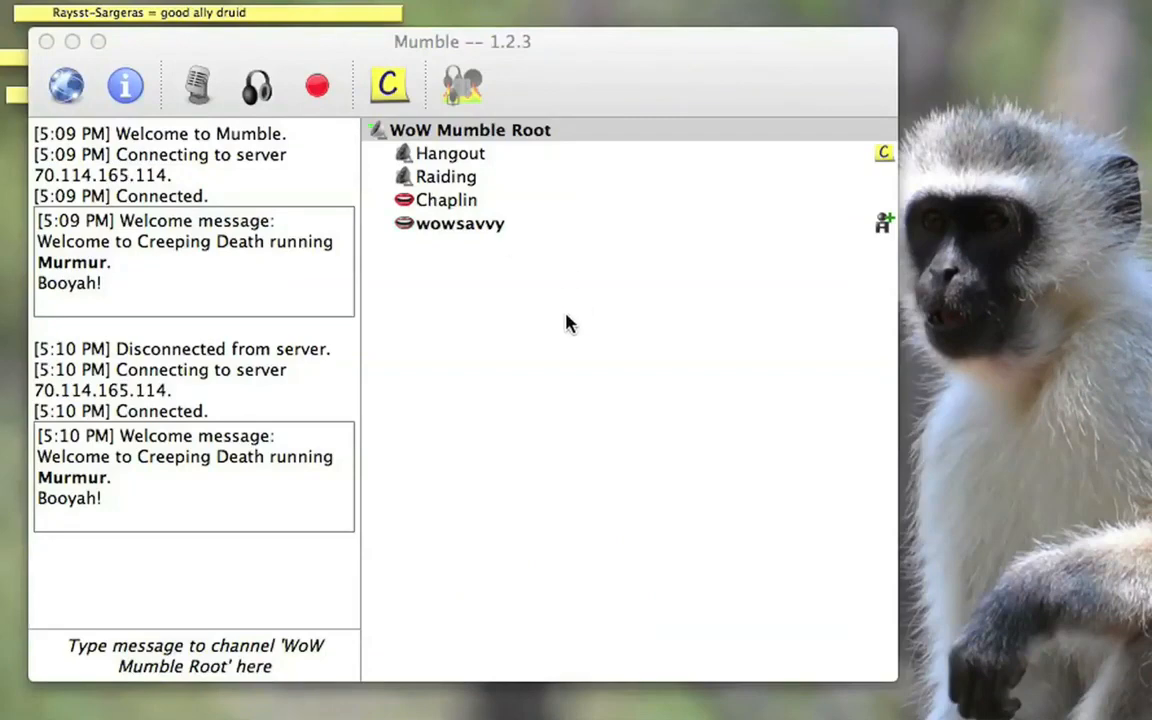
Add a sub-channel named mychannel under WoW Mumble Root
right_click(469, 130)
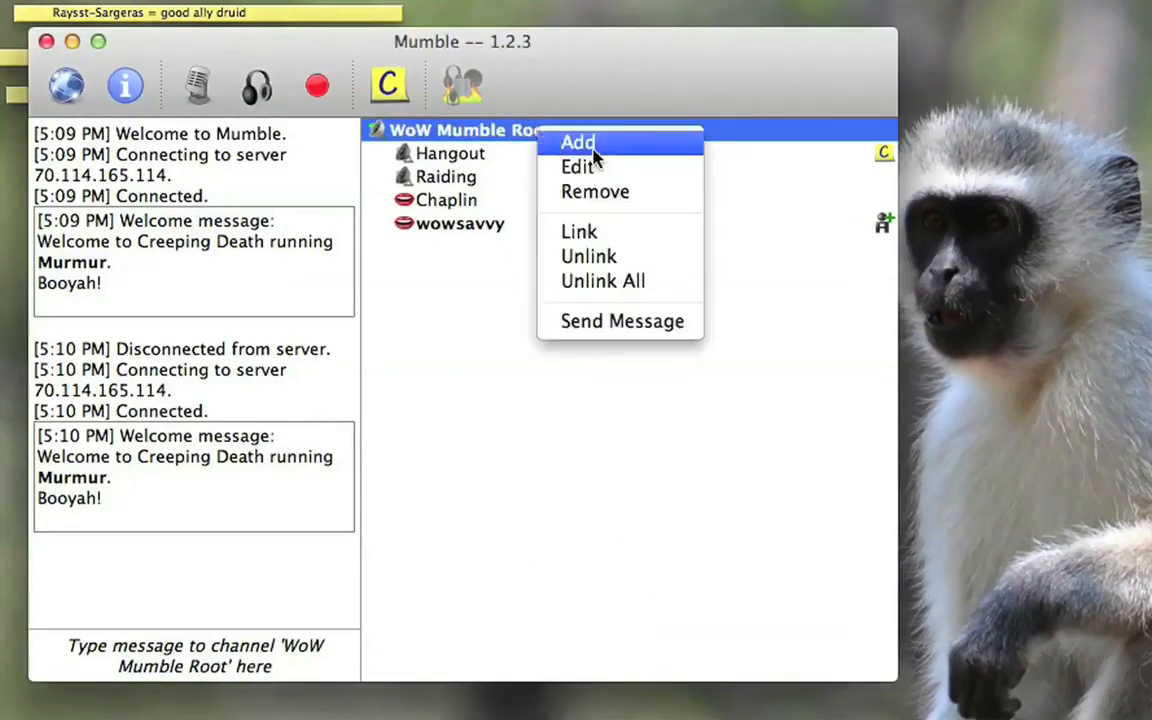
click(578, 141)
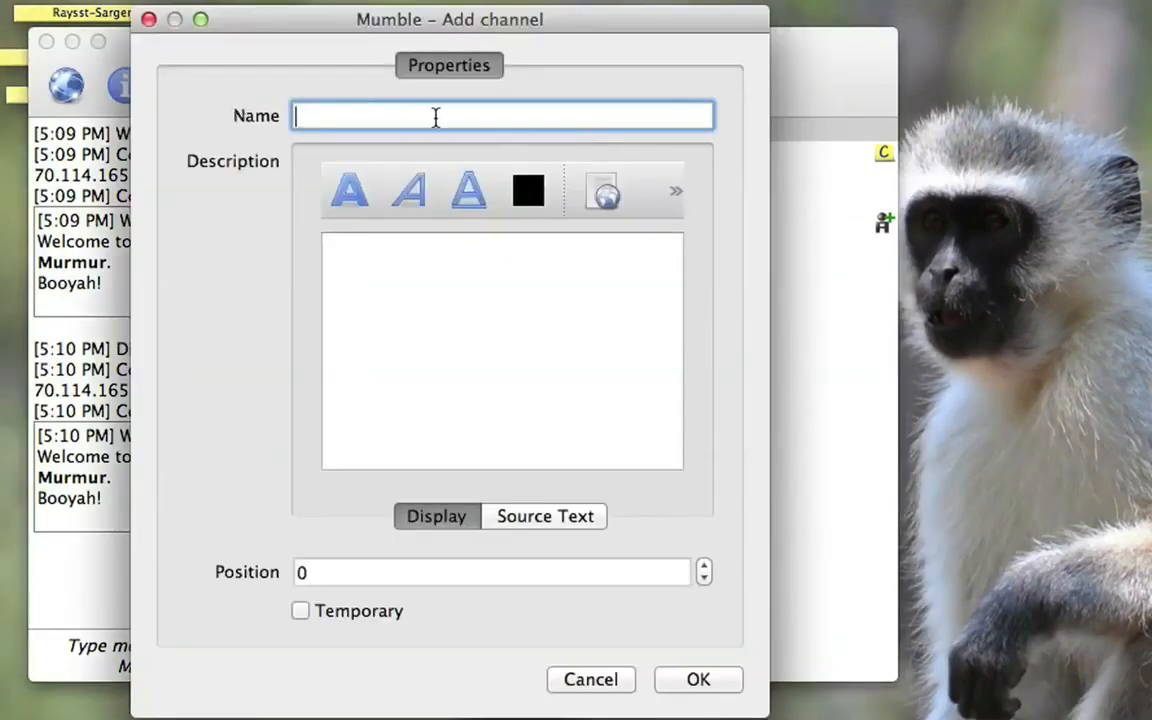
text(mychannel)
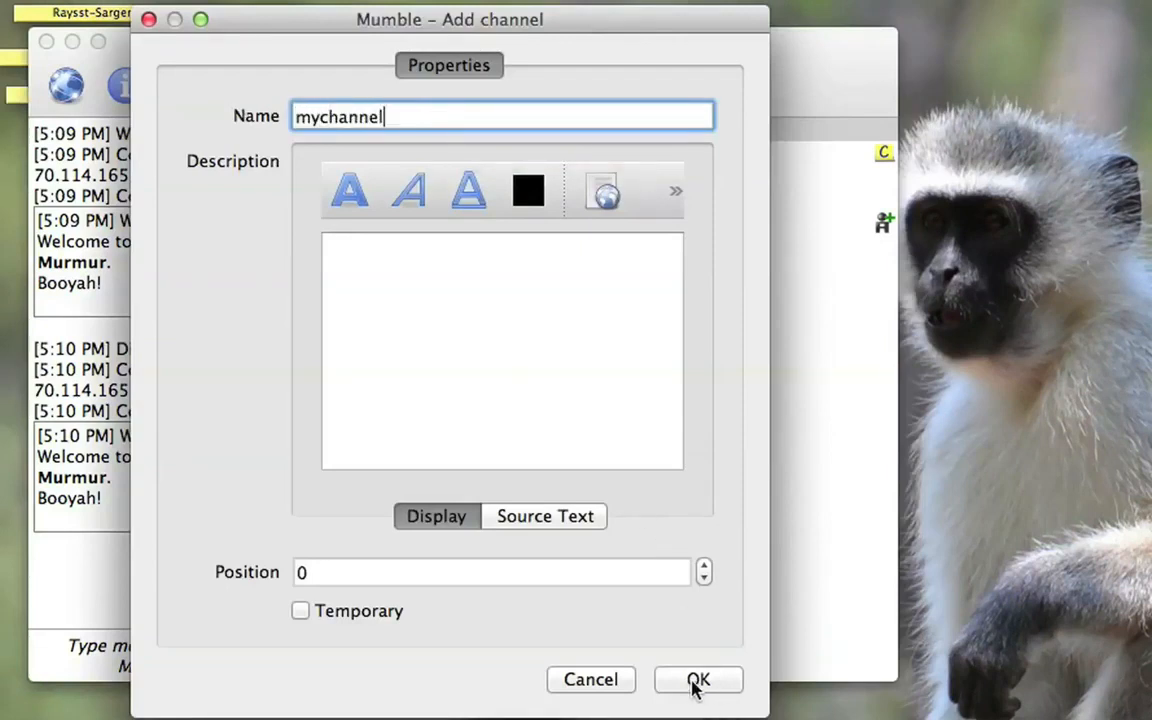
click(698, 679)
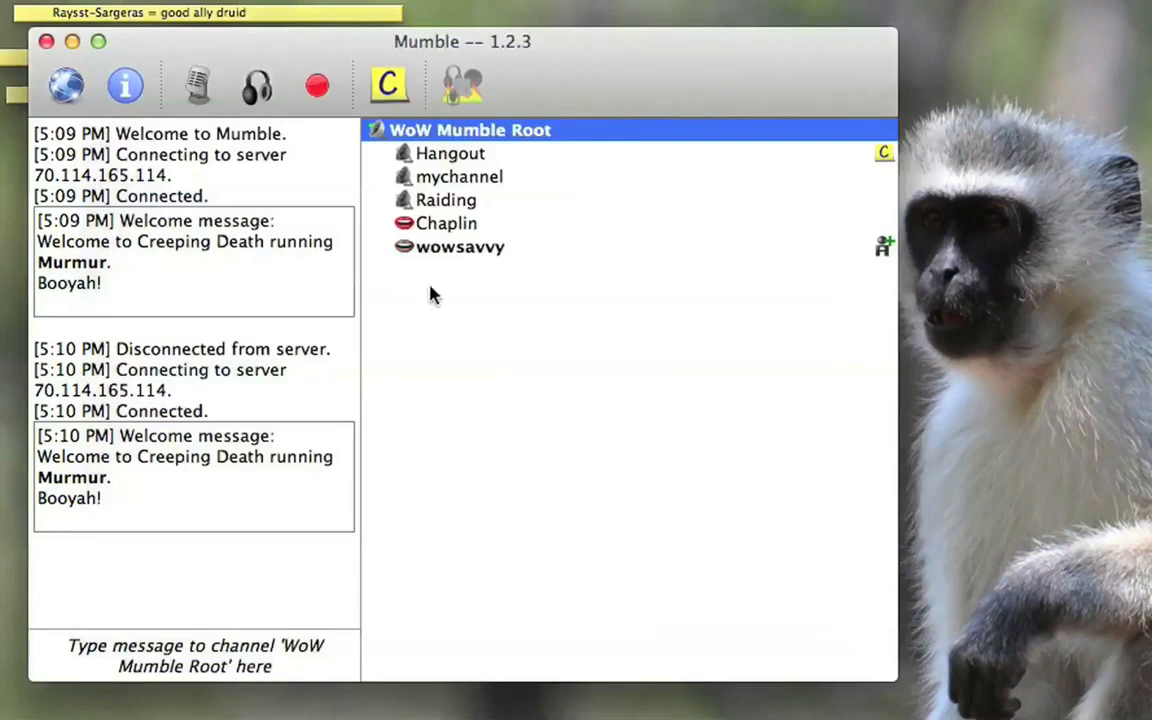
click(459, 176)
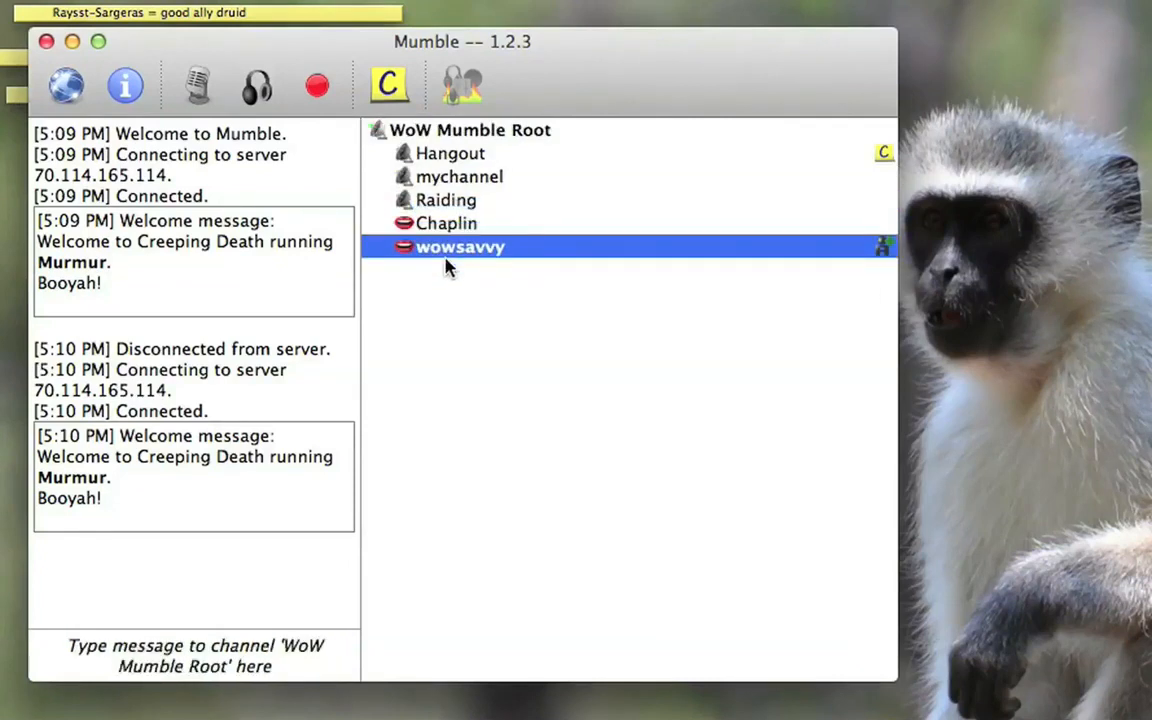
Remove the mychannel channel and confirm its deletion
right_click(459, 176)
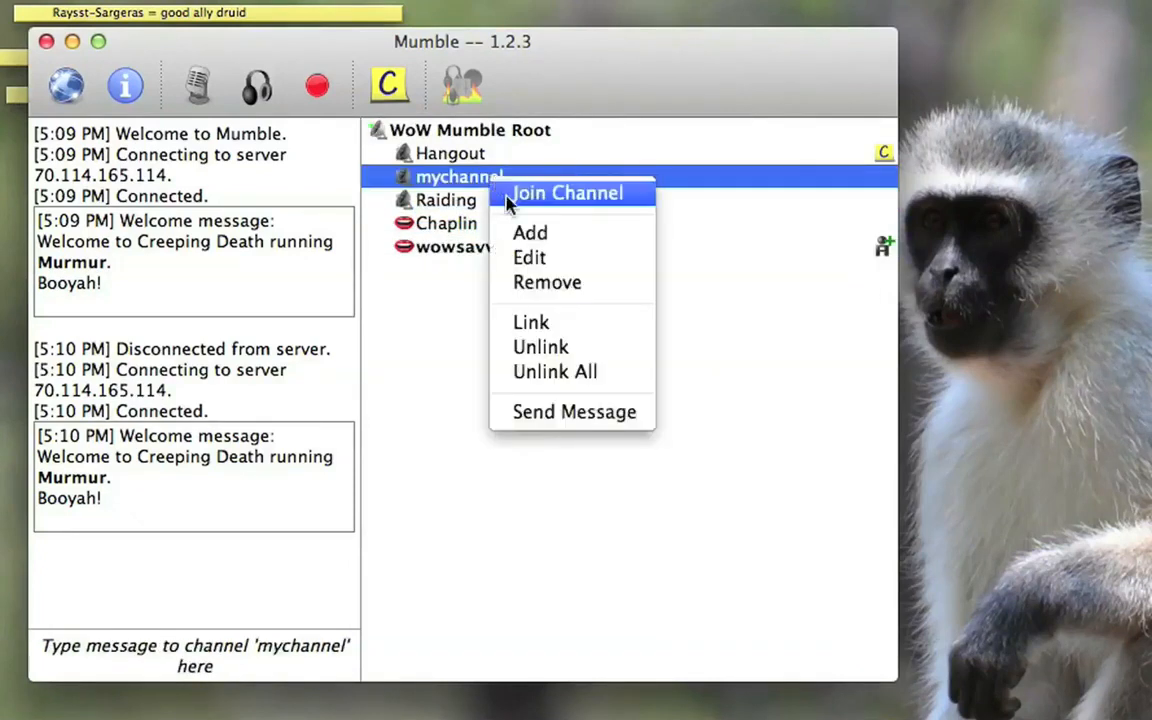
click(547, 282)
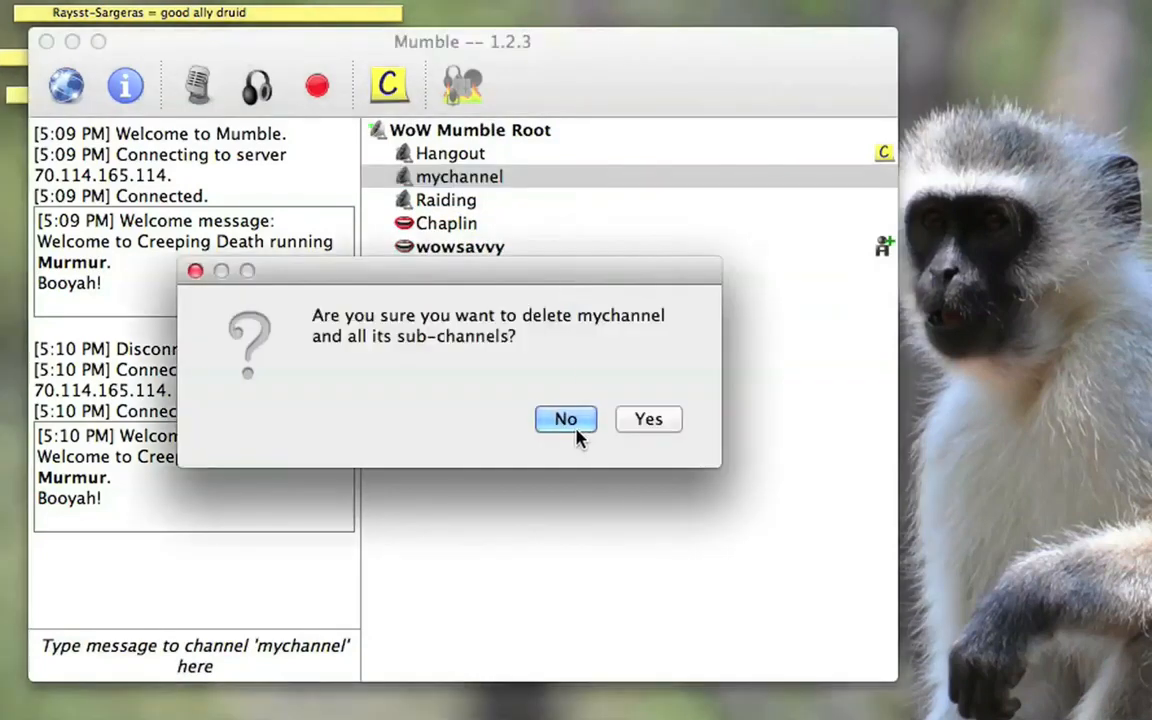
click(648, 418)
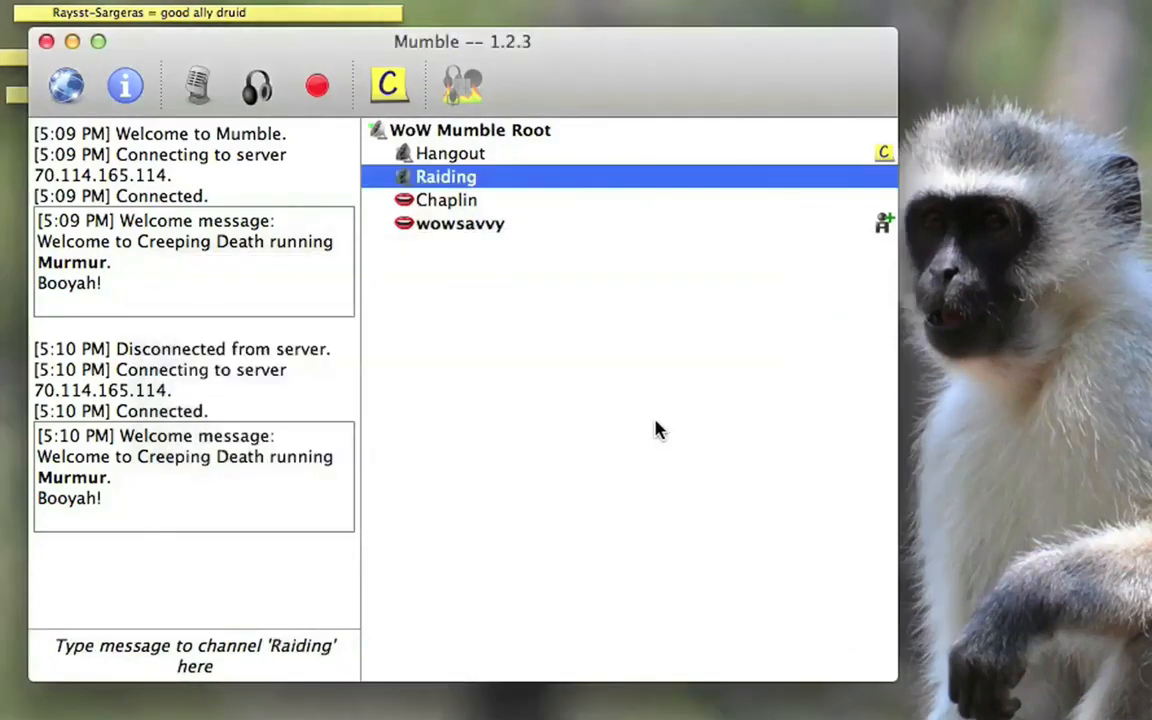